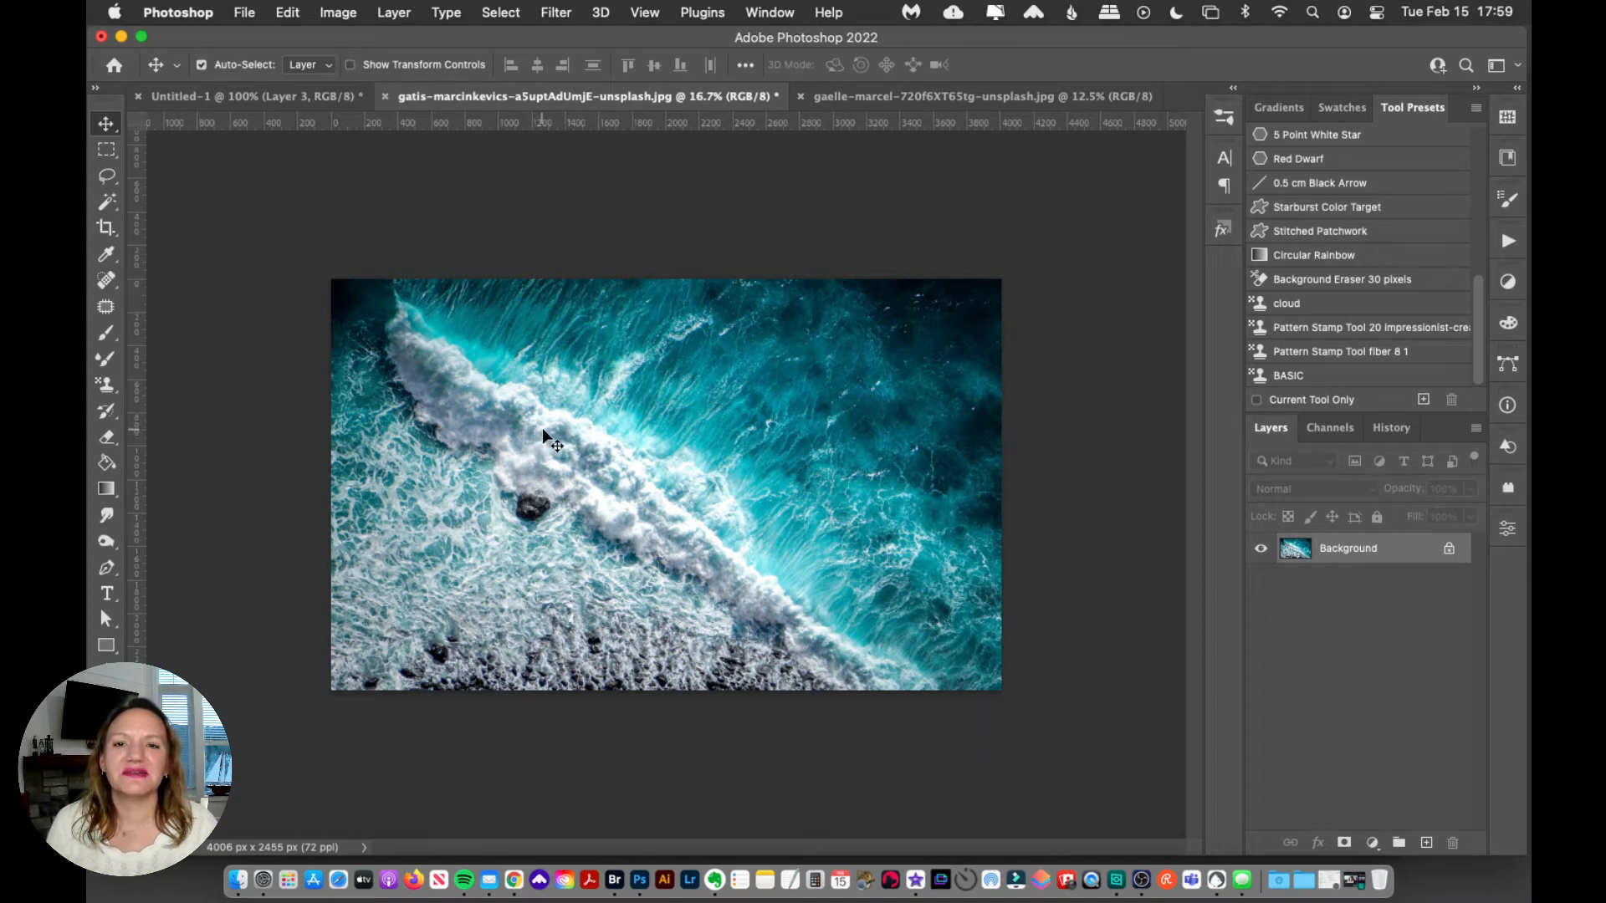
mouse_move(707, 392)
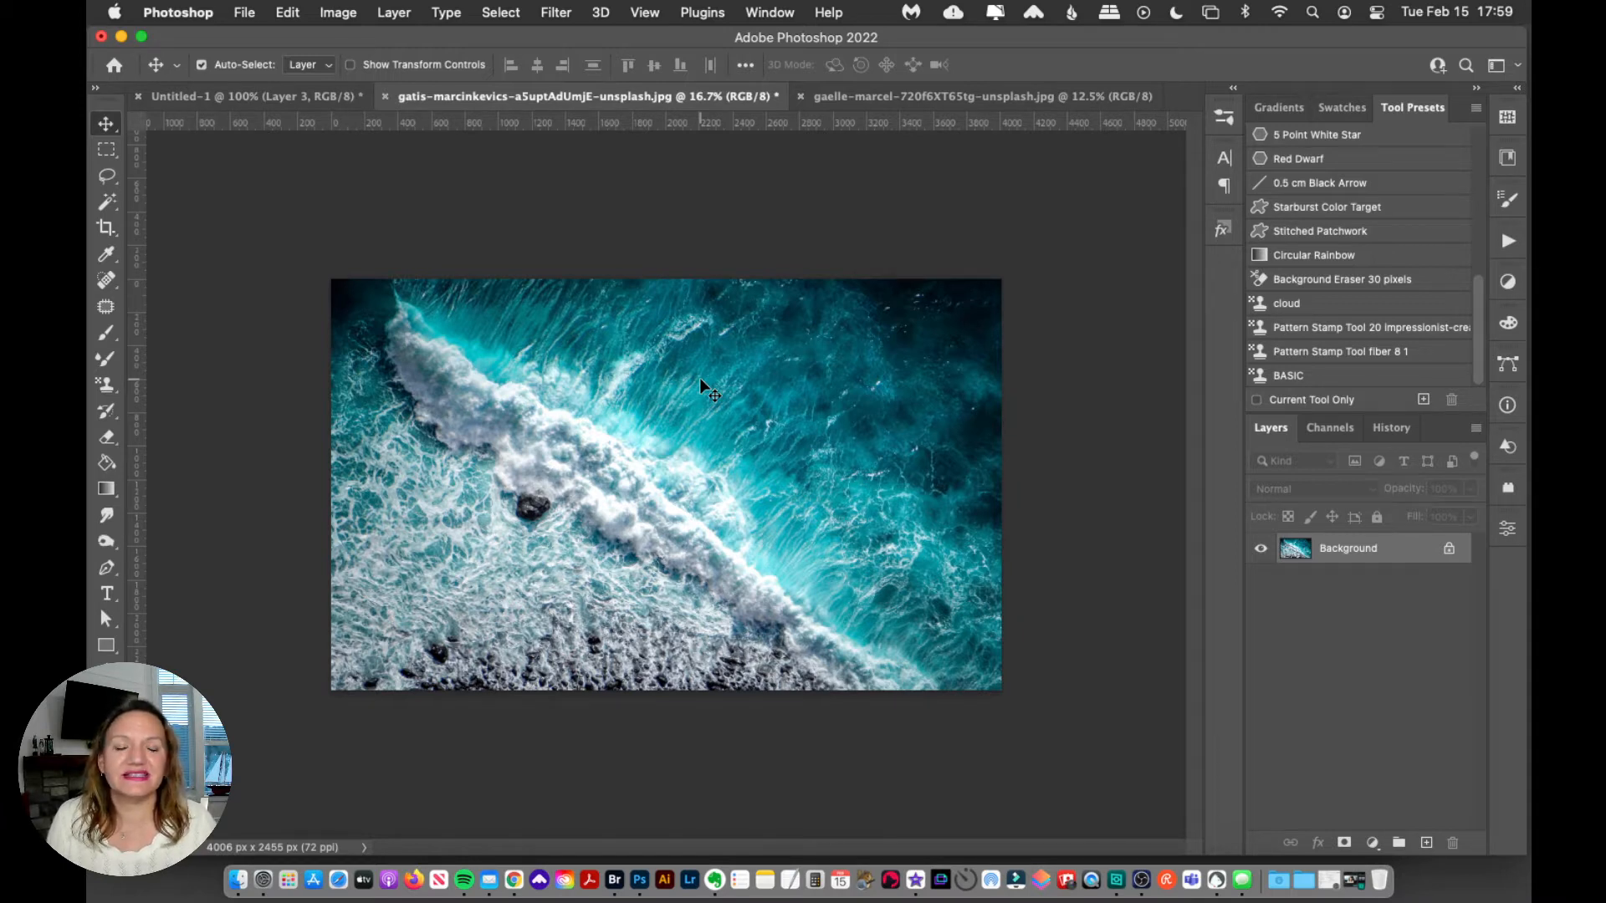
mouse_move(781, 428)
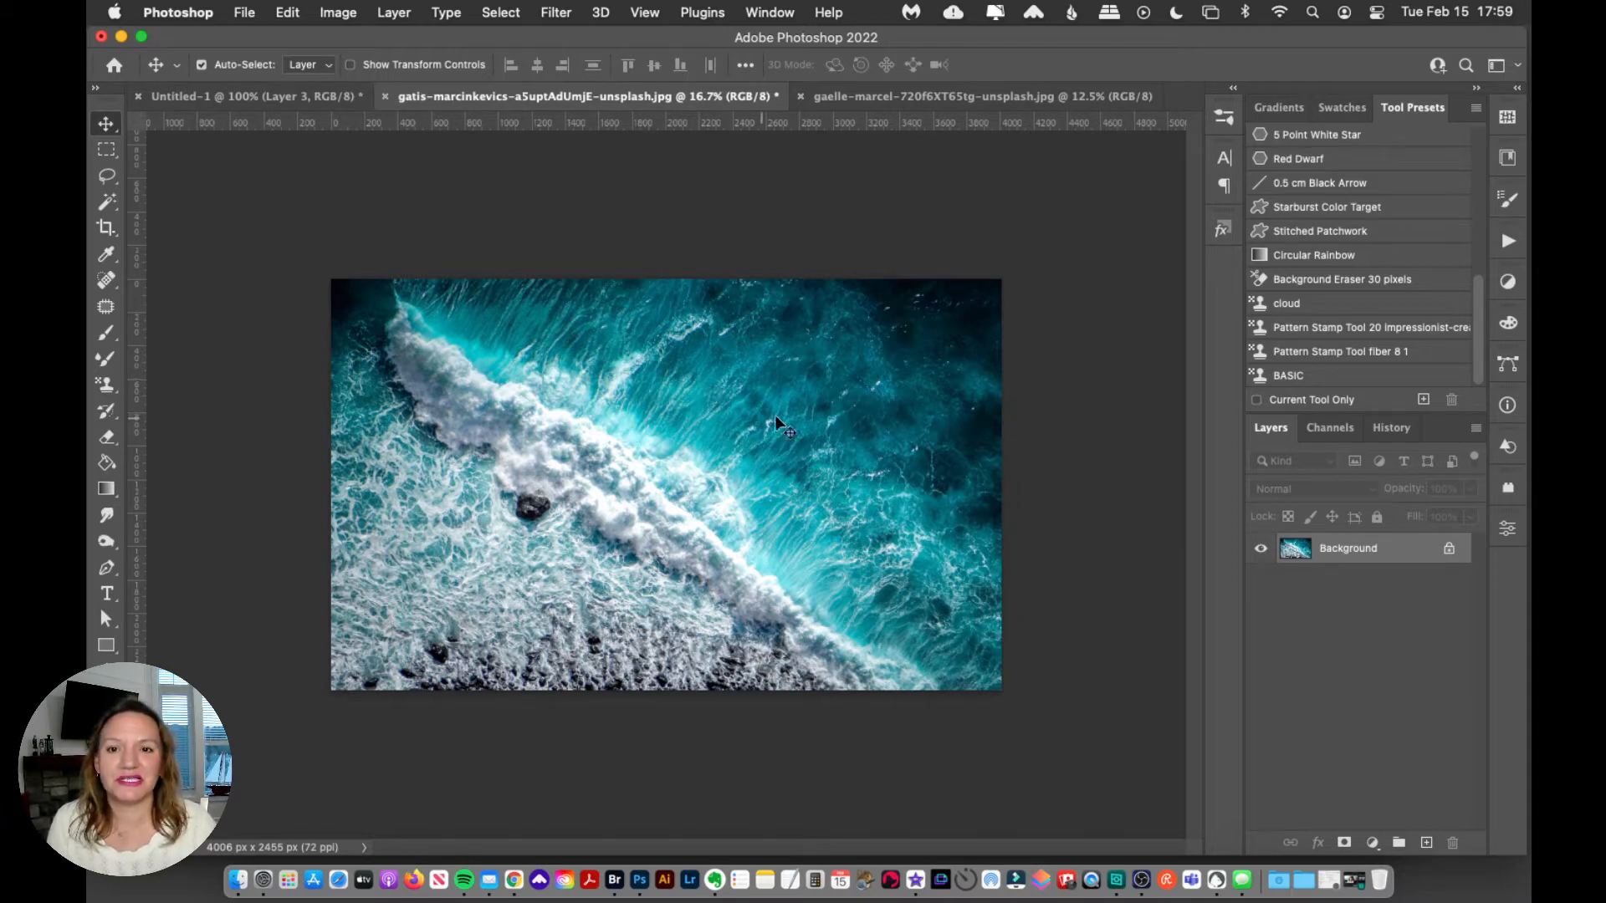
mouse_move(727, 460)
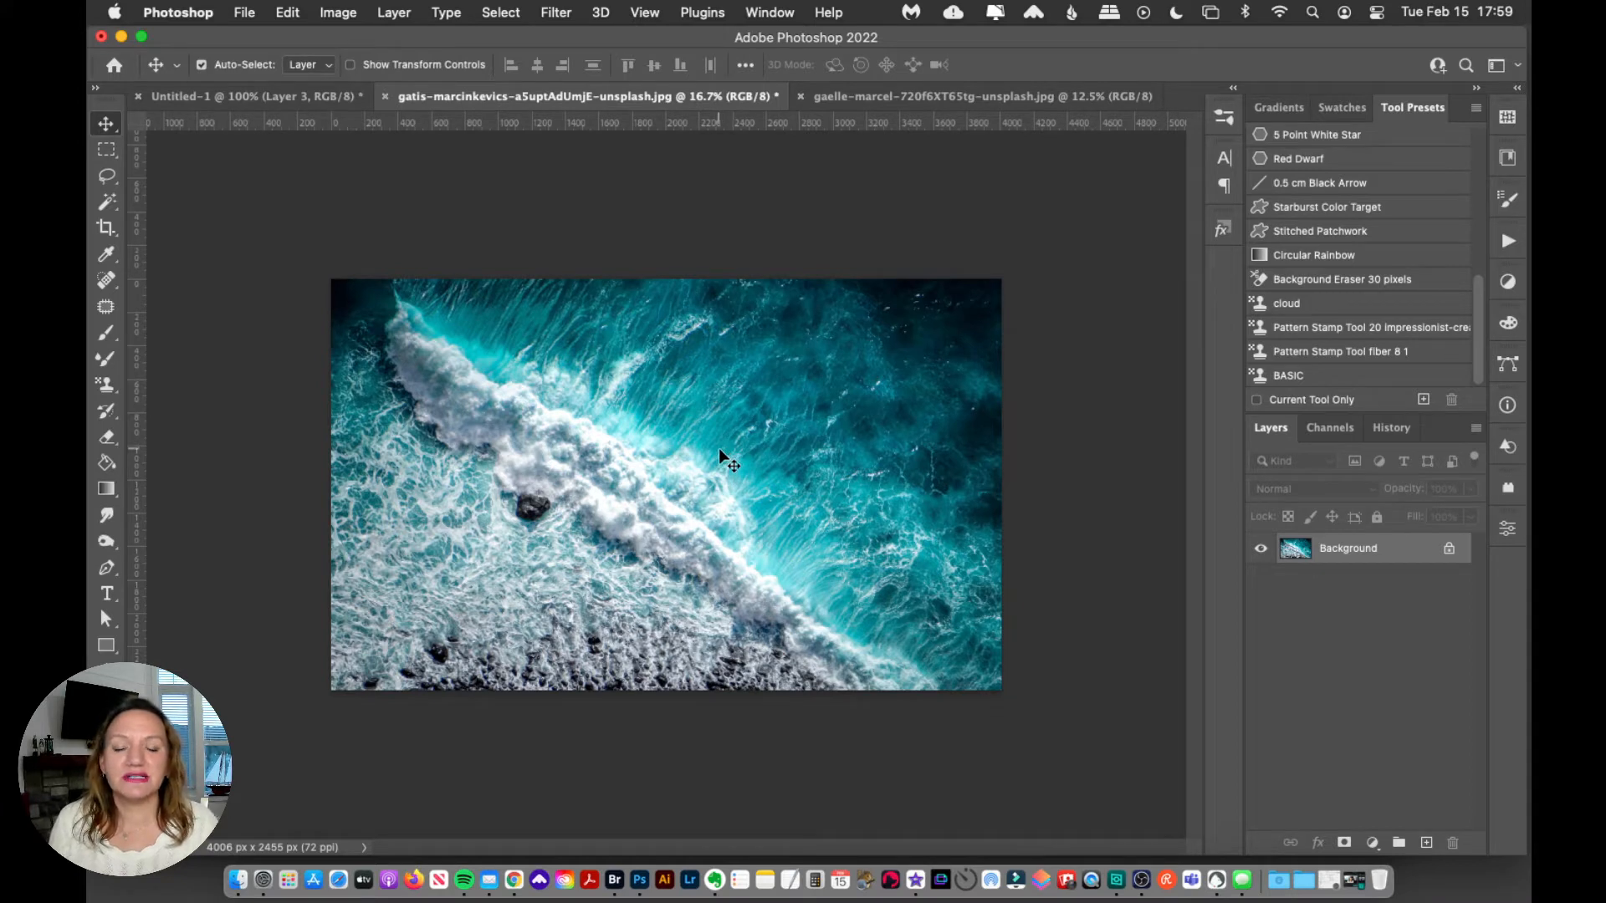
mouse_move(701, 522)
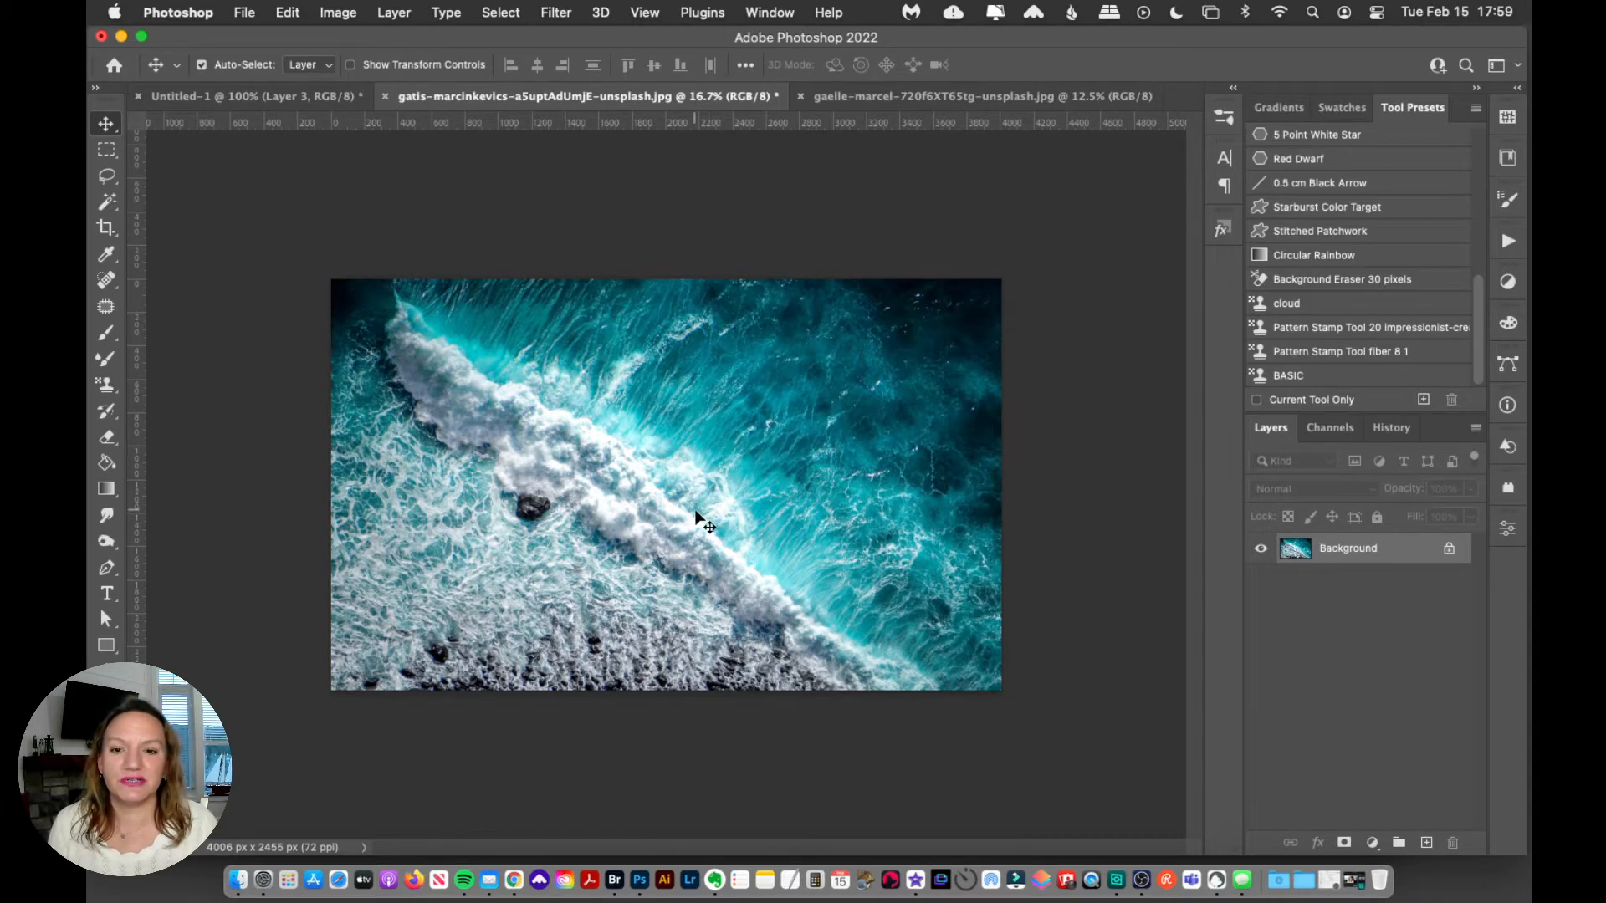
mouse_move(674, 524)
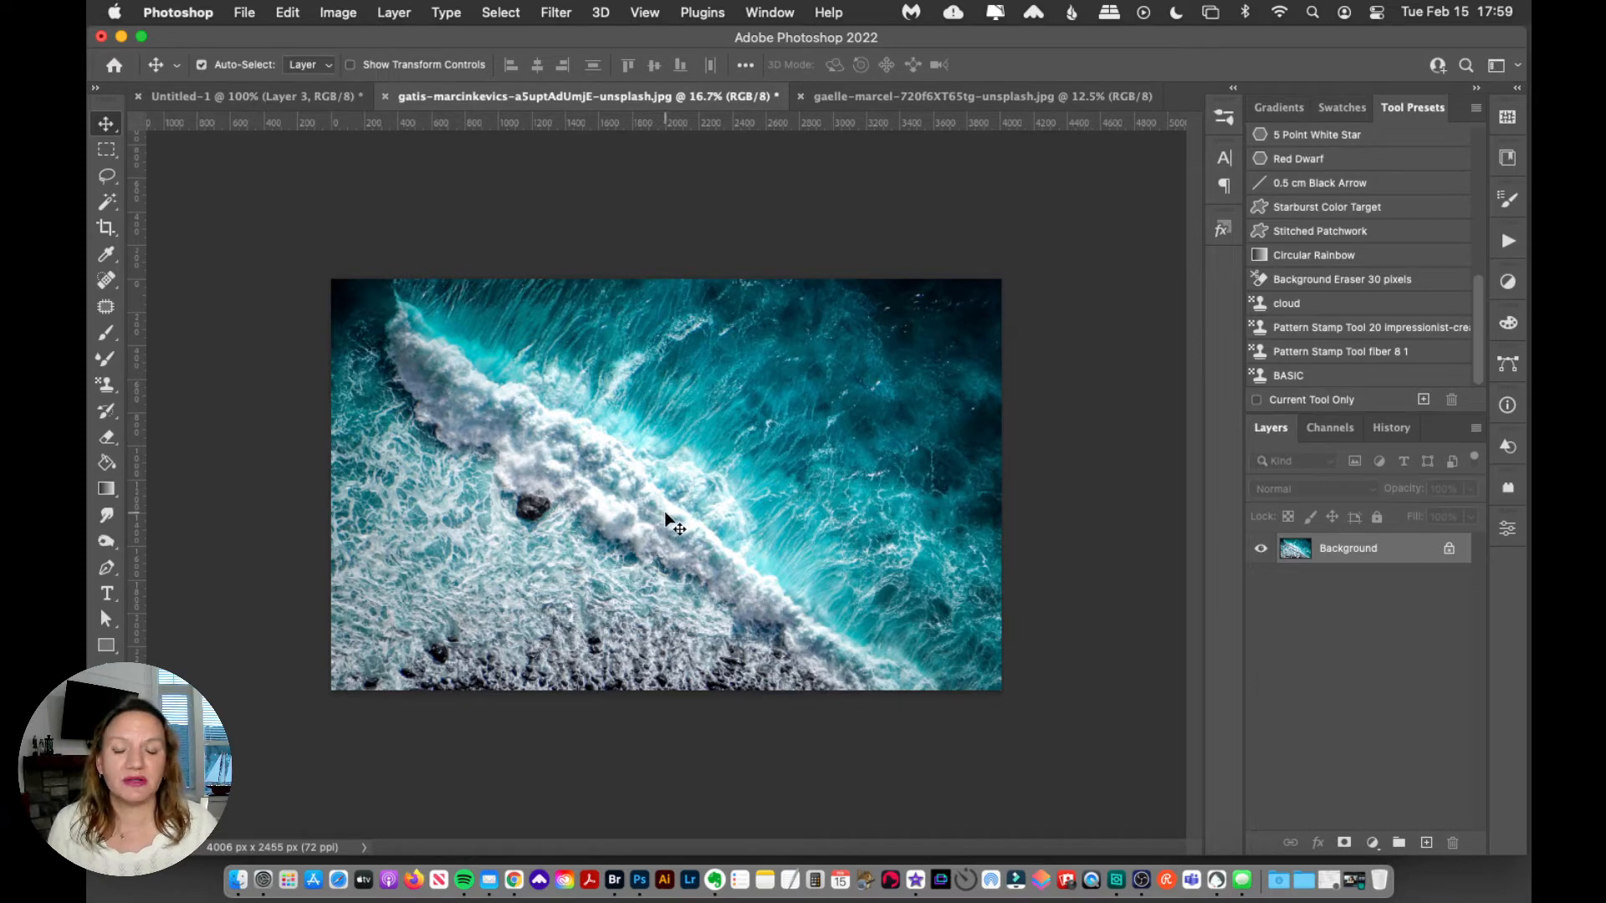
mouse_move(630, 435)
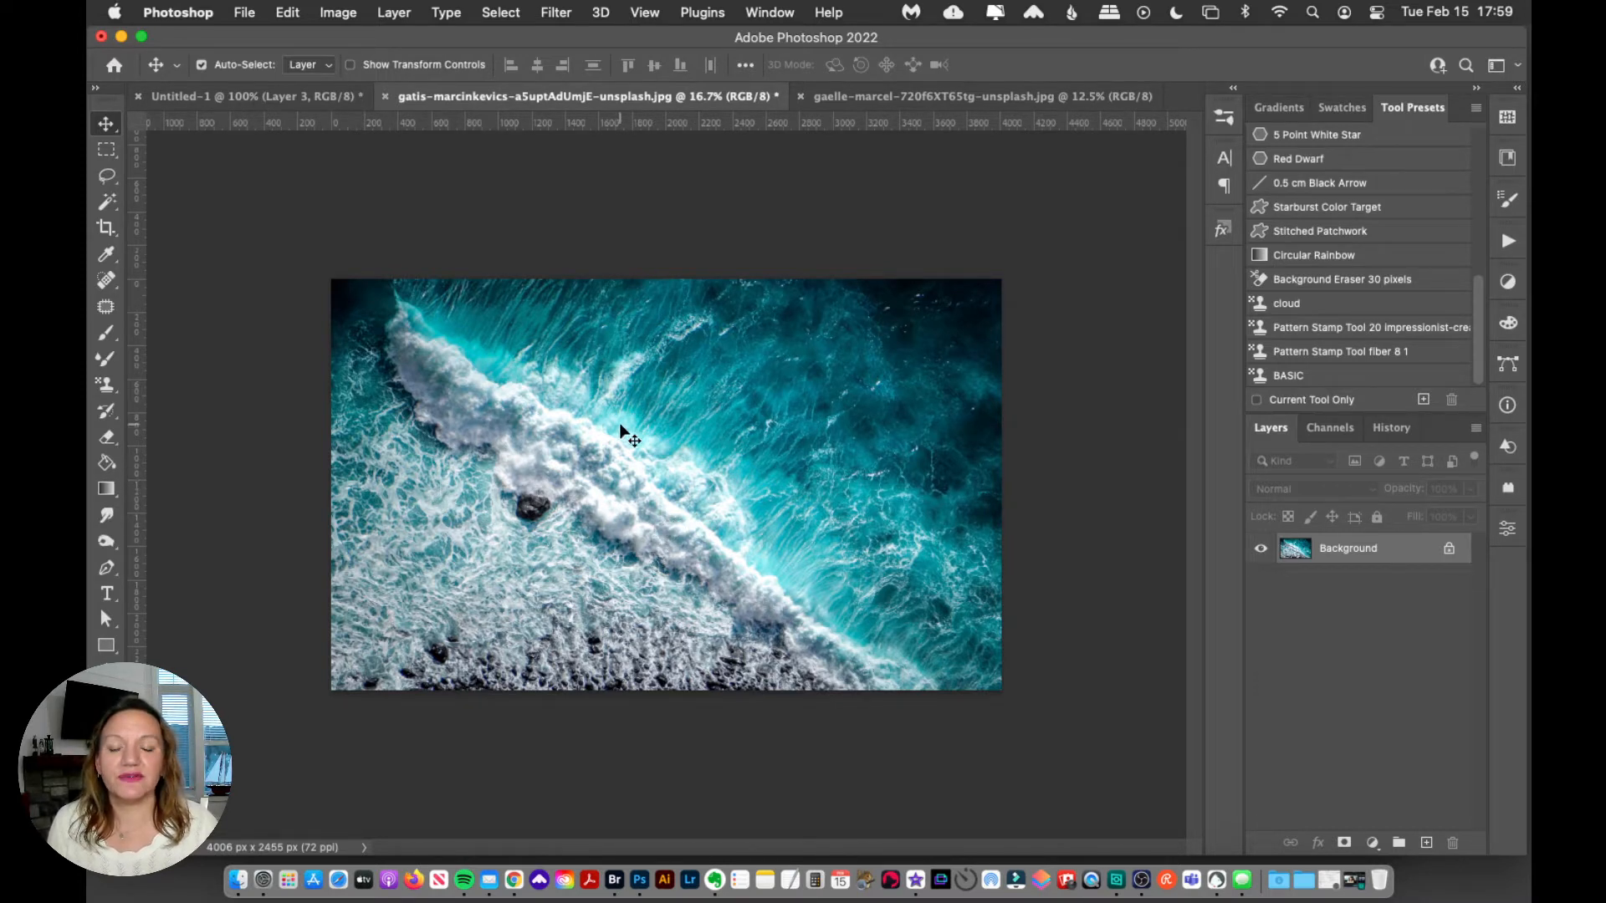
mouse_move(434, 420)
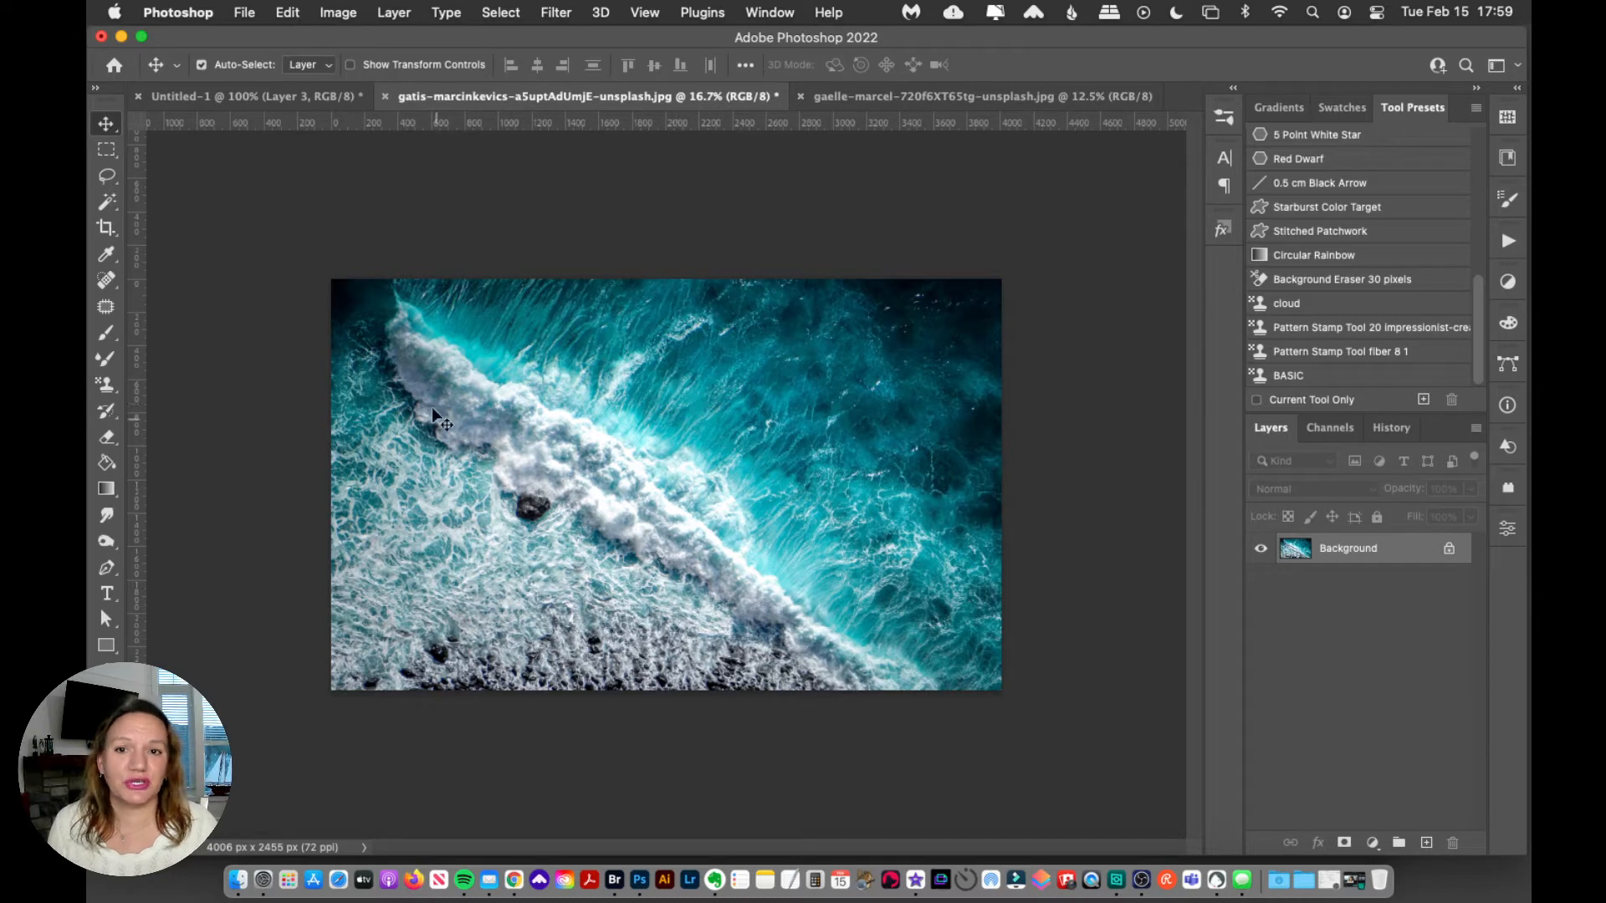
Resize the ocean wave photo to 300 pixels wide (300 × 184) in Image Size
click(337, 13)
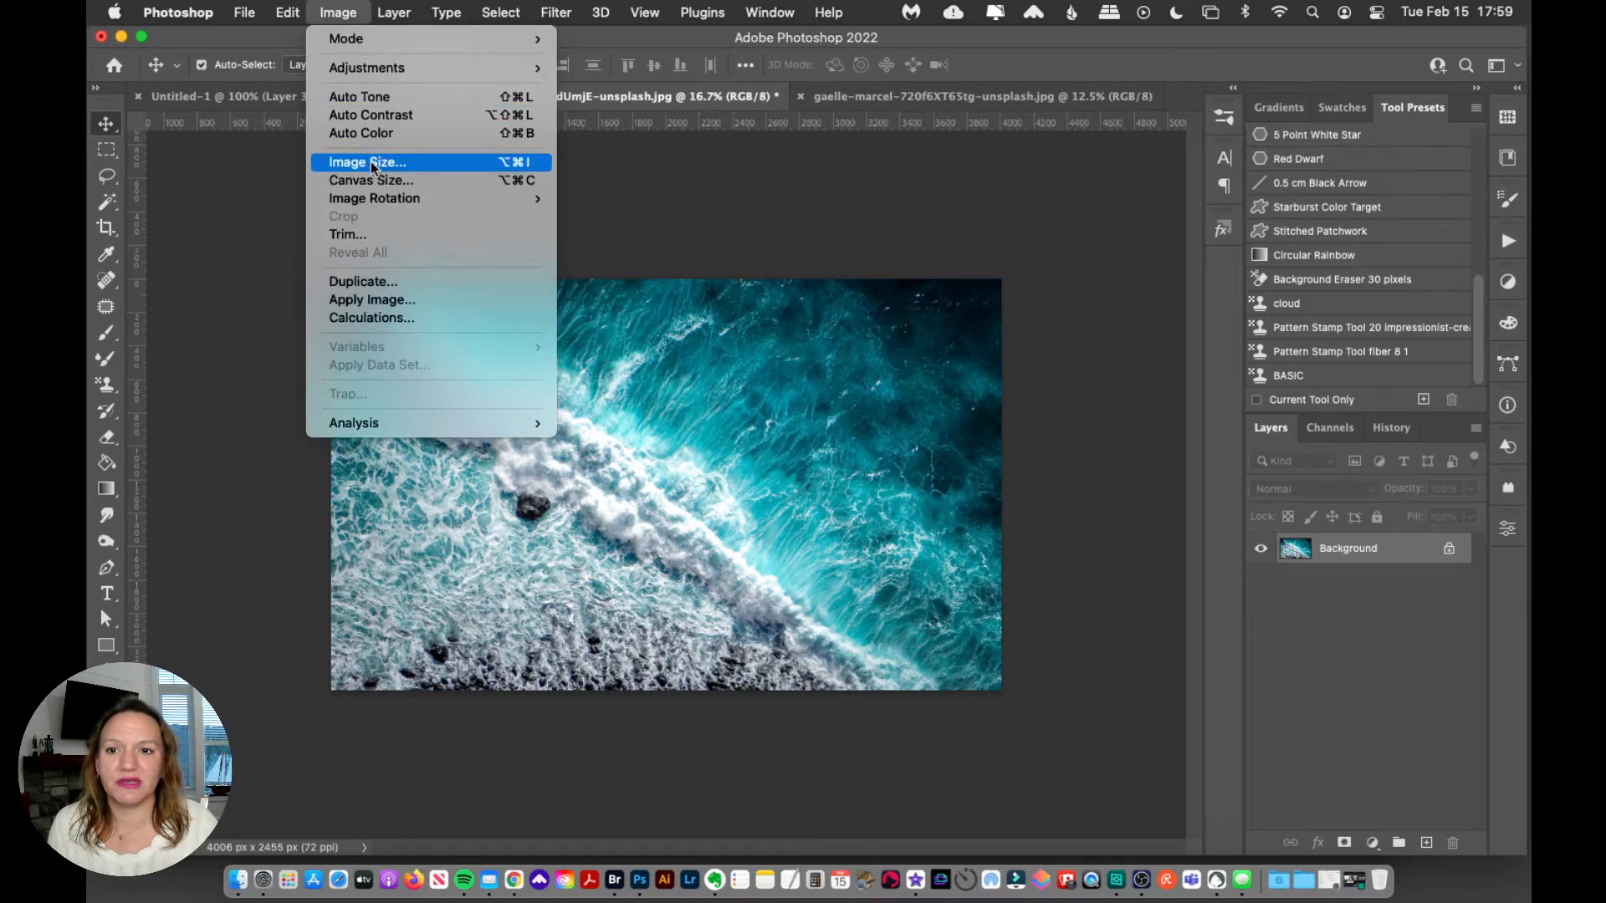
click(366, 162)
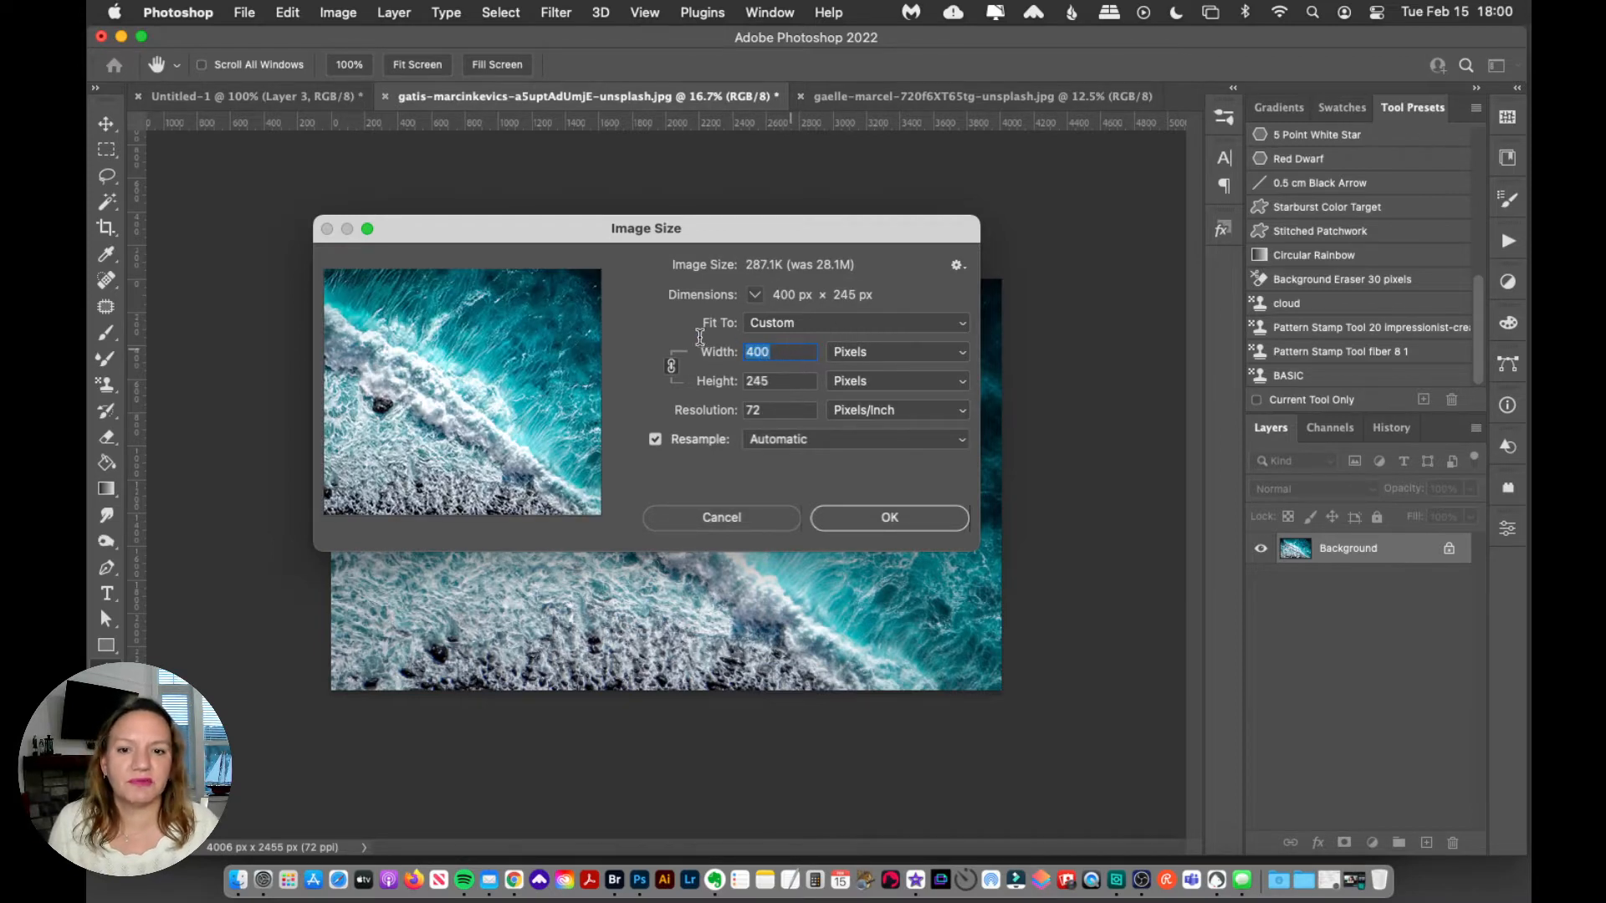
text(300)
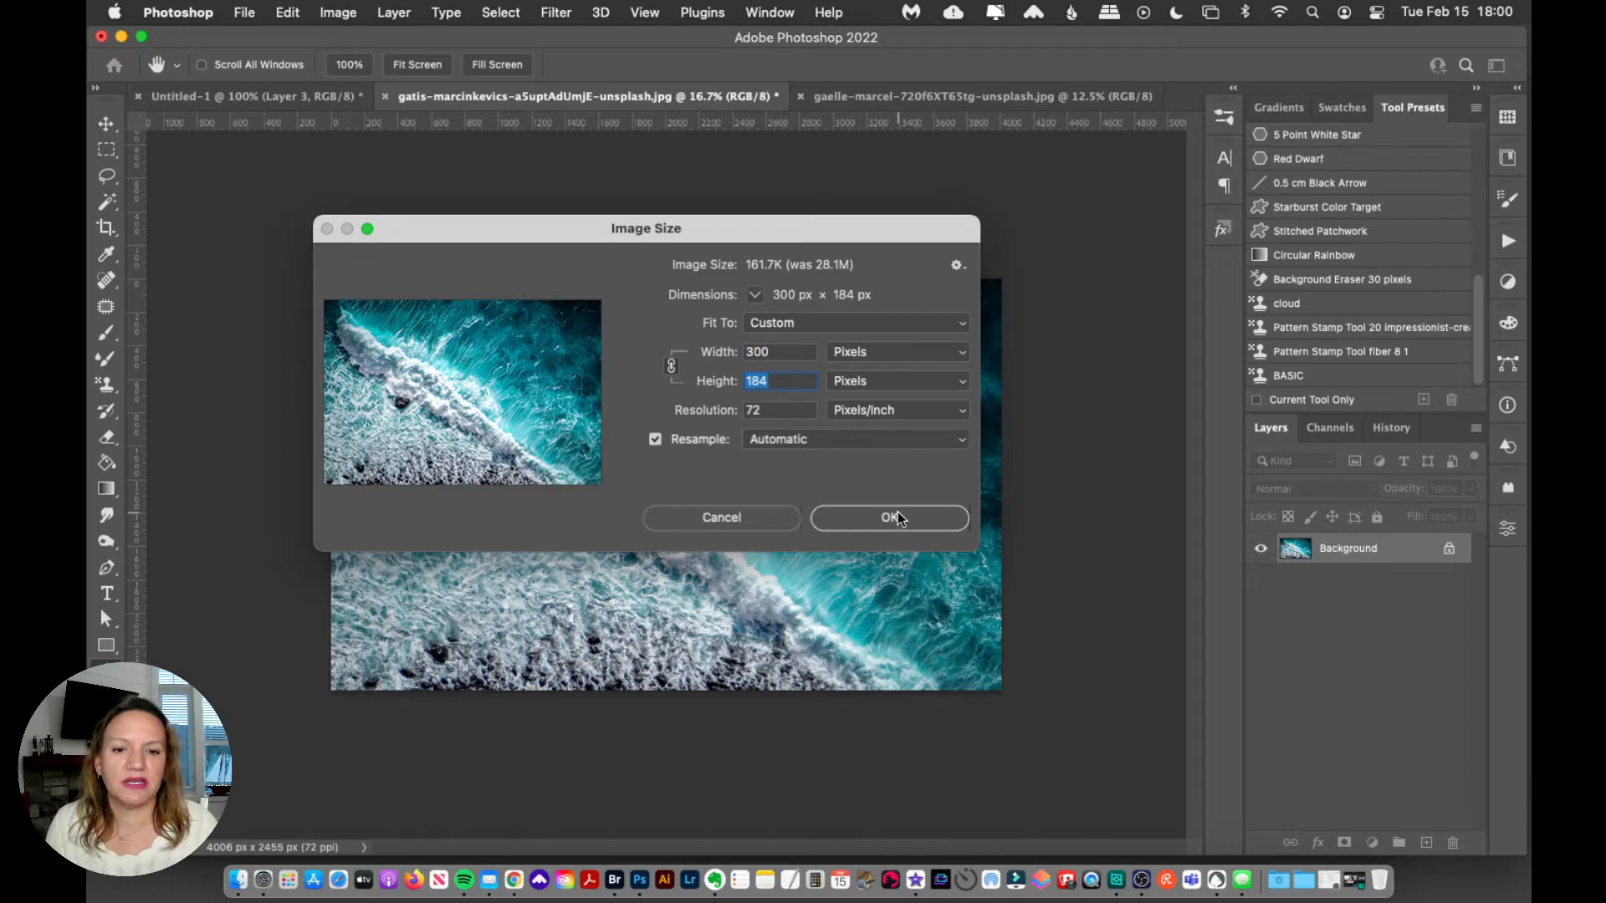
click(888, 517)
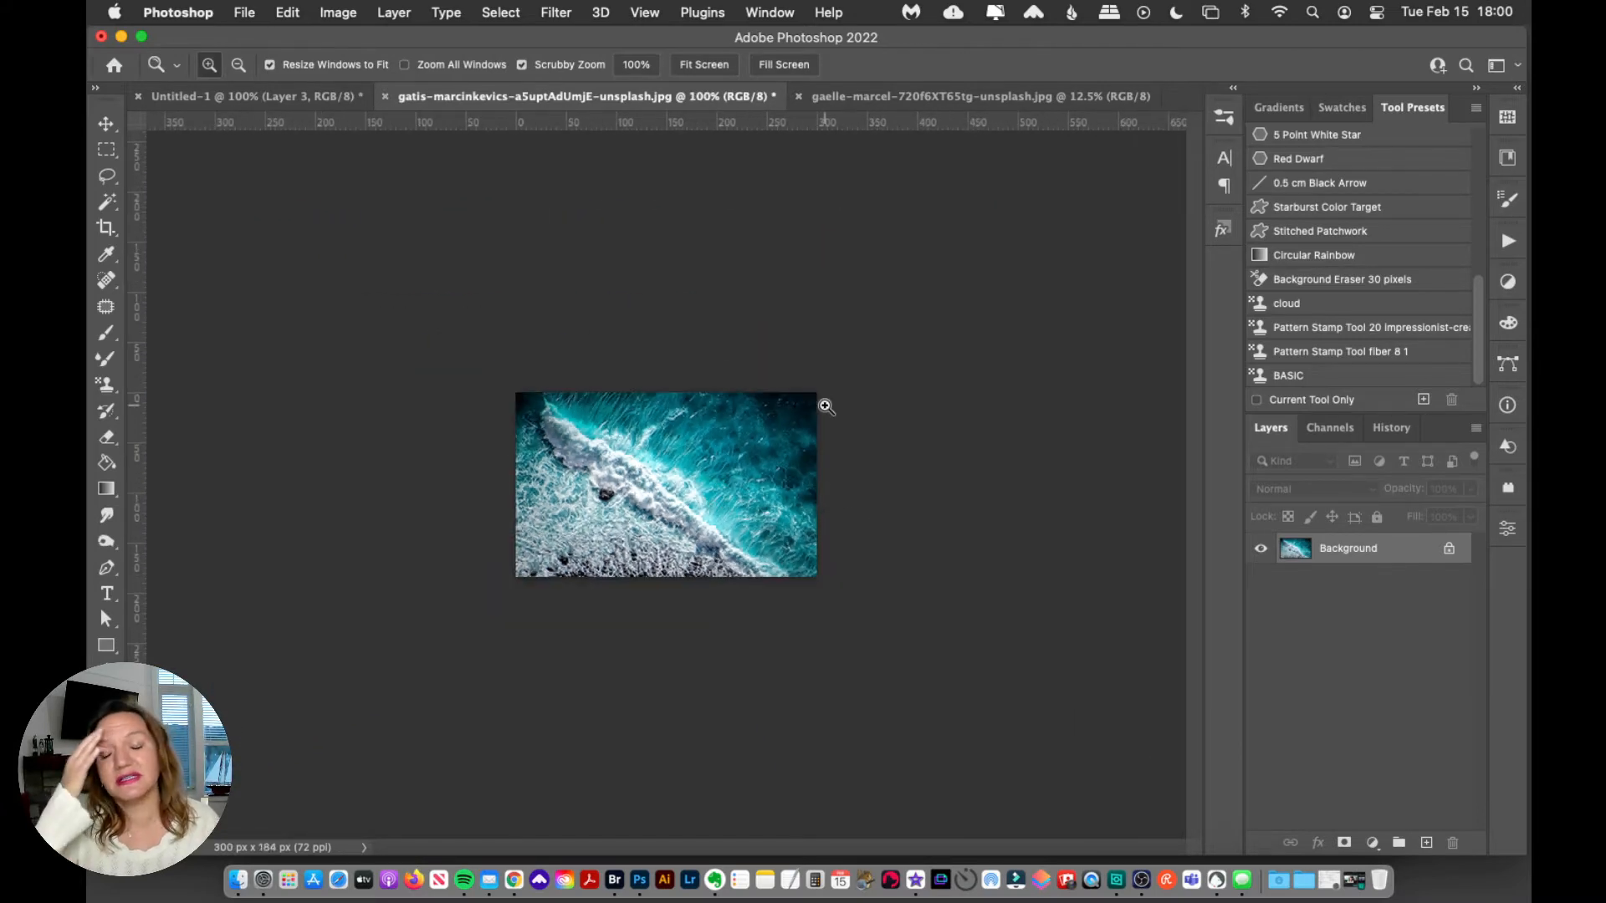
mouse_move(645, 311)
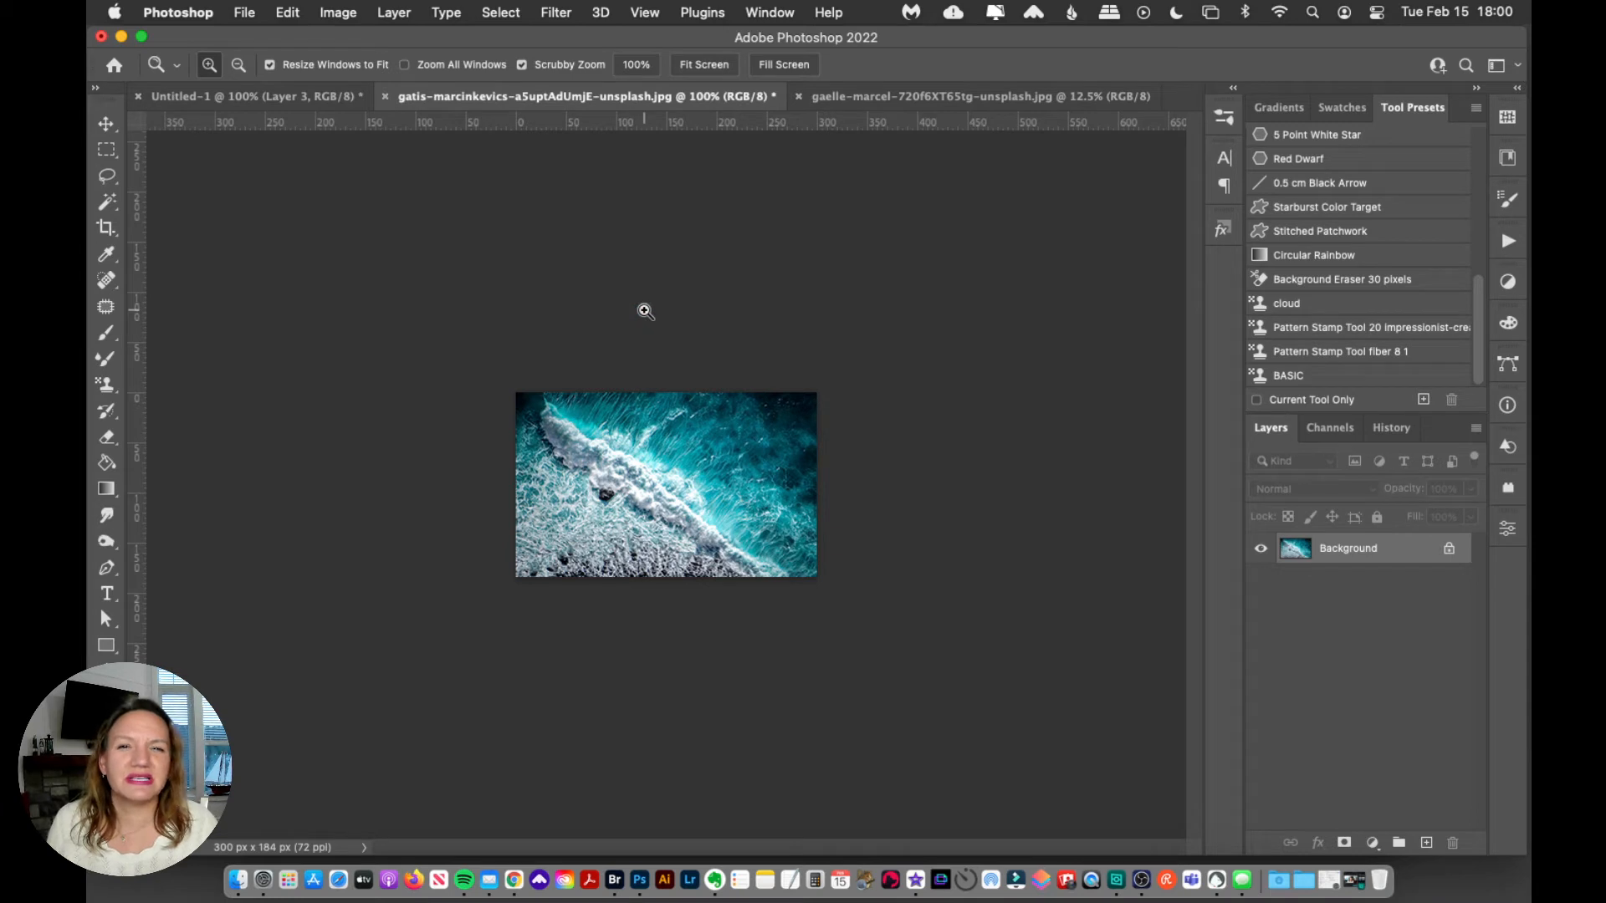
mouse_move(701, 441)
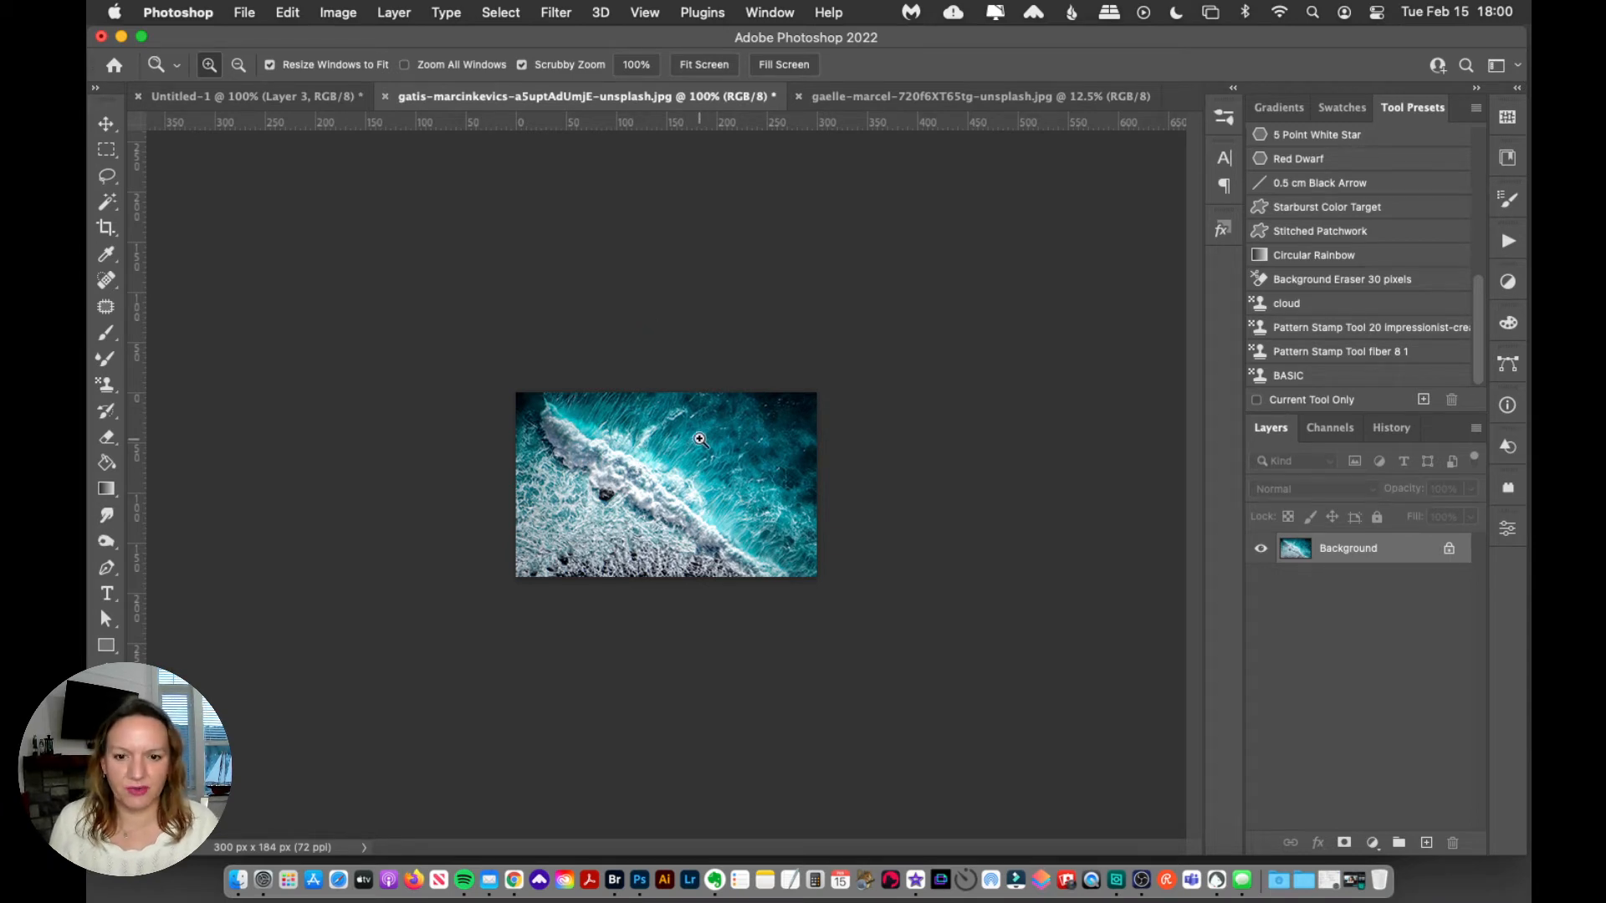
mouse_move(714, 414)
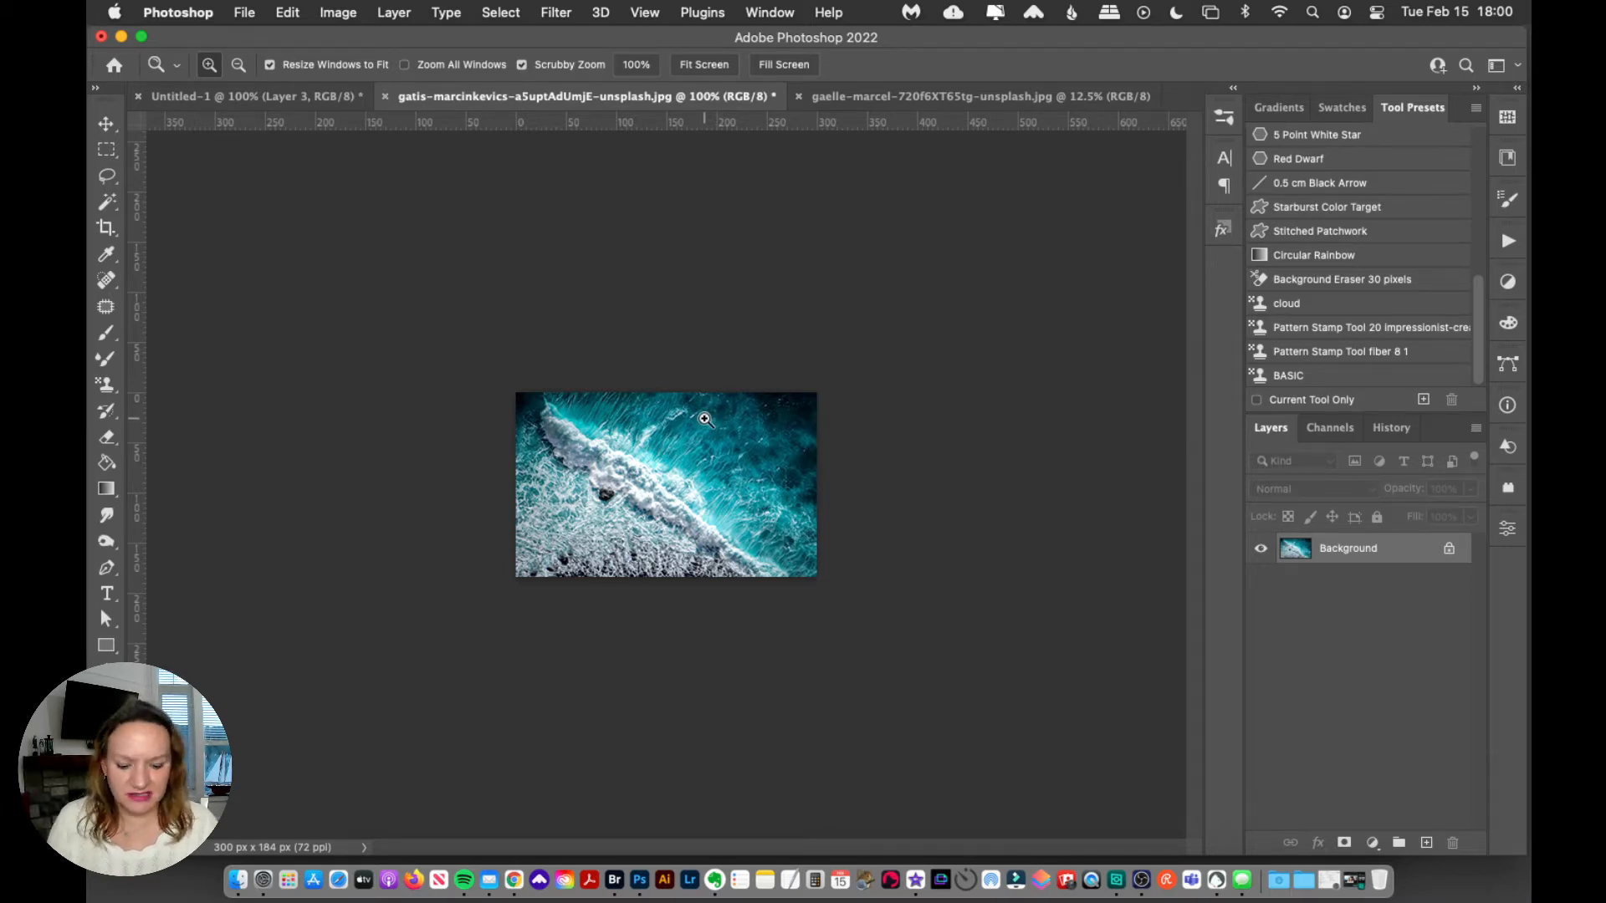
Define the resized ocean photo as a pattern under its default file name
click(287, 12)
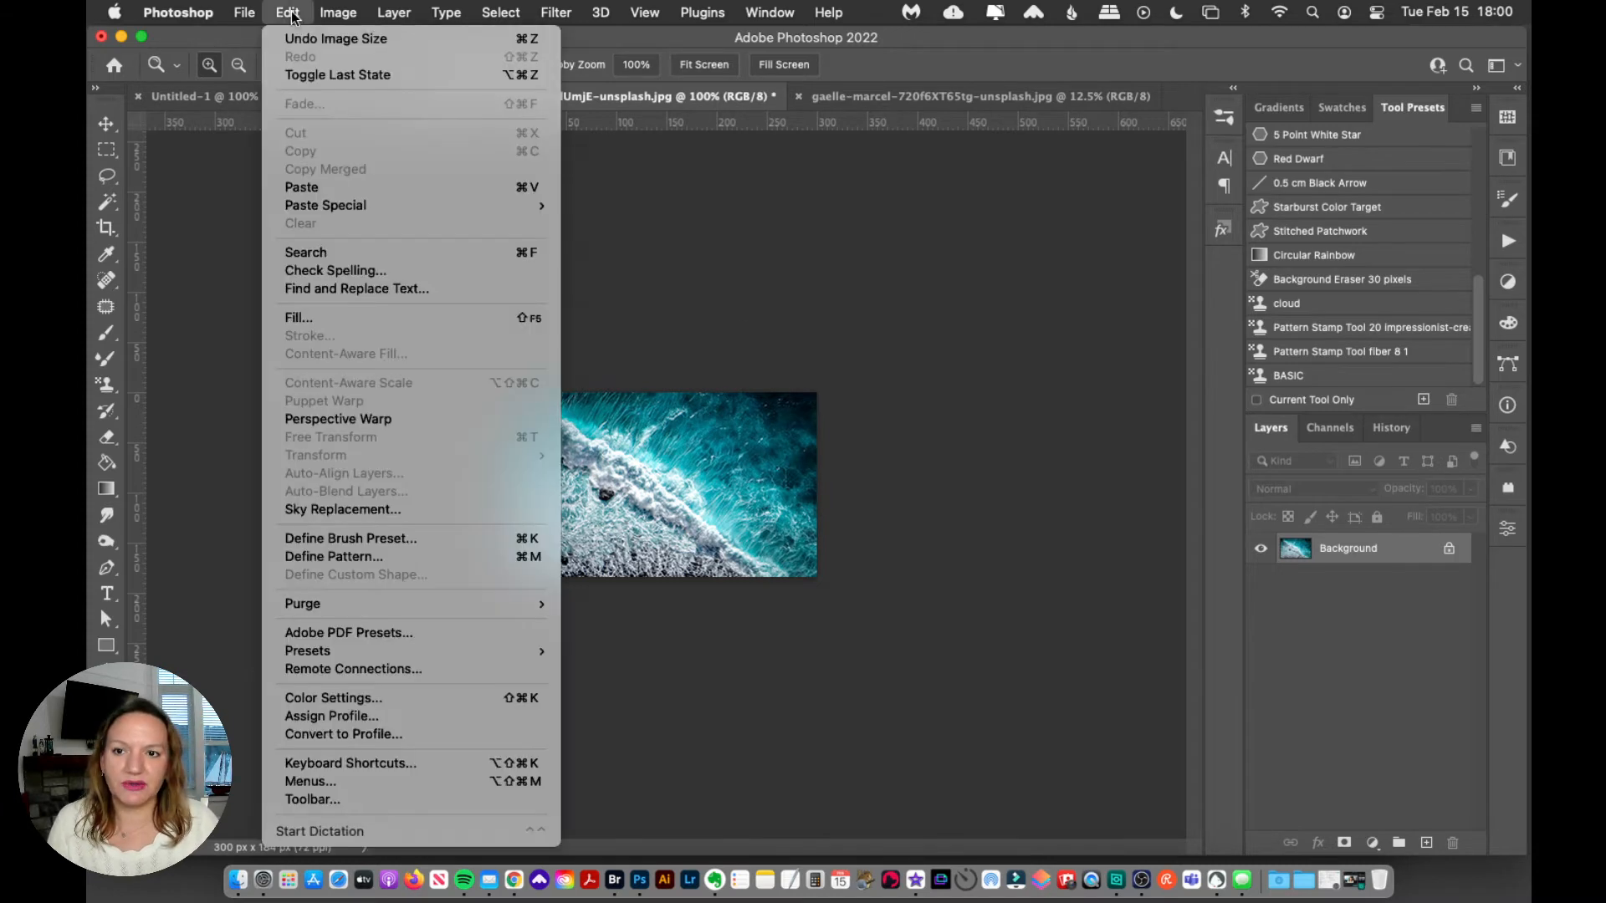
click(334, 556)
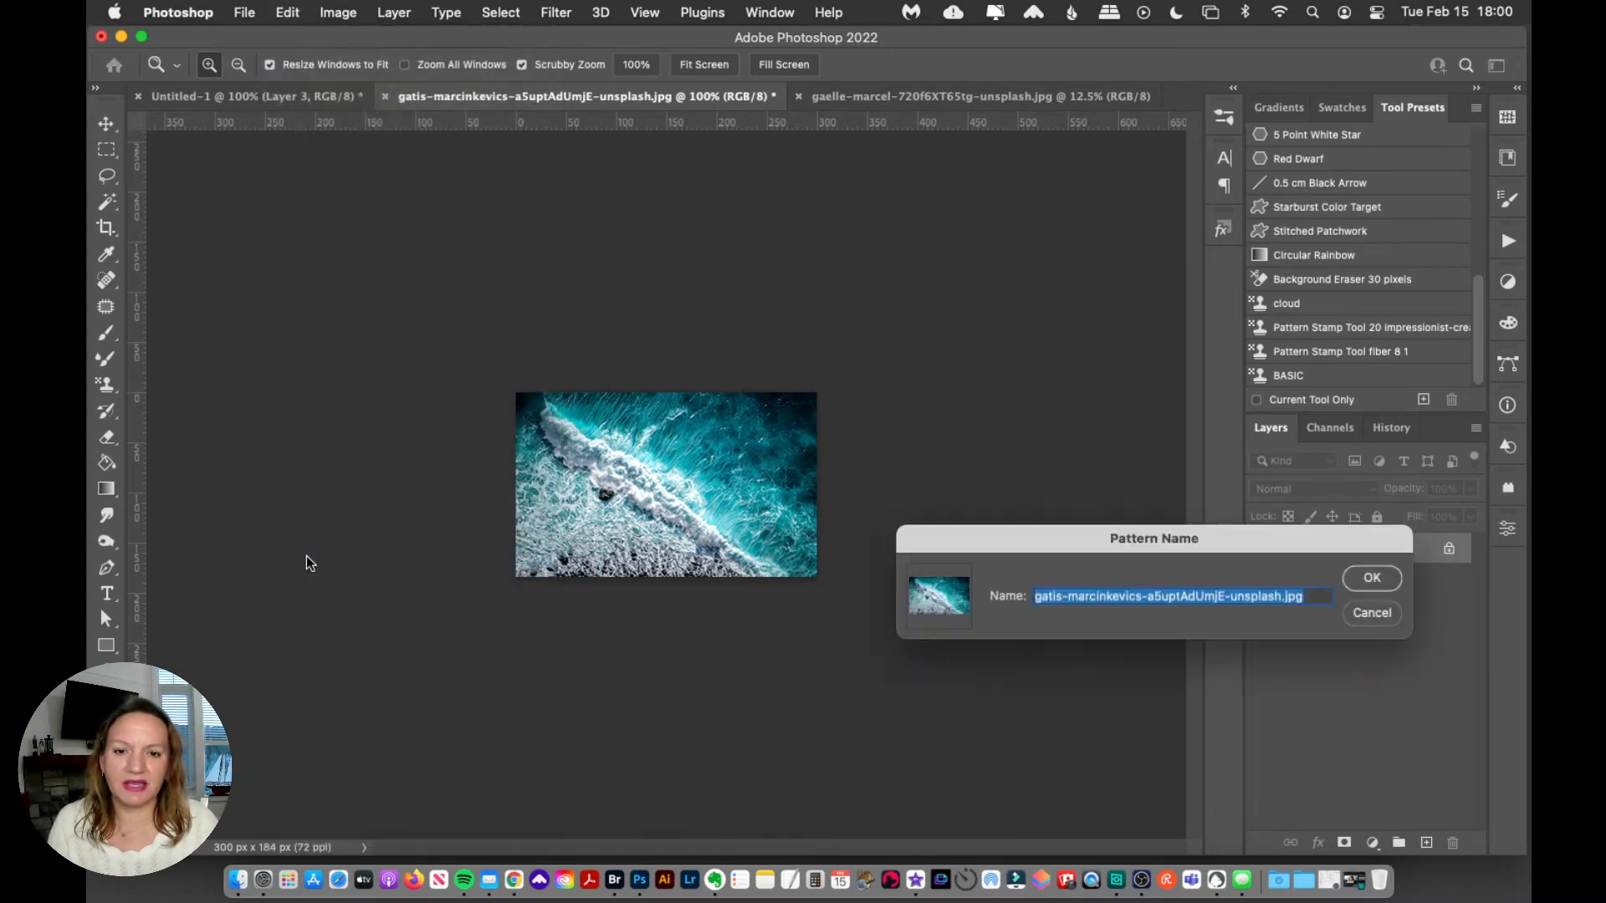
mouse_move(246, 532)
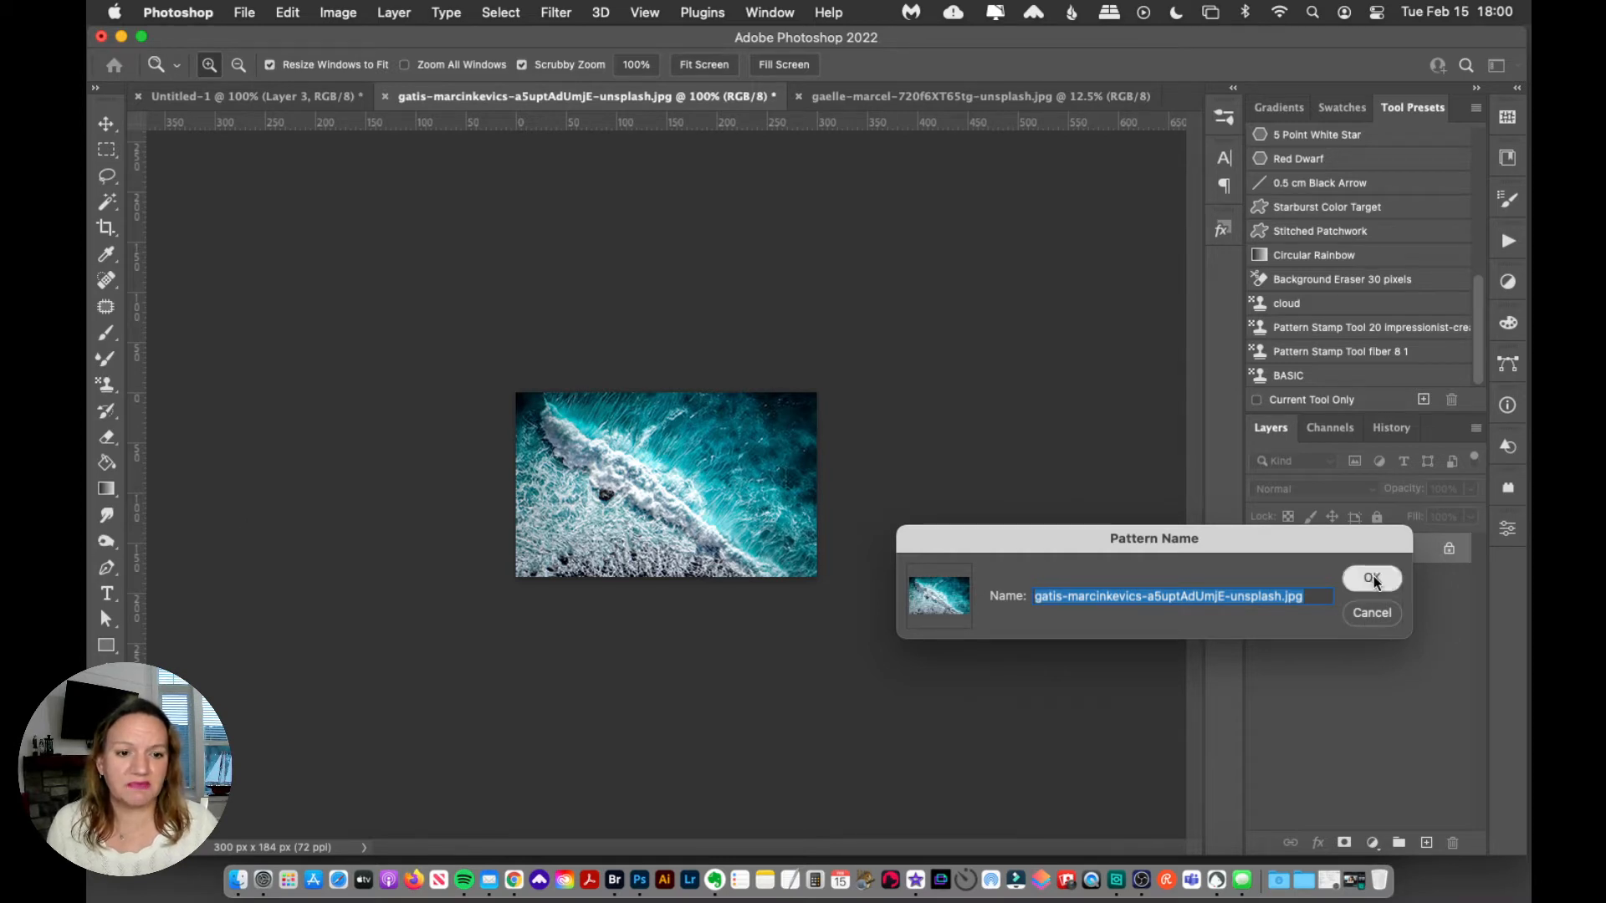
click(1372, 579)
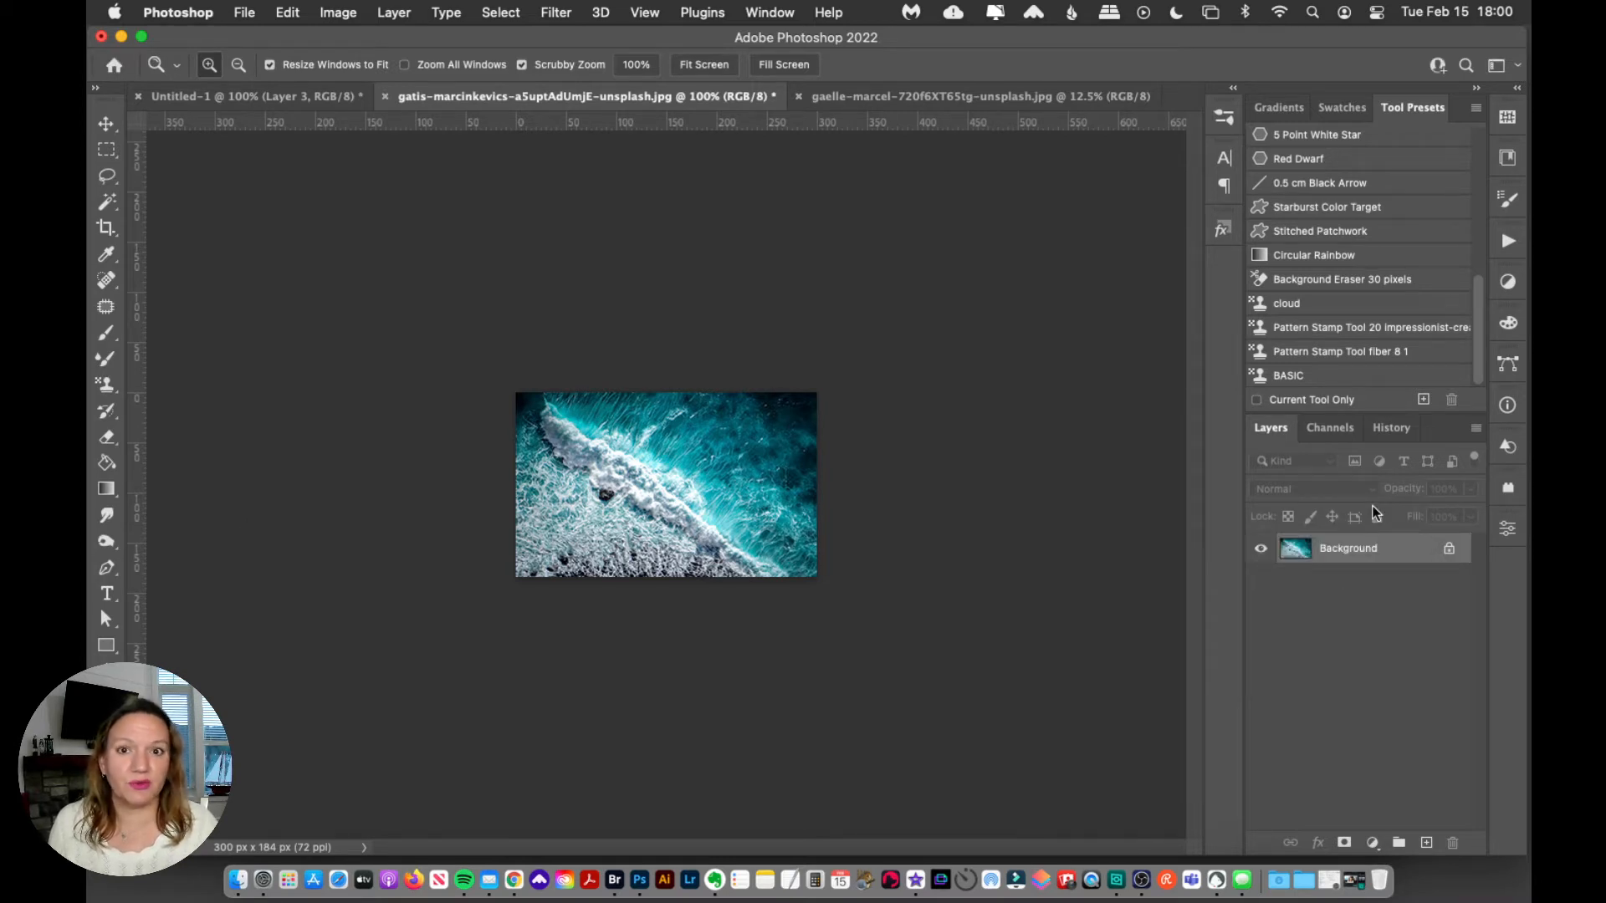
mouse_move(1378, 516)
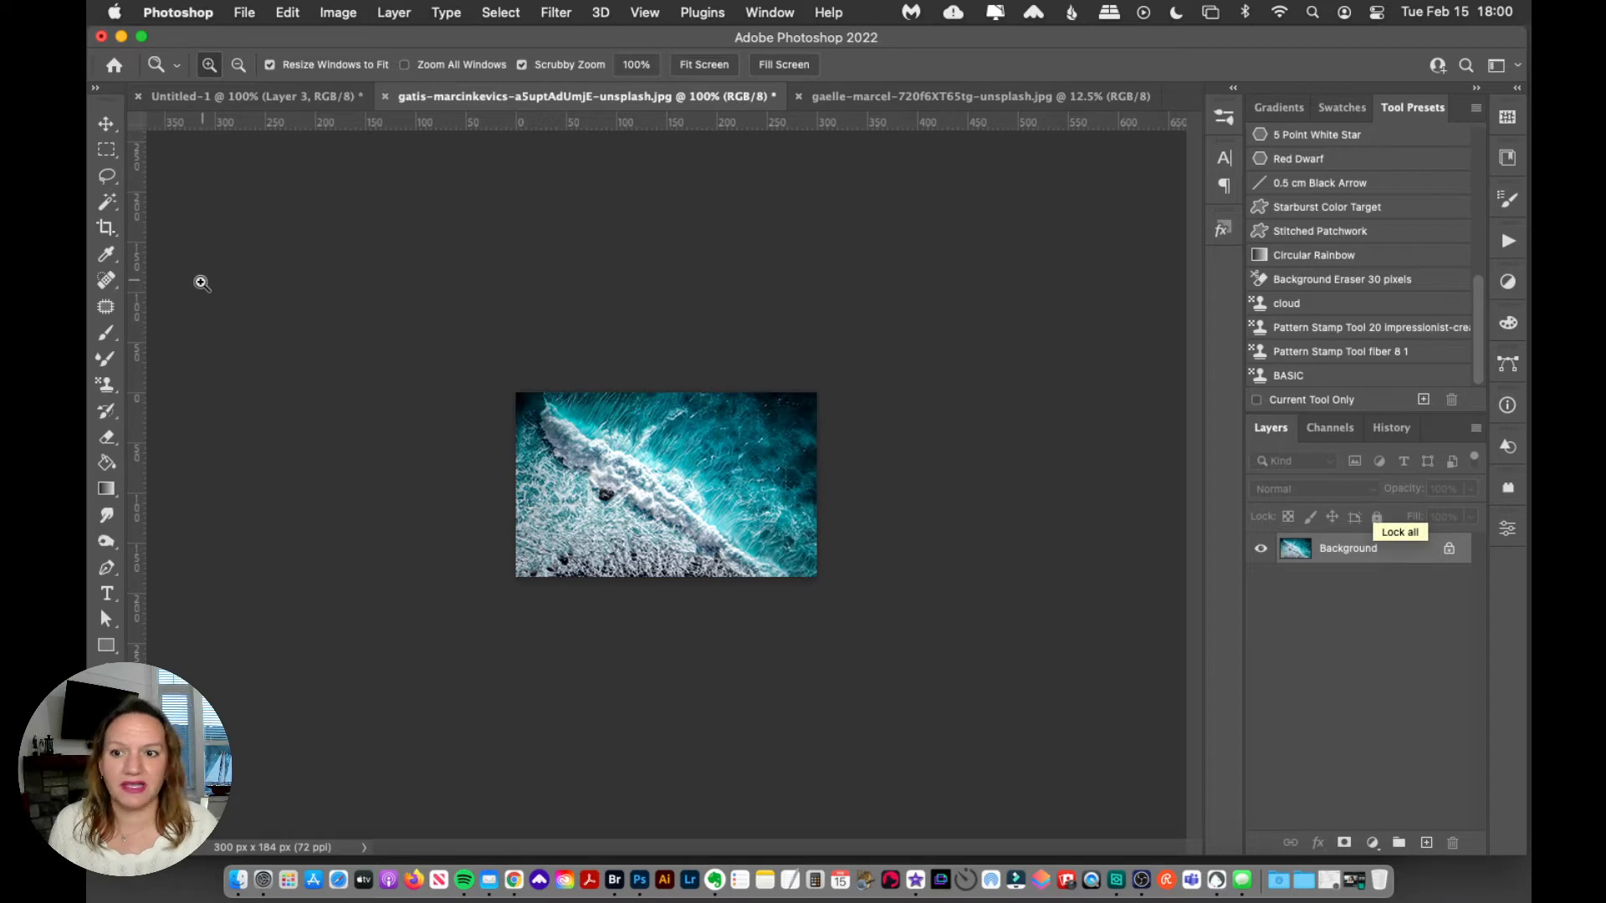
On Untitled-1, load the ocean pattern thumbnail into the Pattern Stamp
click(106, 384)
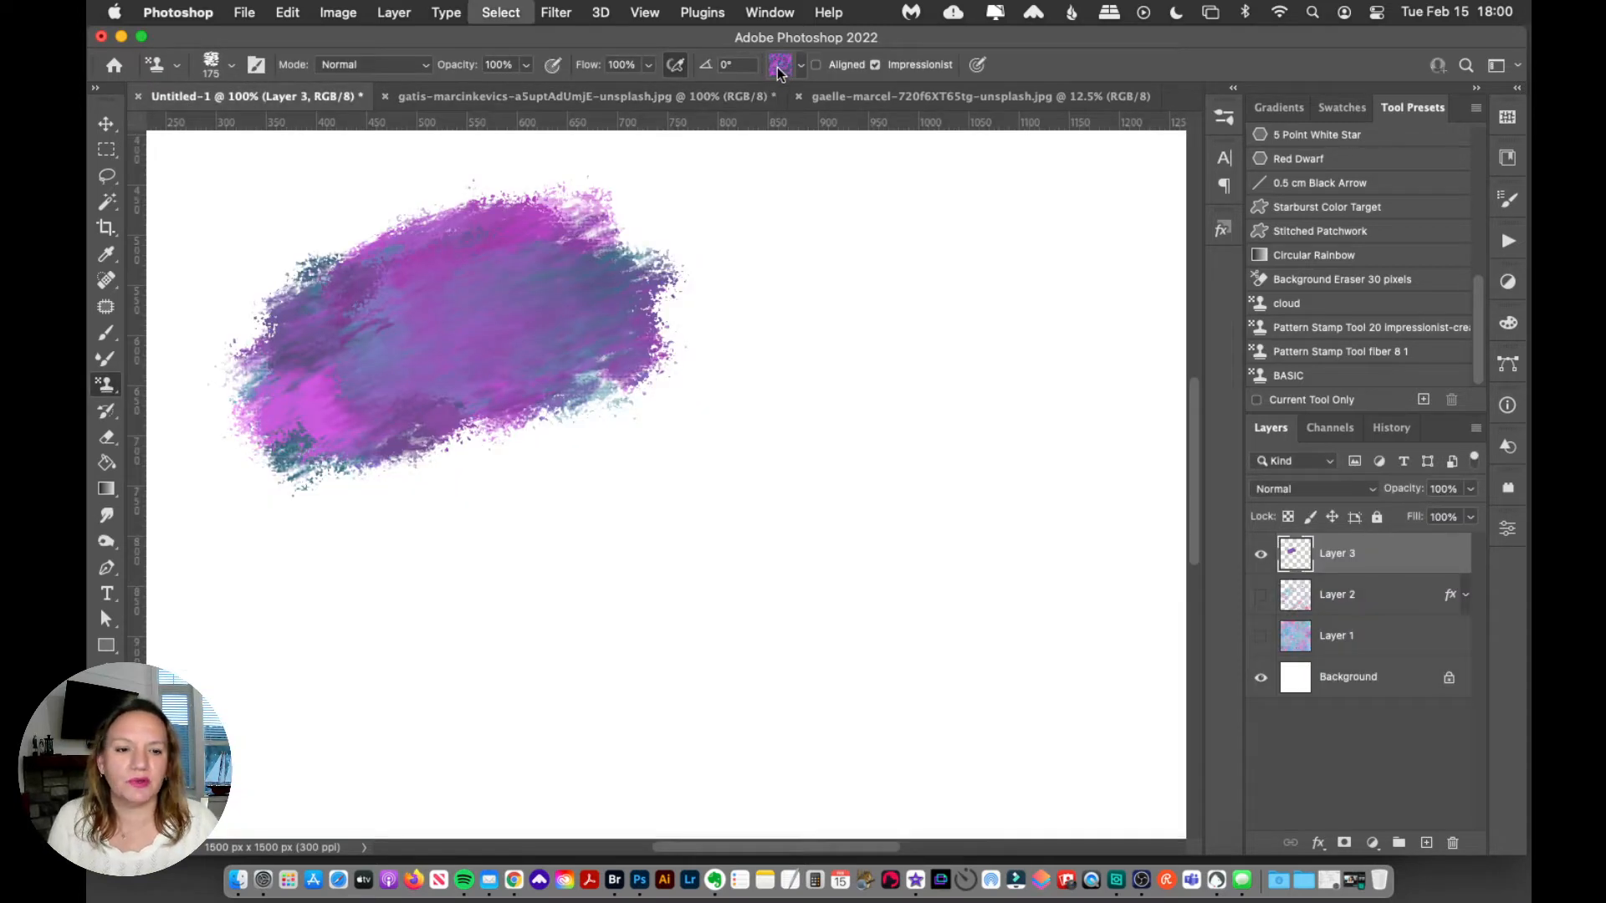
click(780, 64)
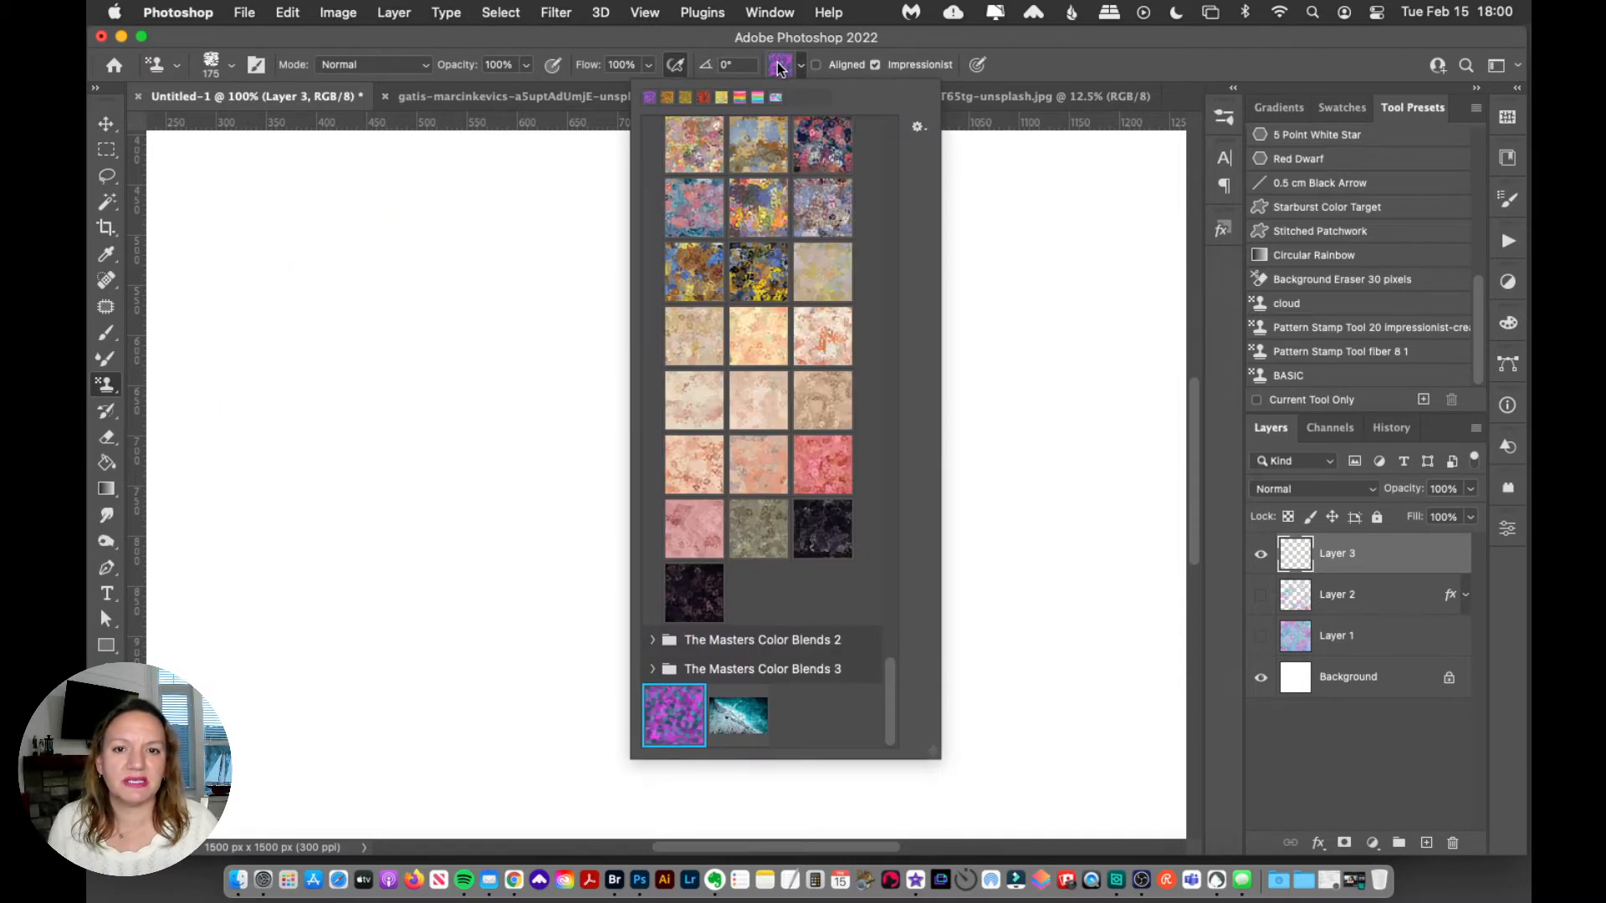
click(738, 716)
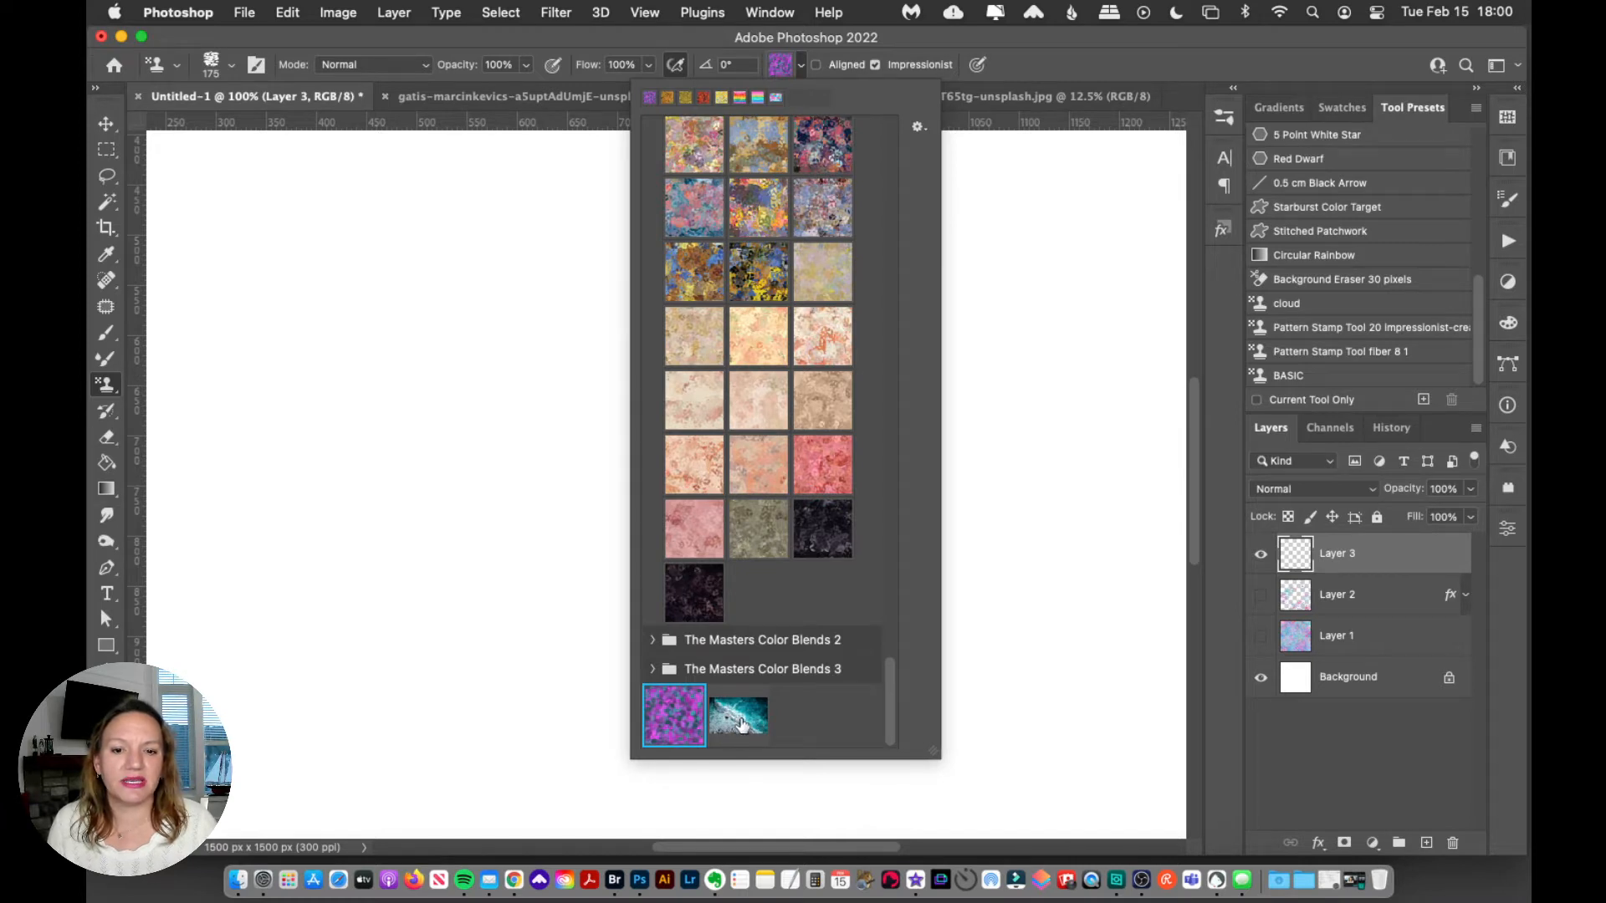
click(738, 715)
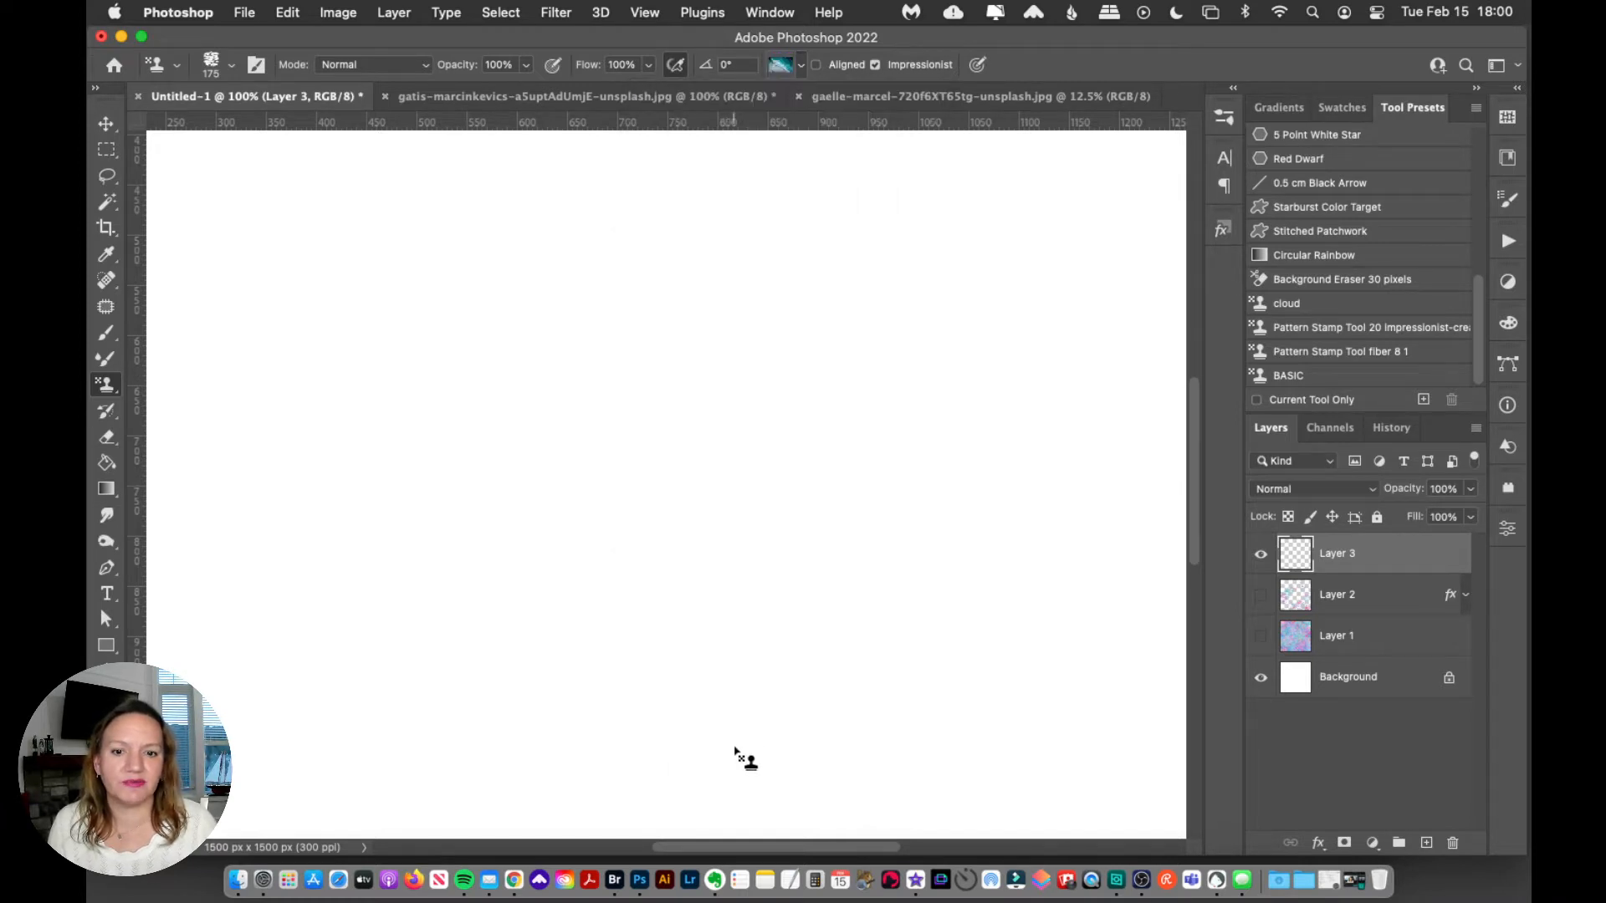
mouse_move(1208, 143)
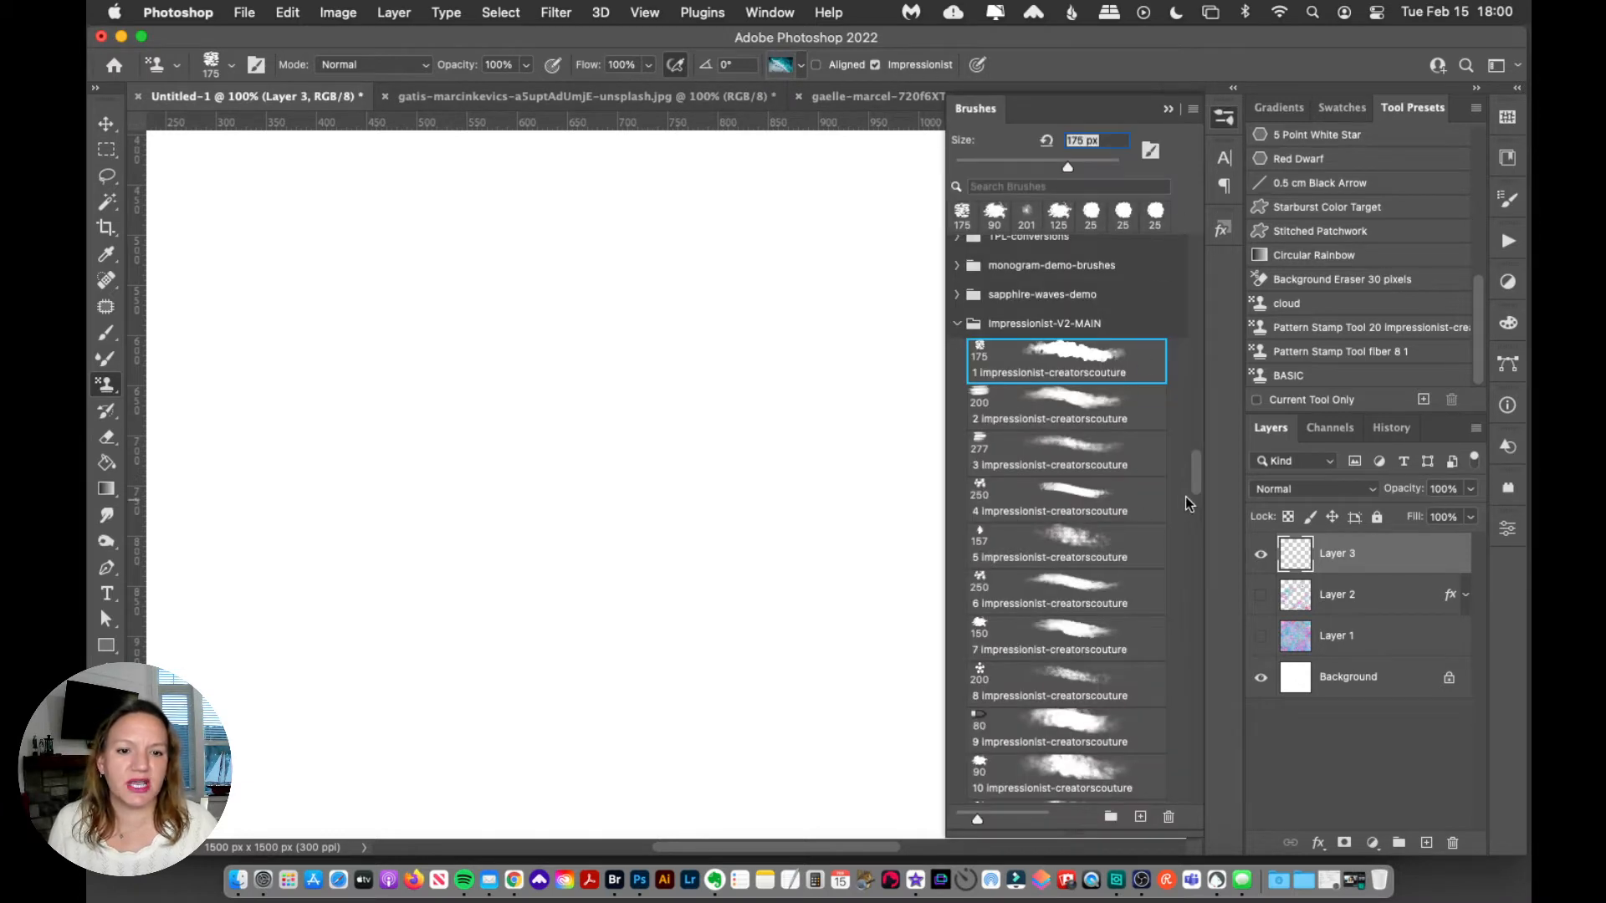
Tip the pattern stamp with Impressionist-V2-MAIN brush 34 at 150 px
scroll(down, 3)
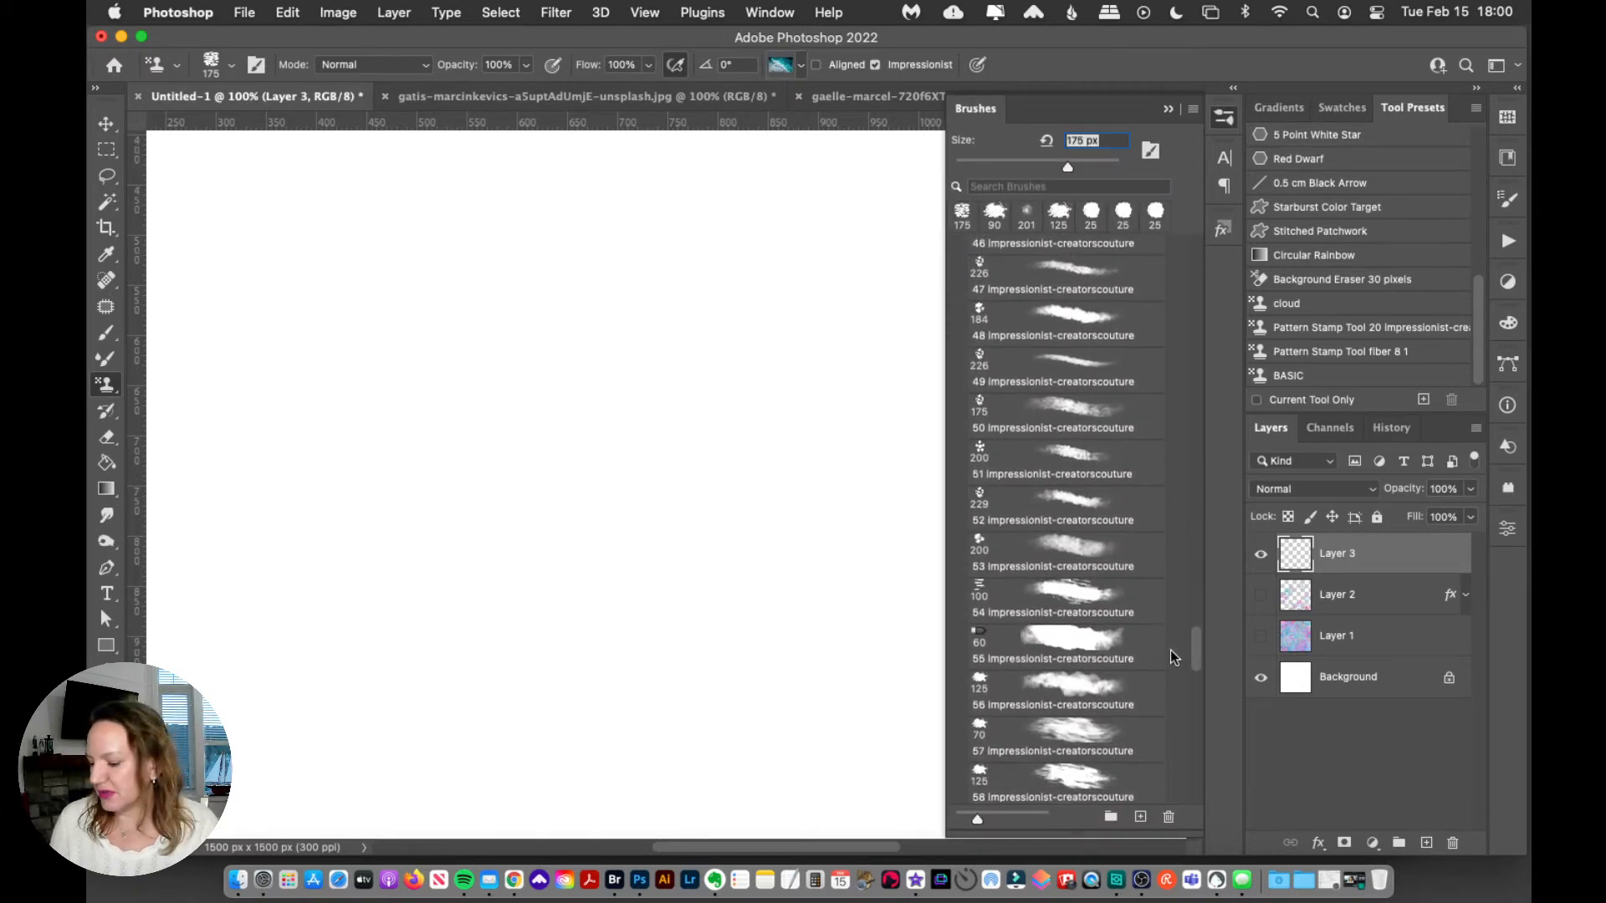
scroll(down, 3)
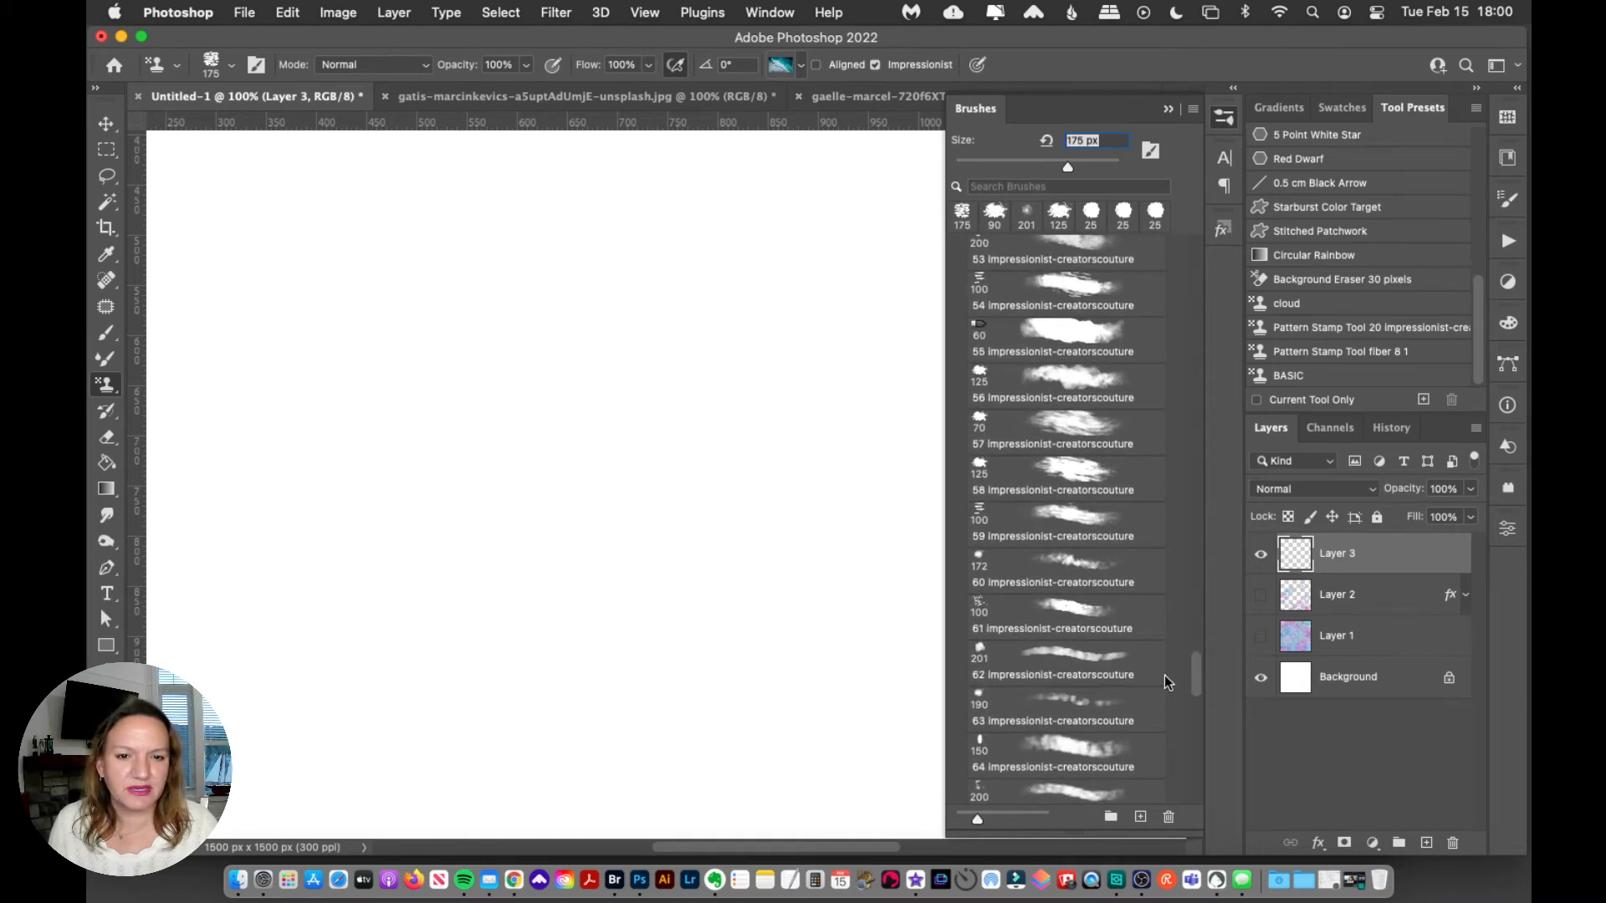
scroll(up, 3)
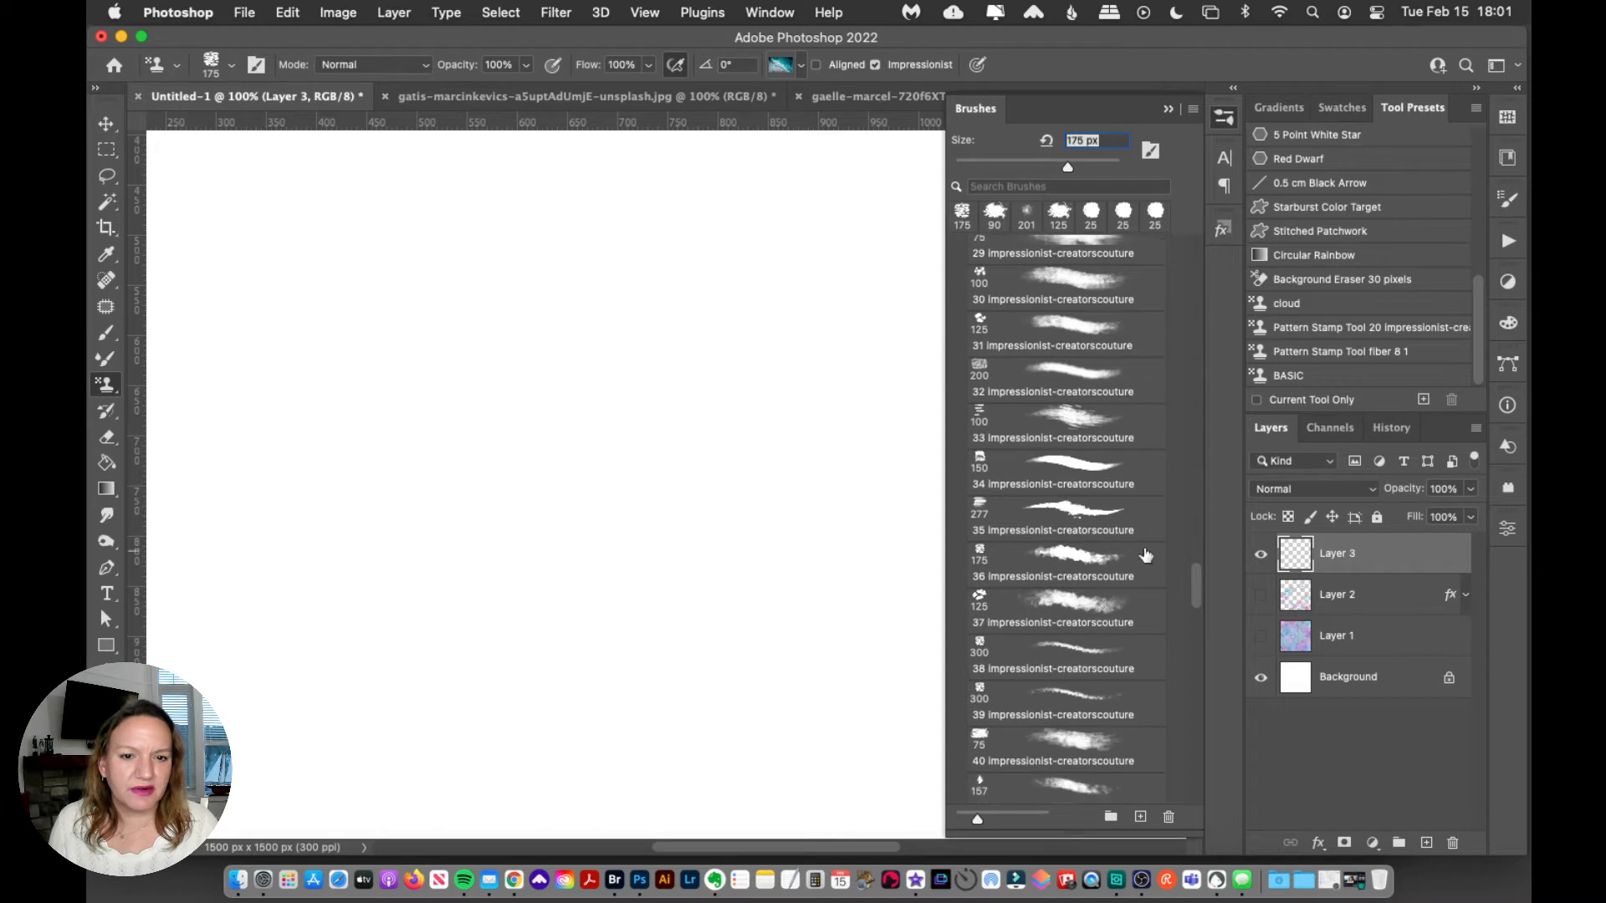
click(1065, 472)
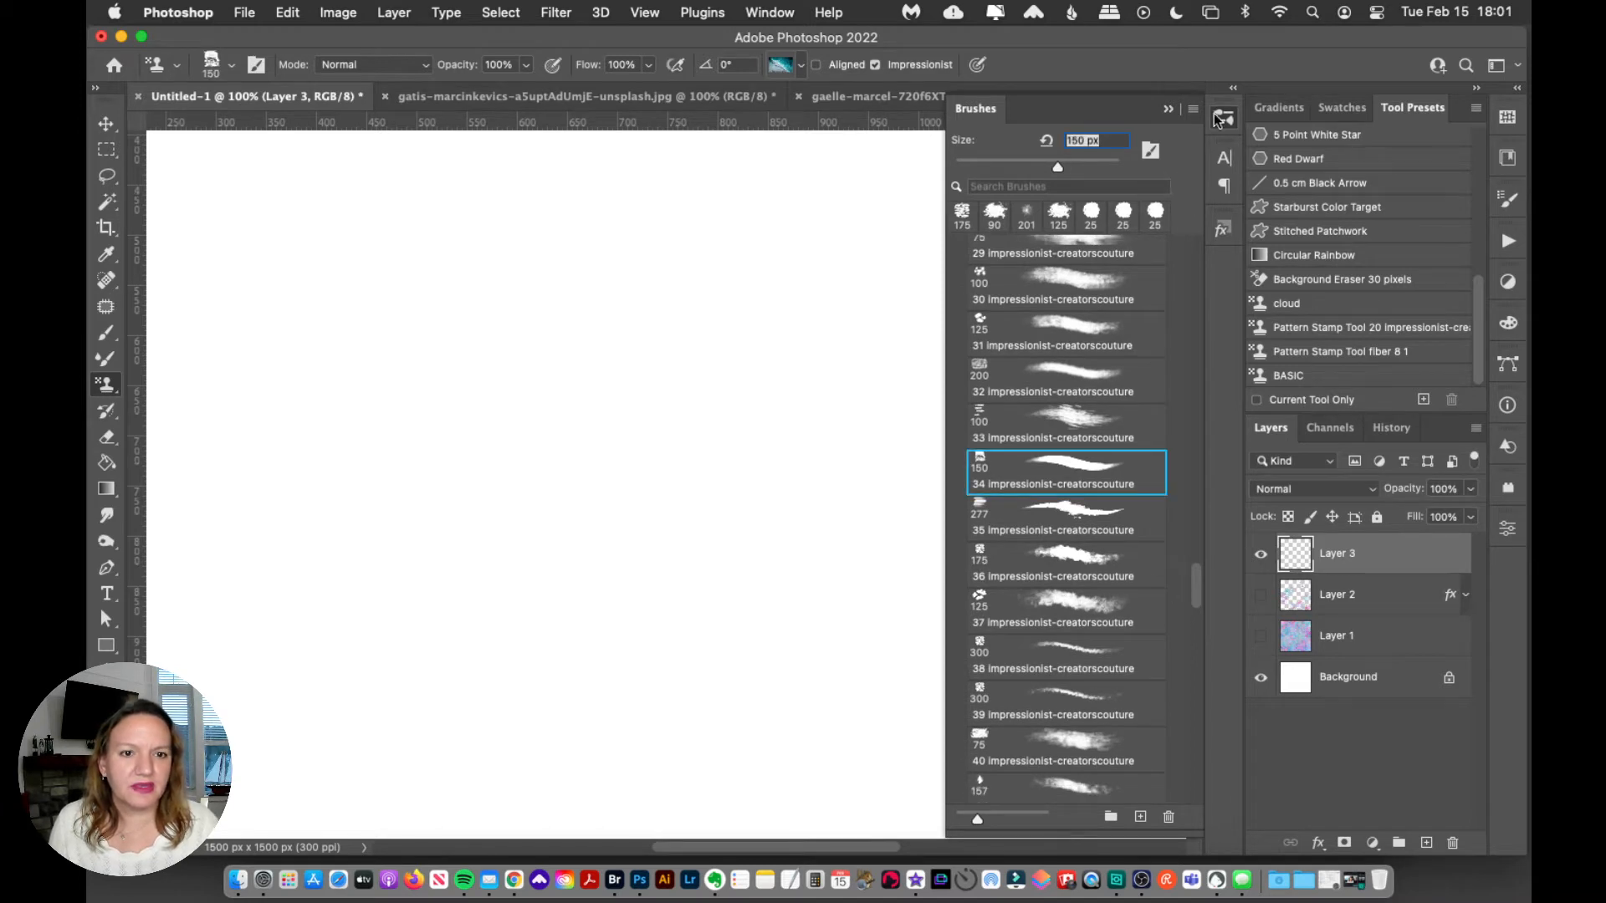
click(1223, 116)
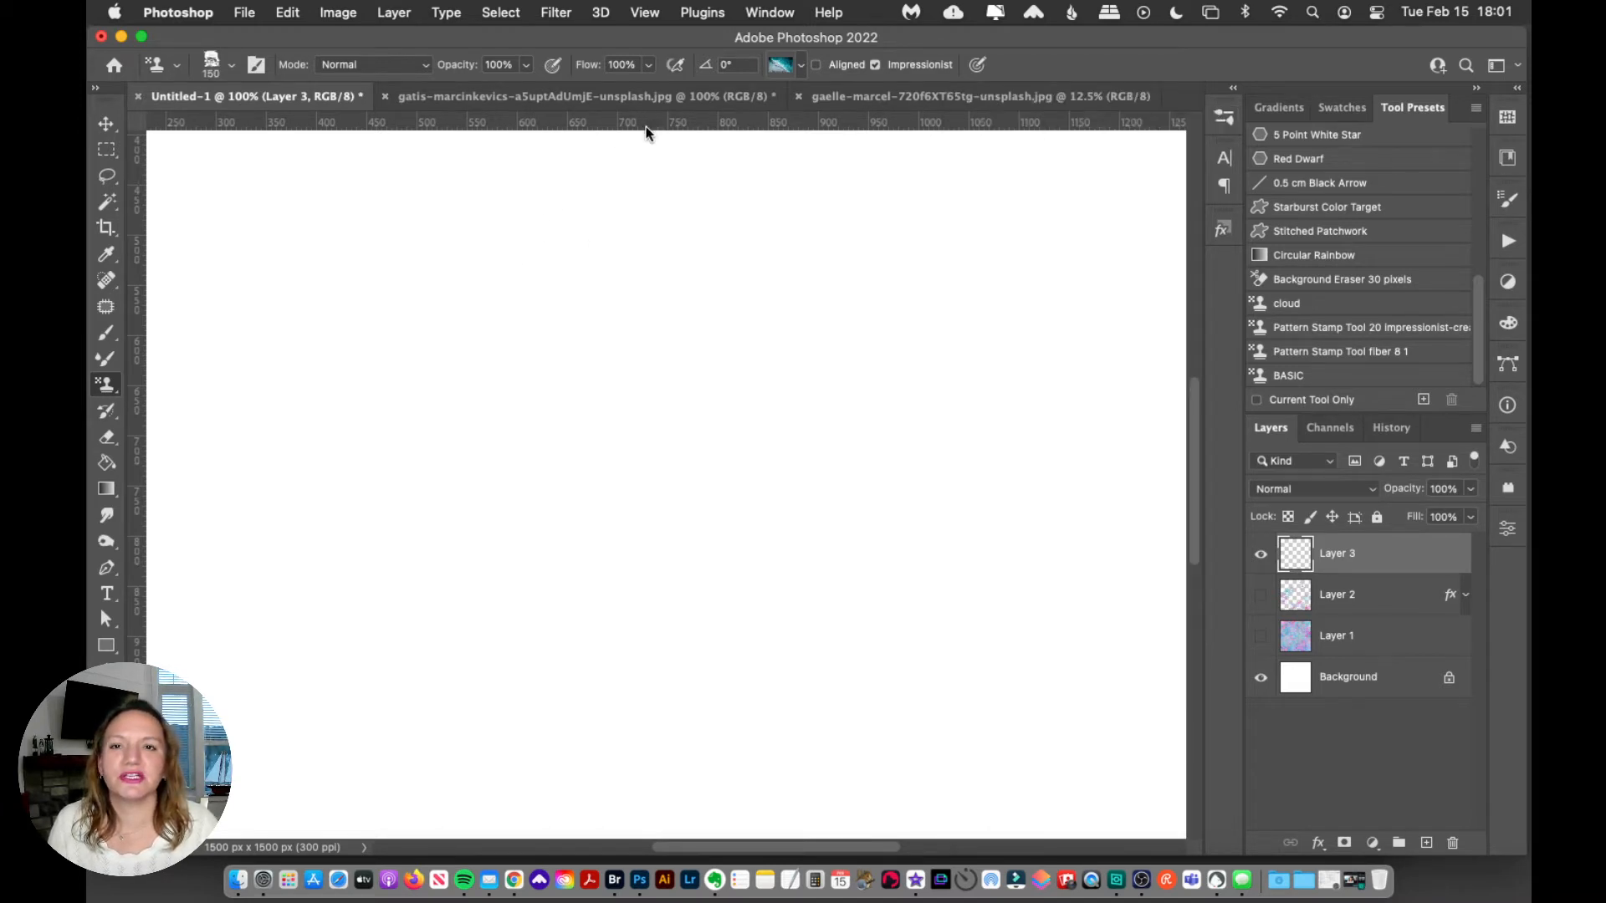
mouse_move(489, 319)
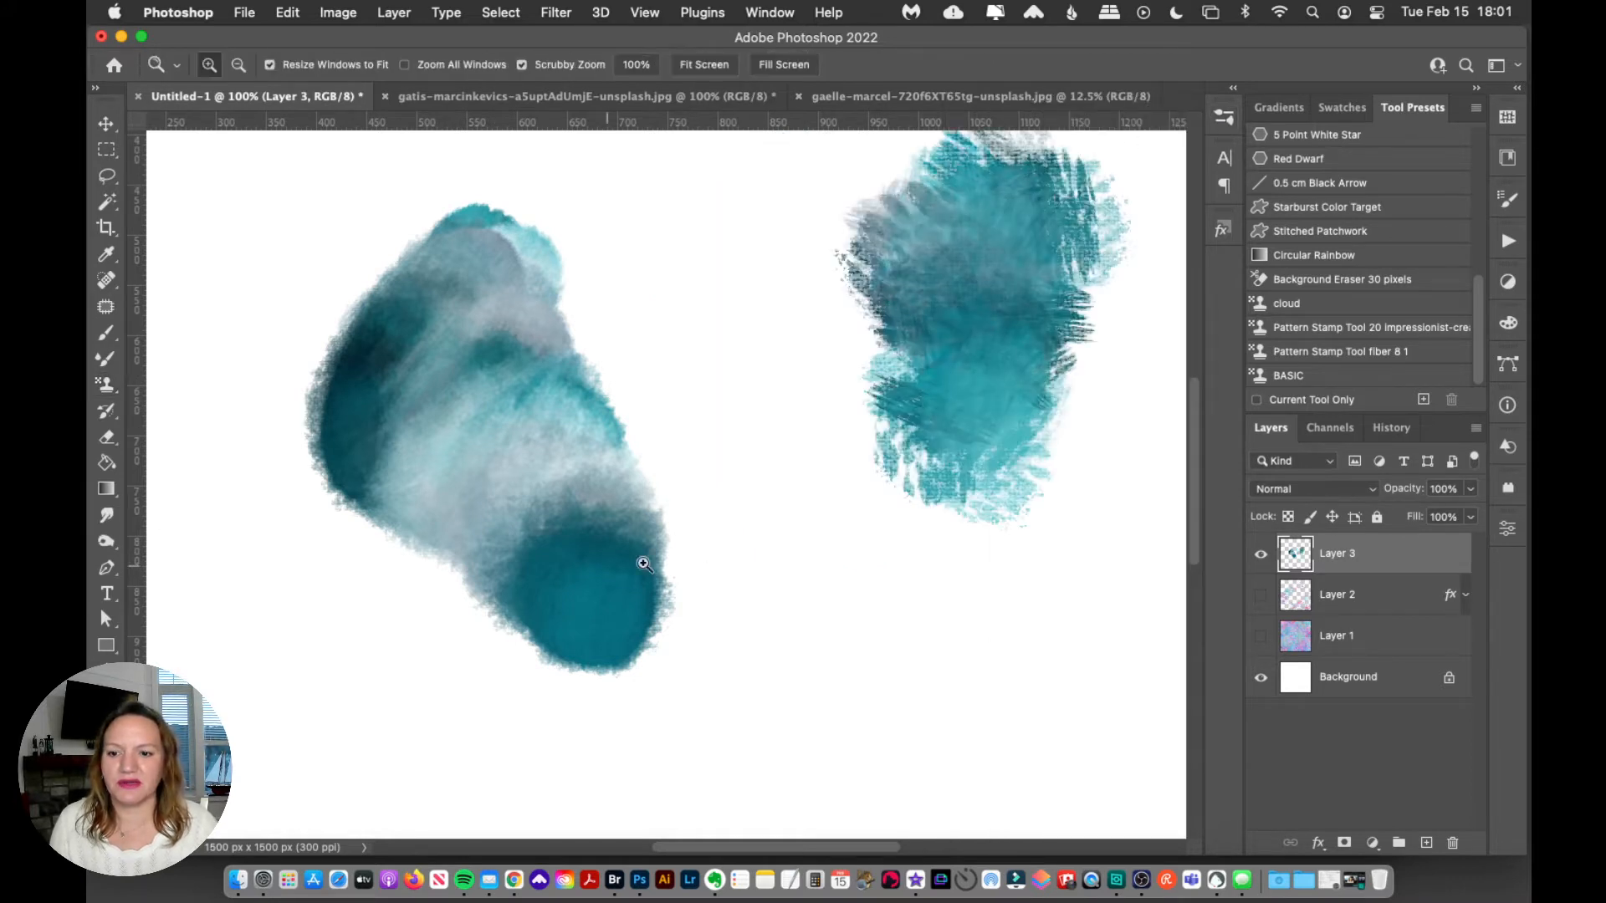
Zoom out to view the whole Untitled-1 canvas while testing ocean strokes
click(106, 384)
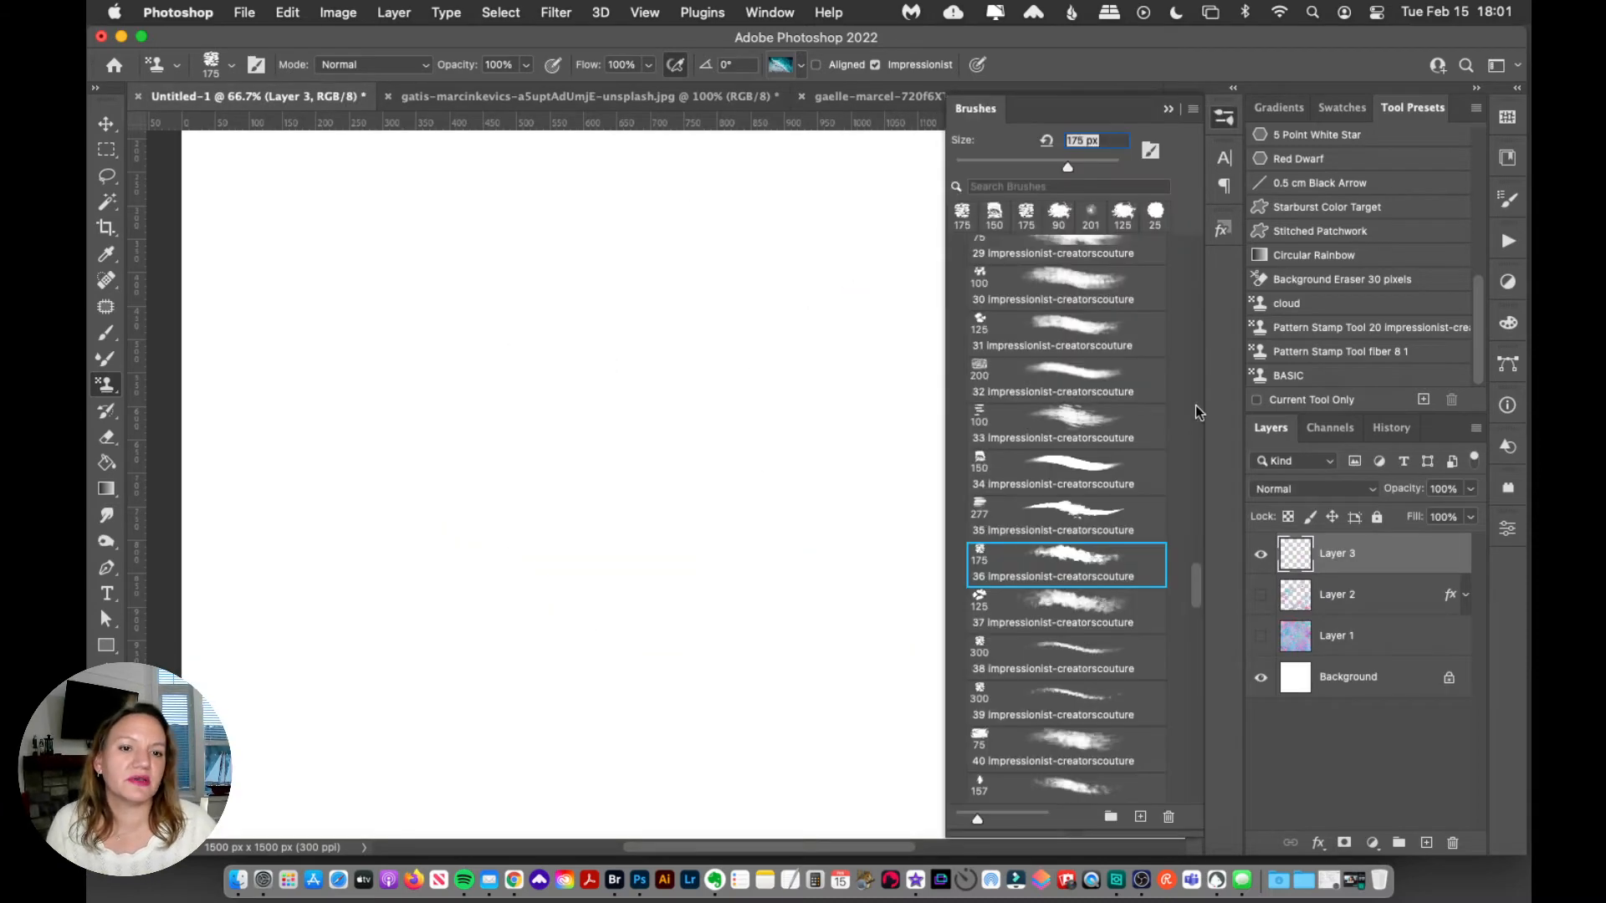
Pick the 200 px impressionist brush 2 from the brush presets
scroll(up, 3)
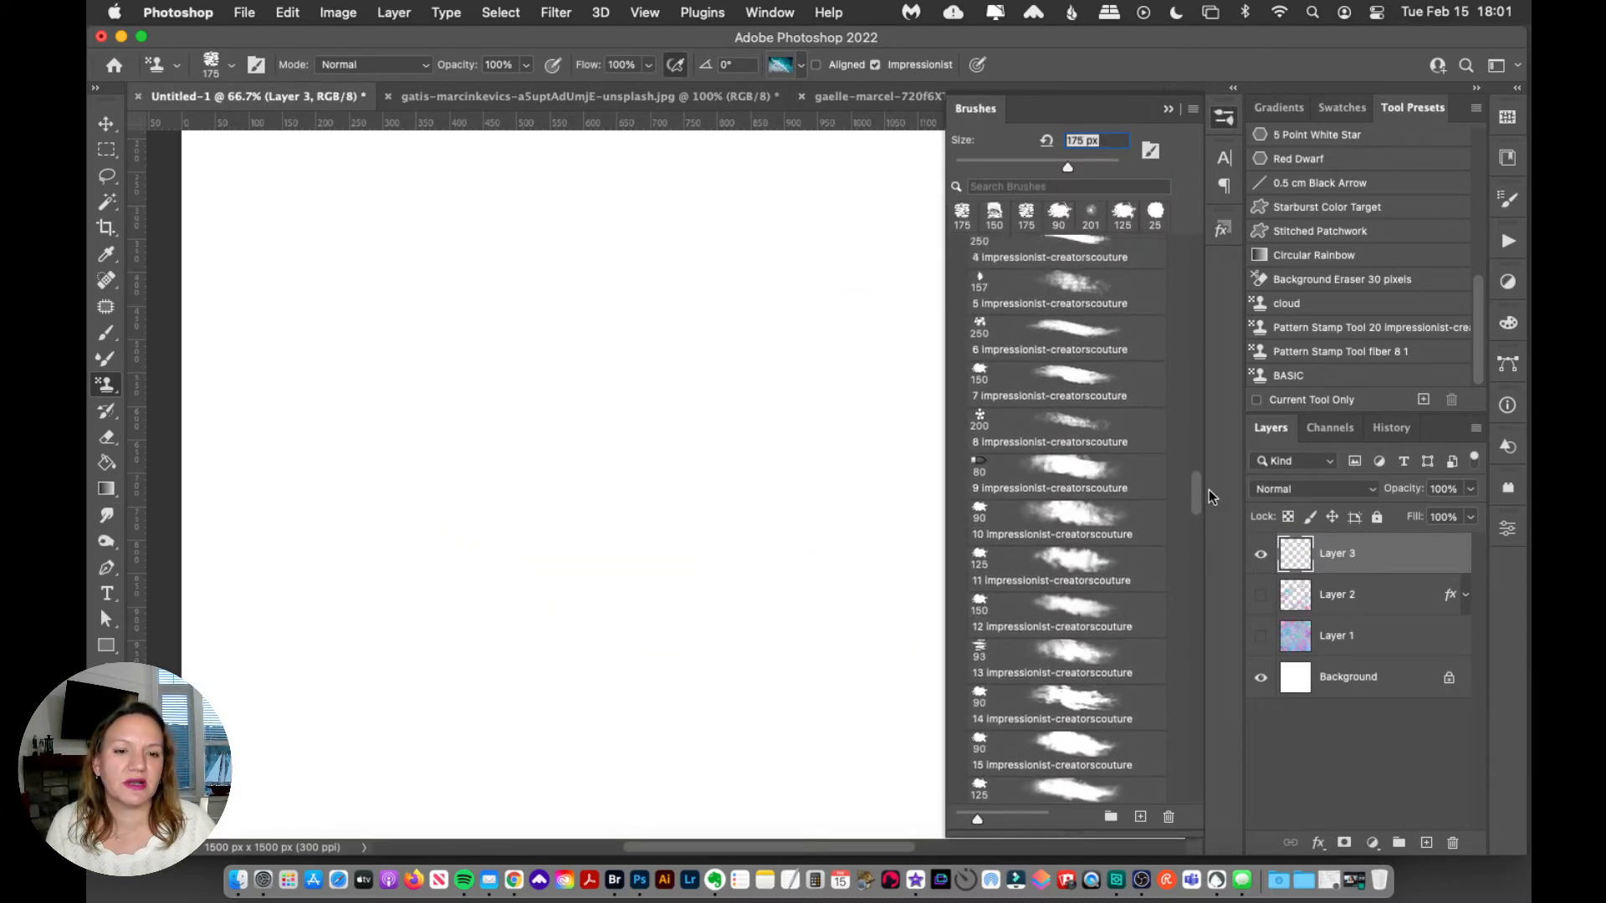
scroll(up, 3)
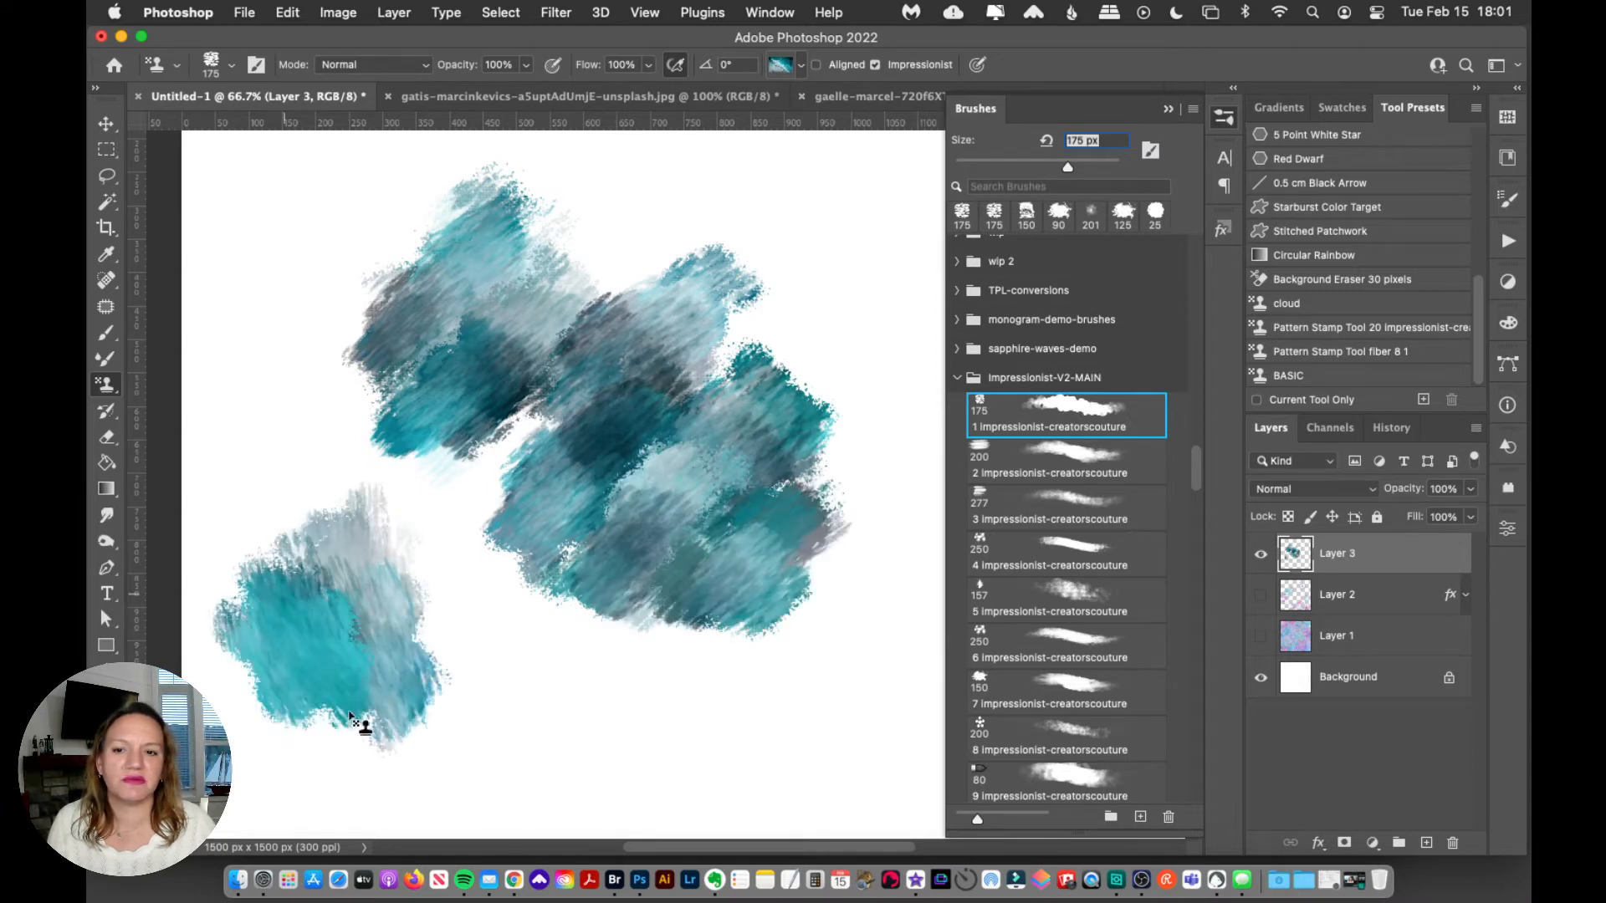
click(1064, 461)
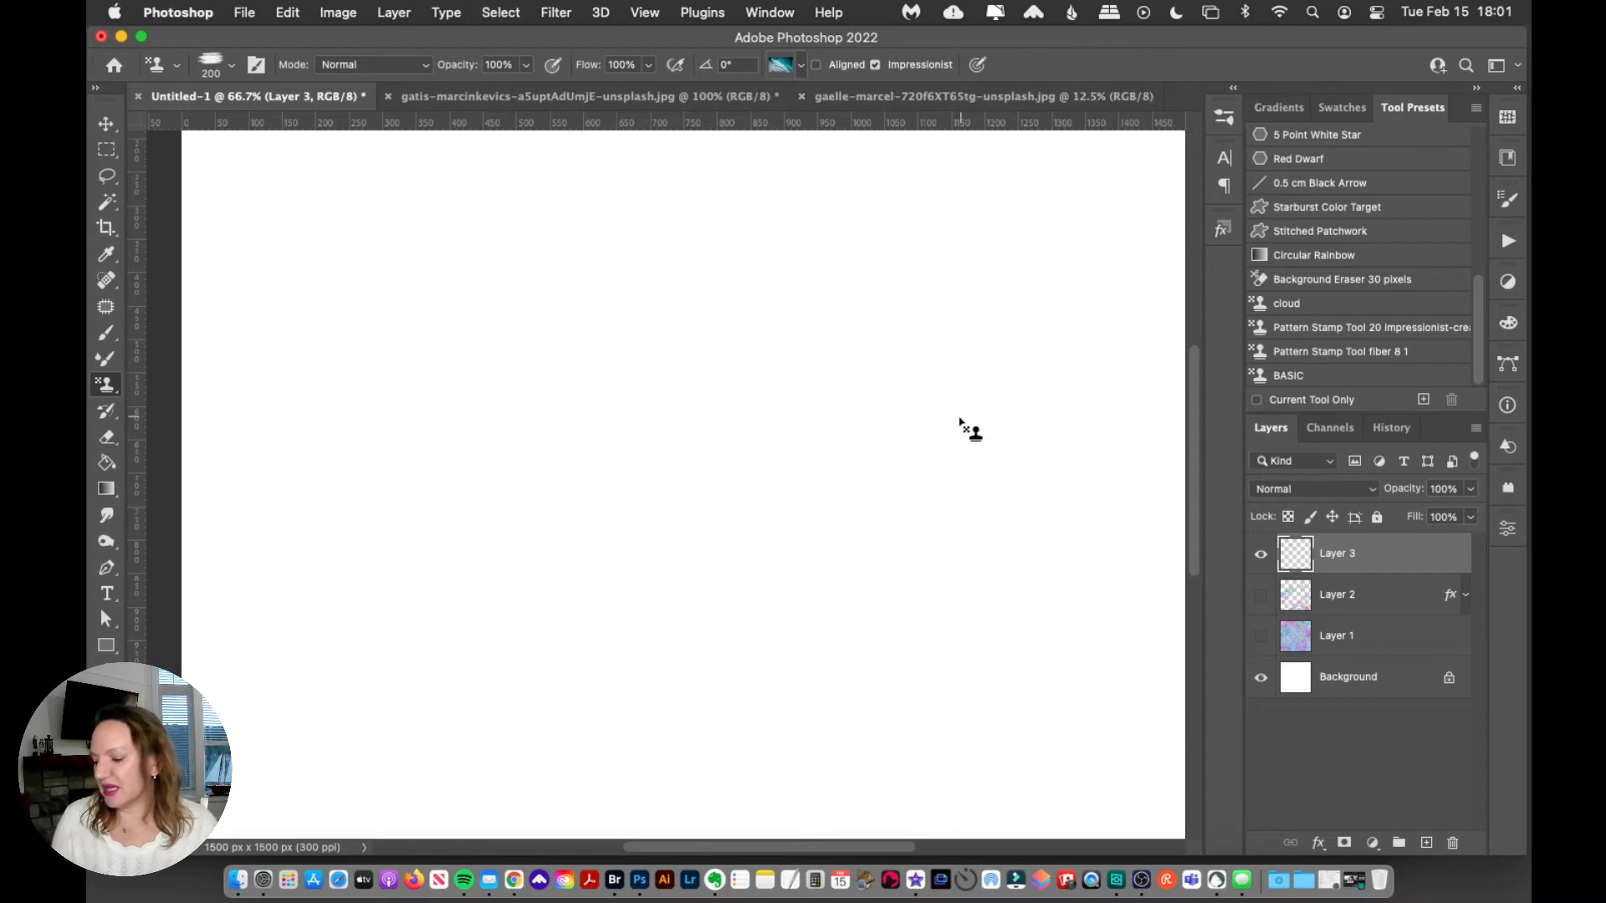
mouse_move(560, 96)
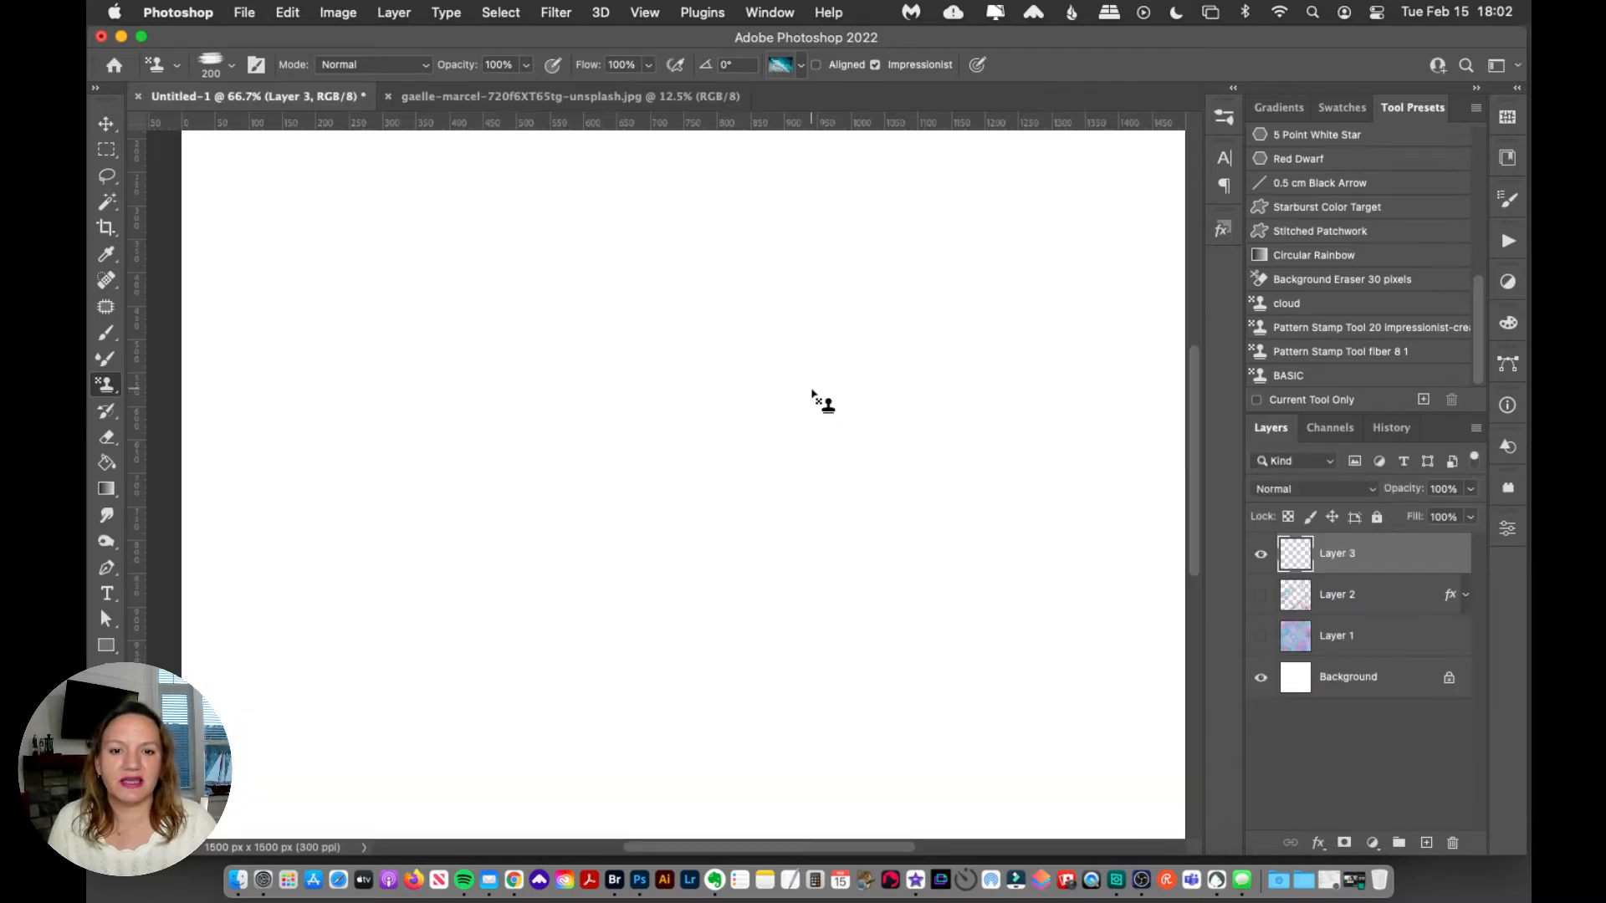
Bring up the gaelle-marcel dried-flower vase photo tab
click(525, 96)
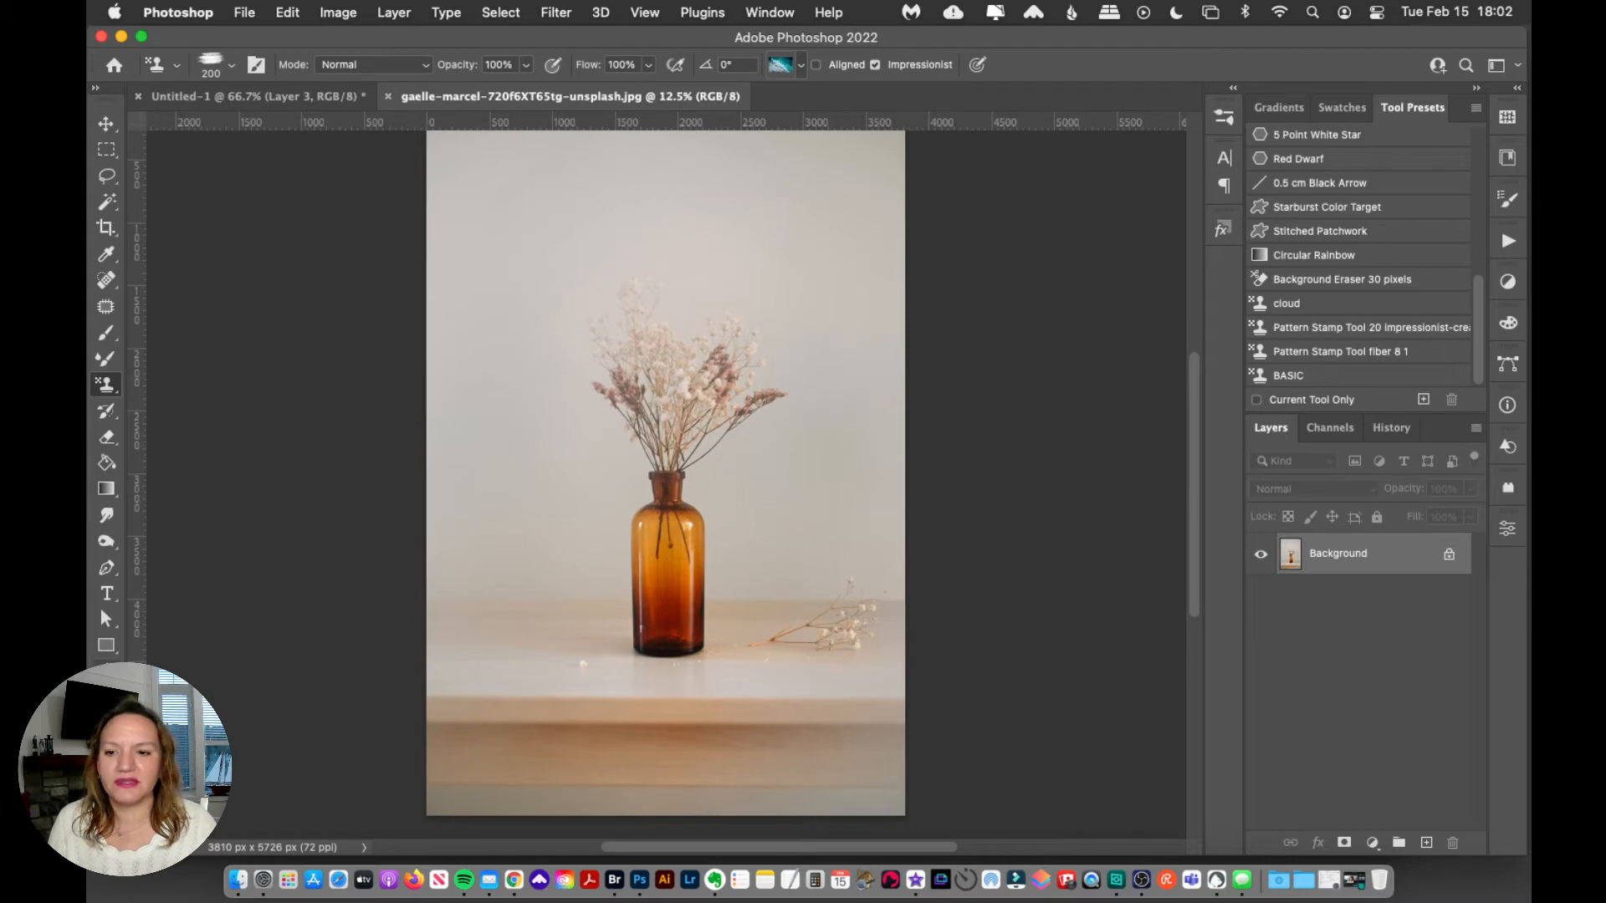
Zoom the vase photo to 25% and choose the Rectangular Marquee Tool
click(625, 528)
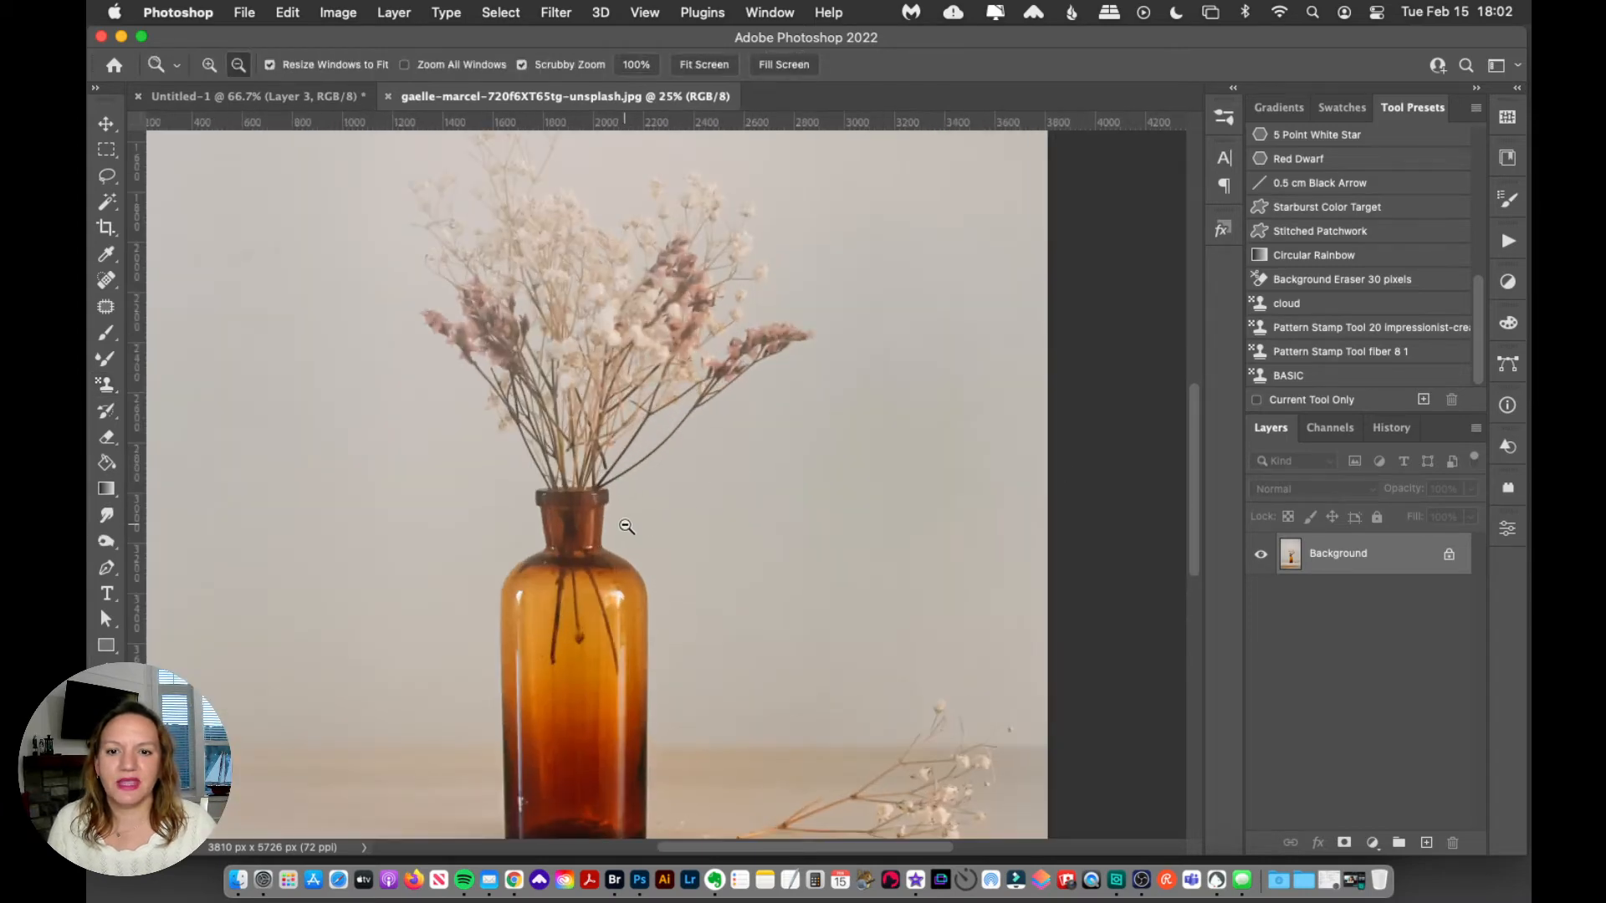
click(238, 64)
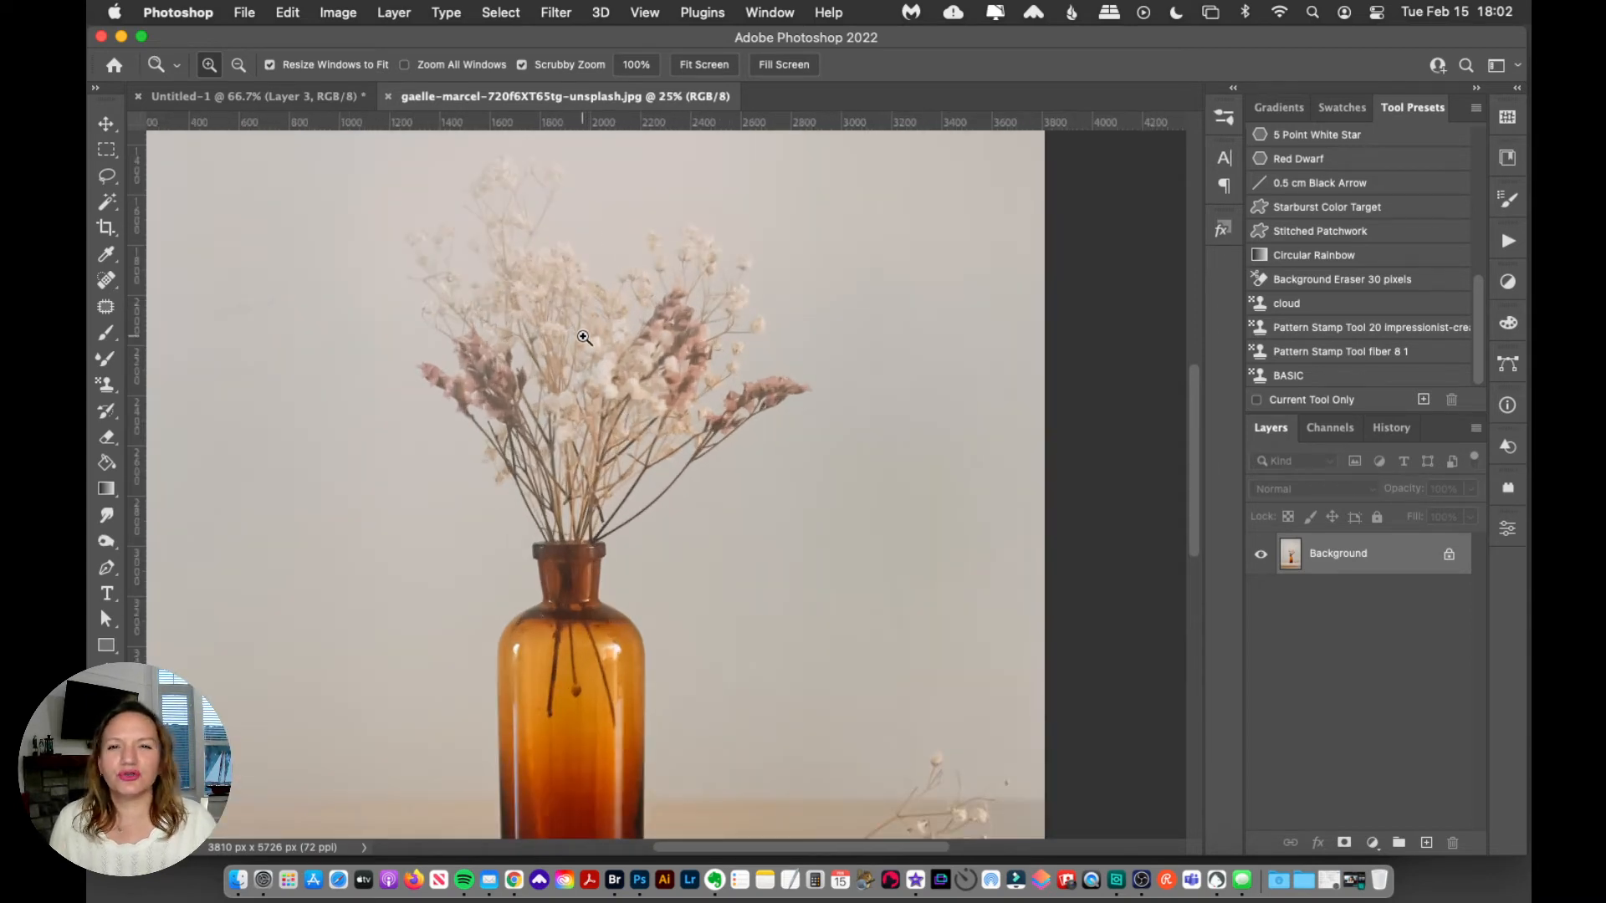
click(107, 151)
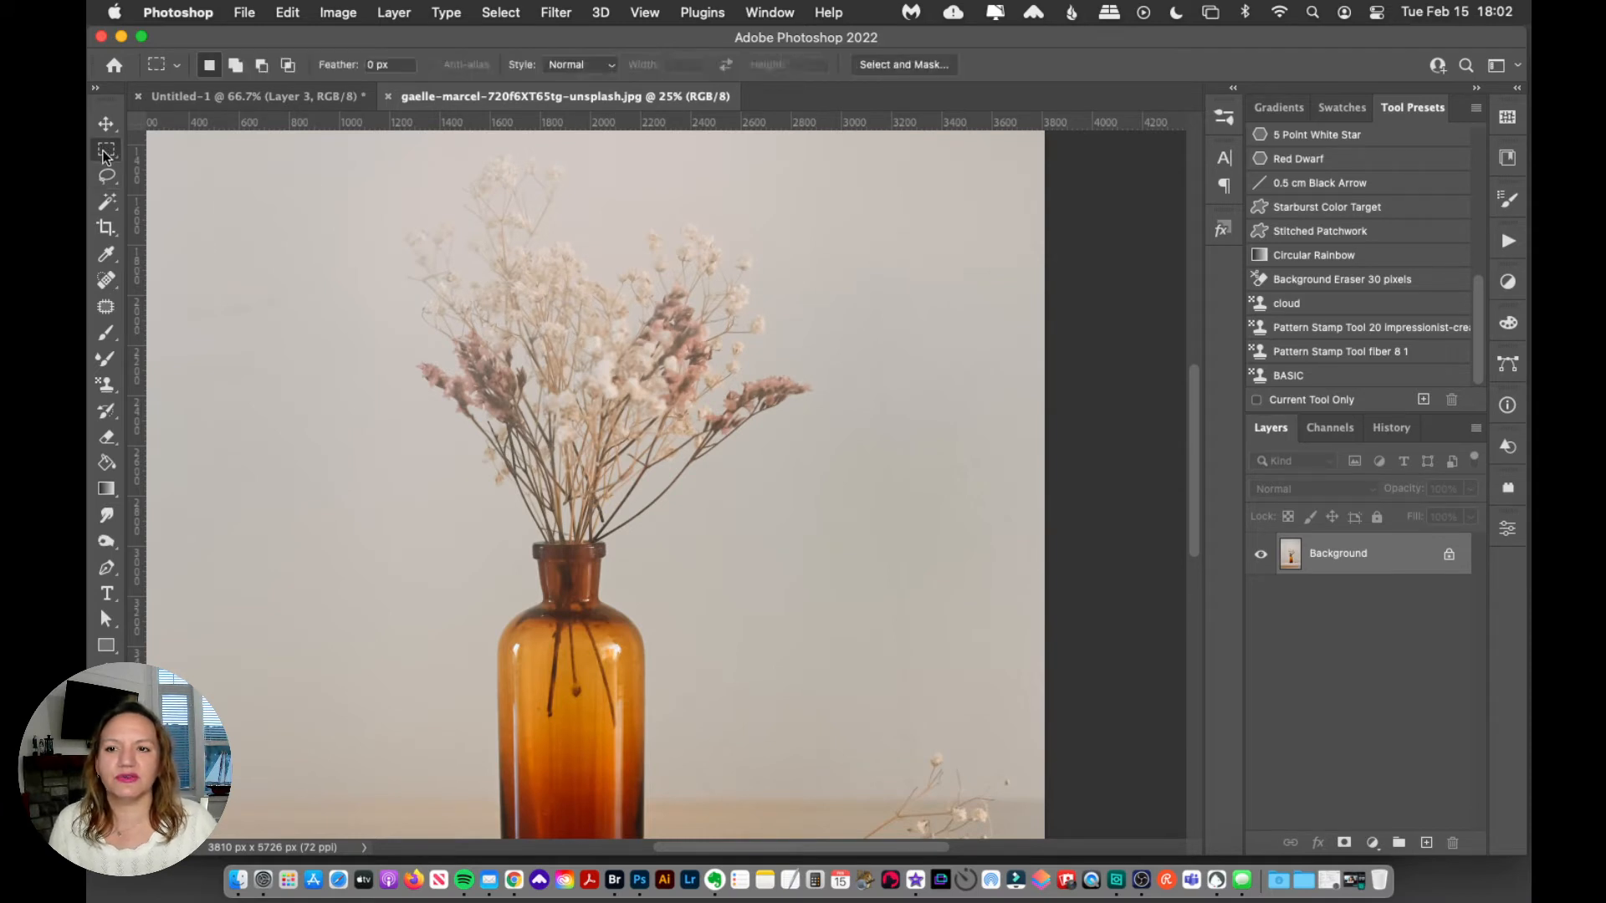
mouse_move(542, 454)
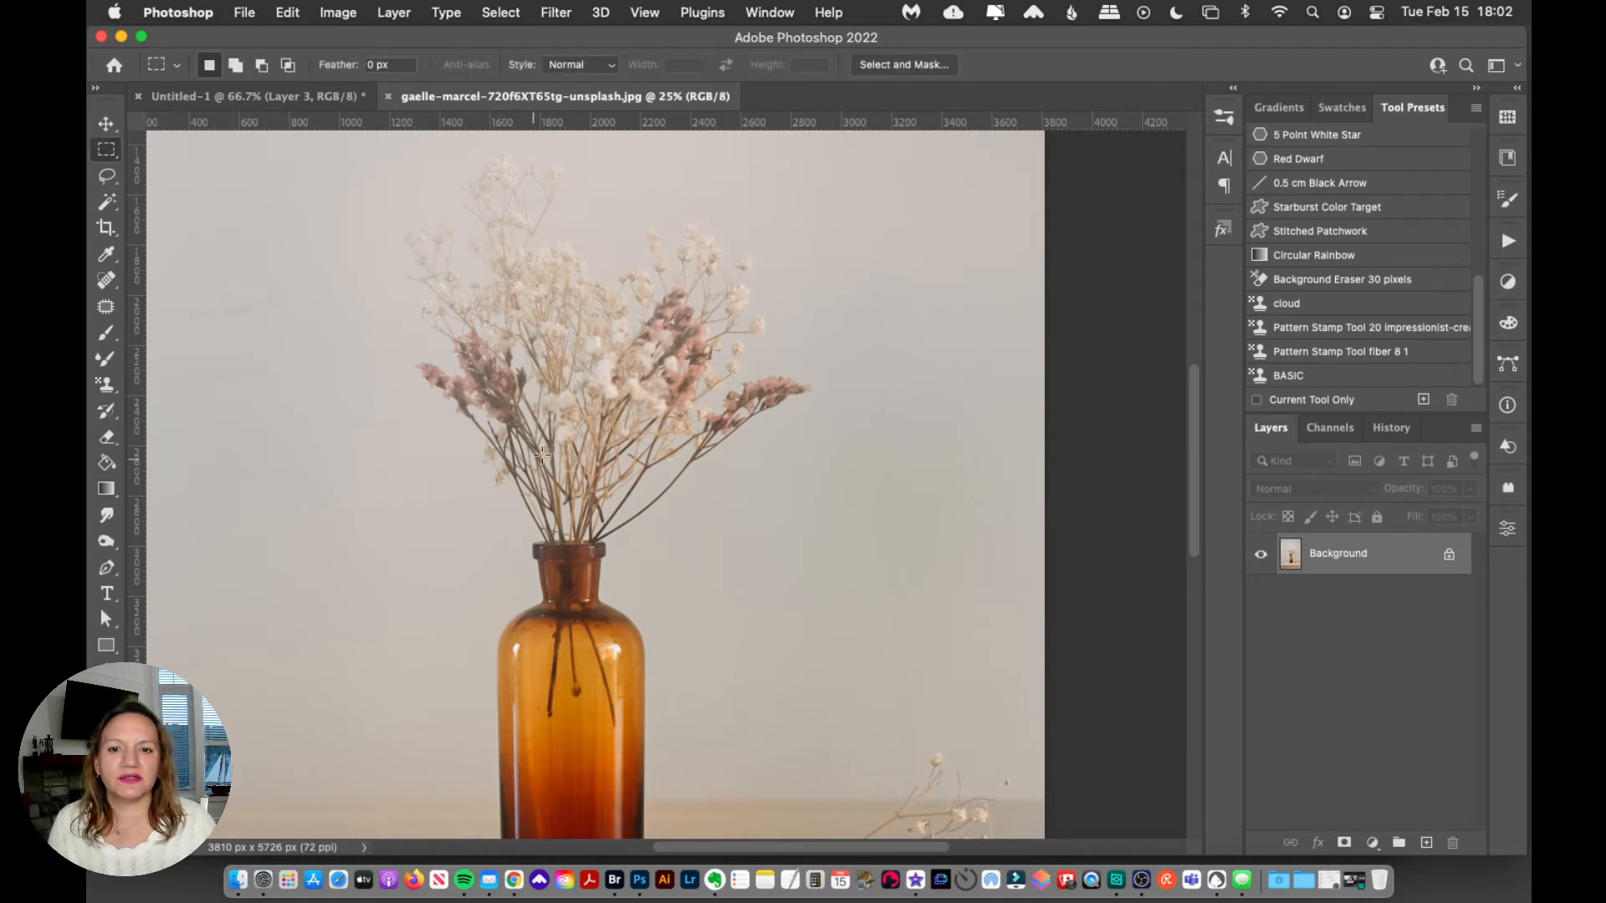
mouse_move(522, 297)
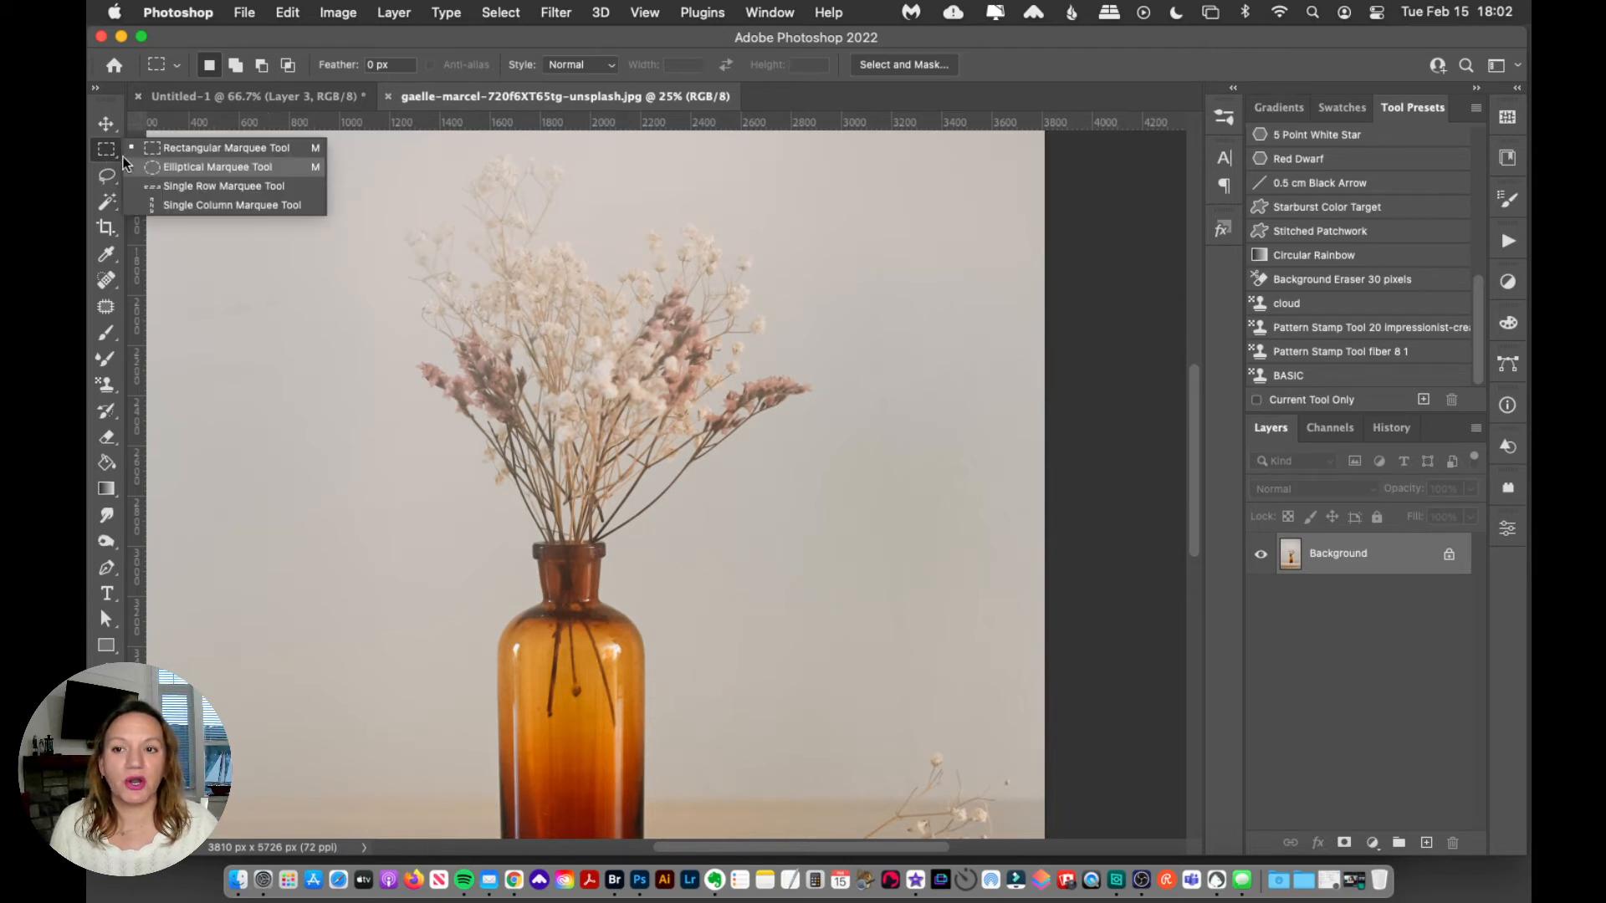
mouse_move(223, 147)
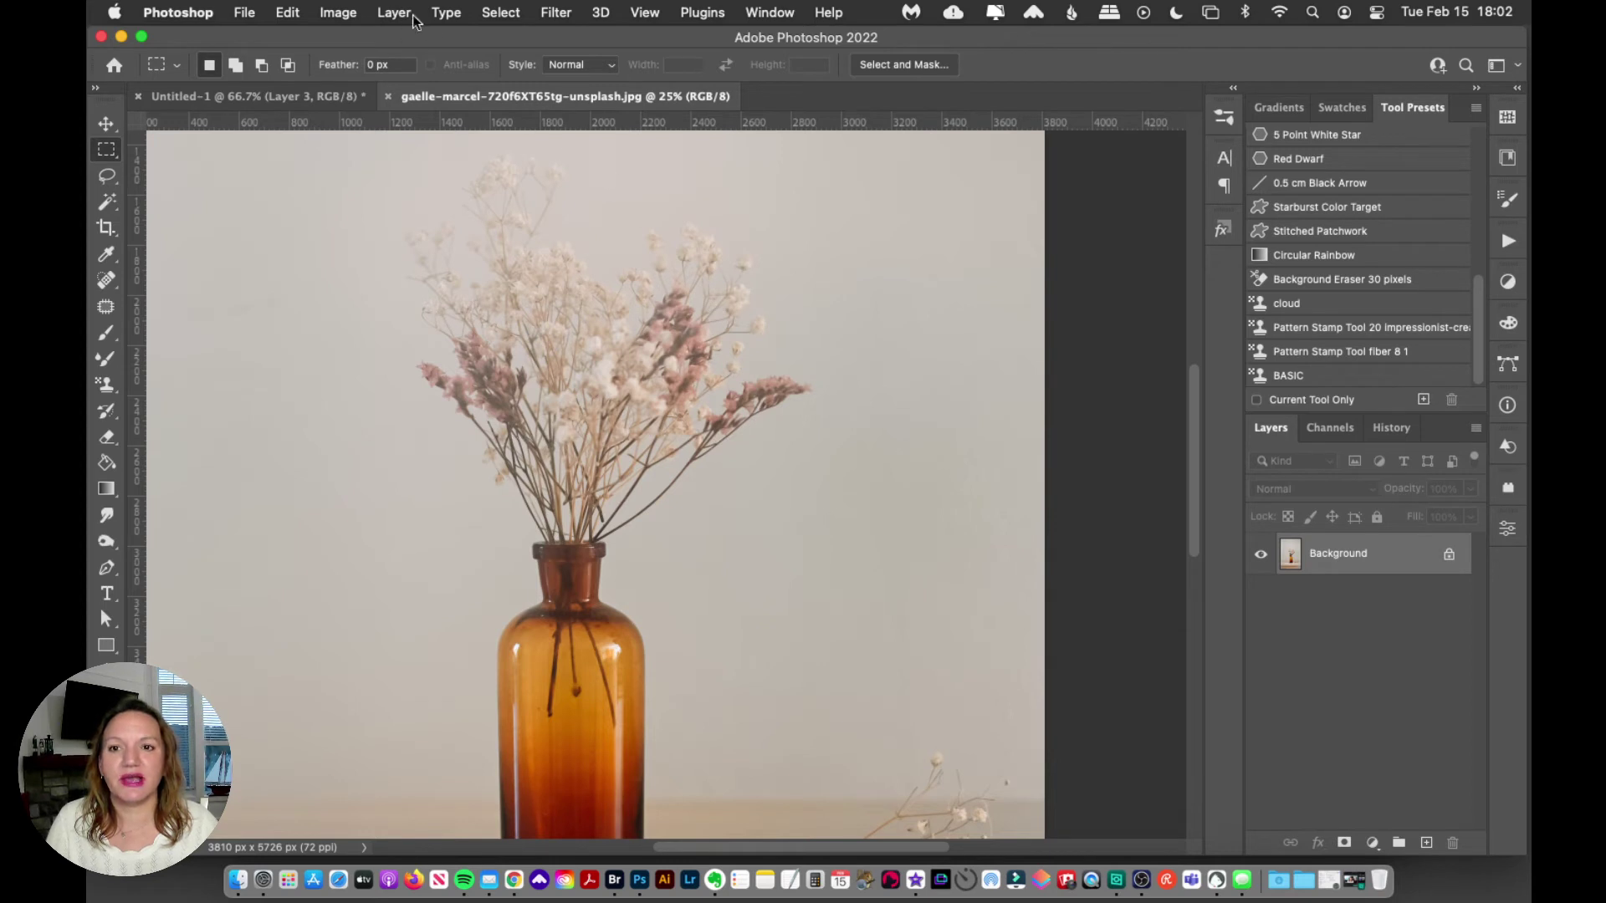
Resize the vase photo to 500 pixels wide (500 × 751) in Image Size
click(338, 13)
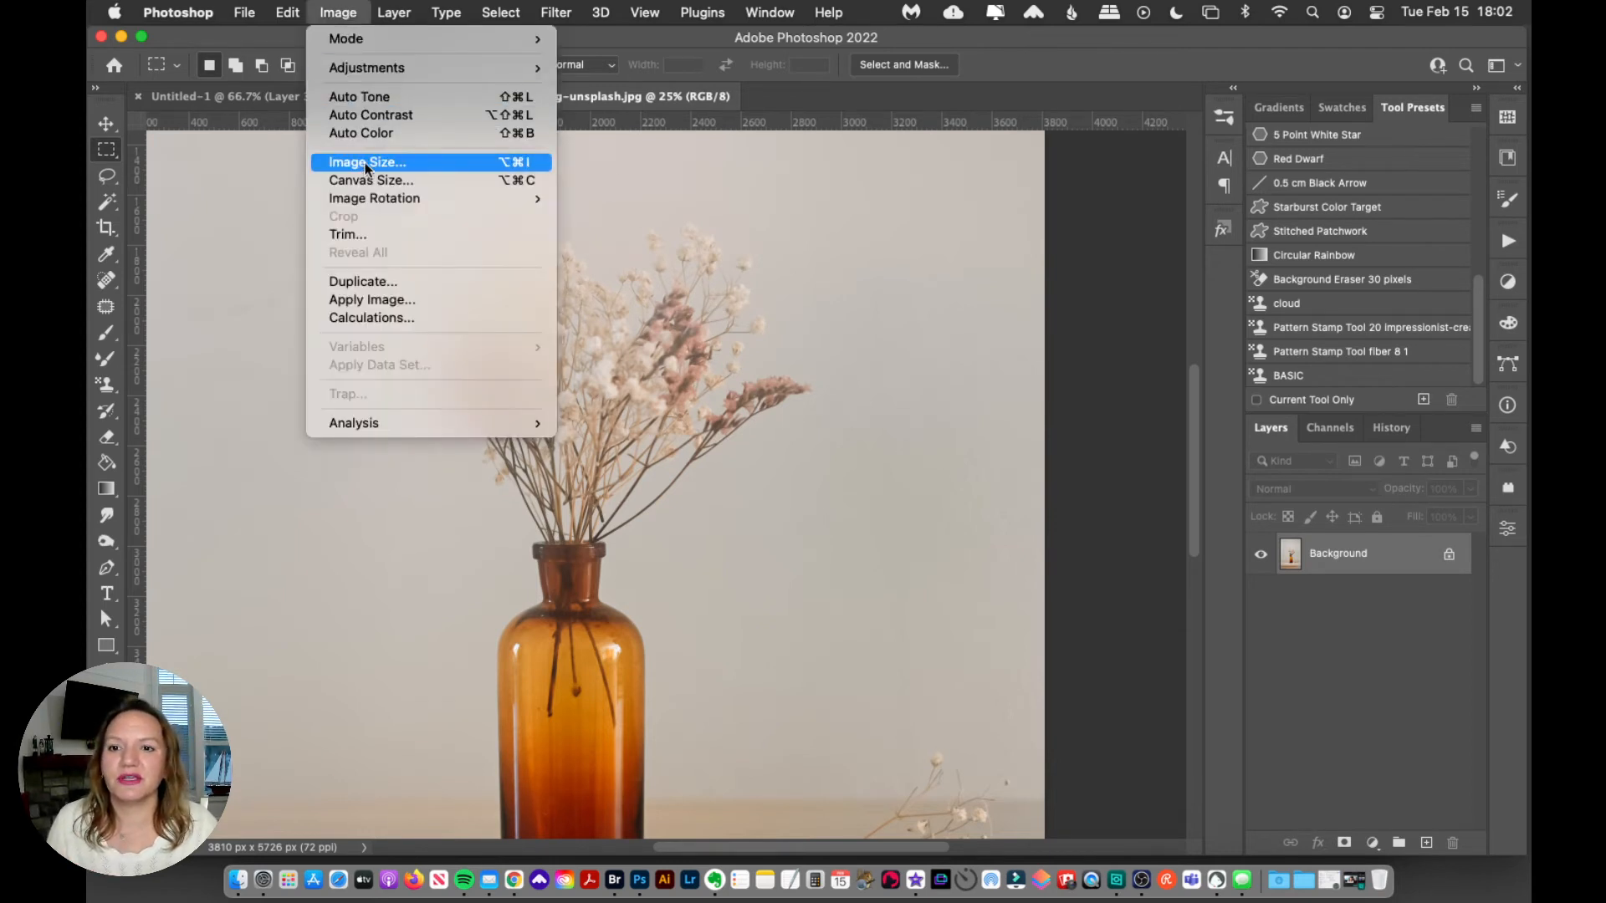
click(366, 161)
text(500)
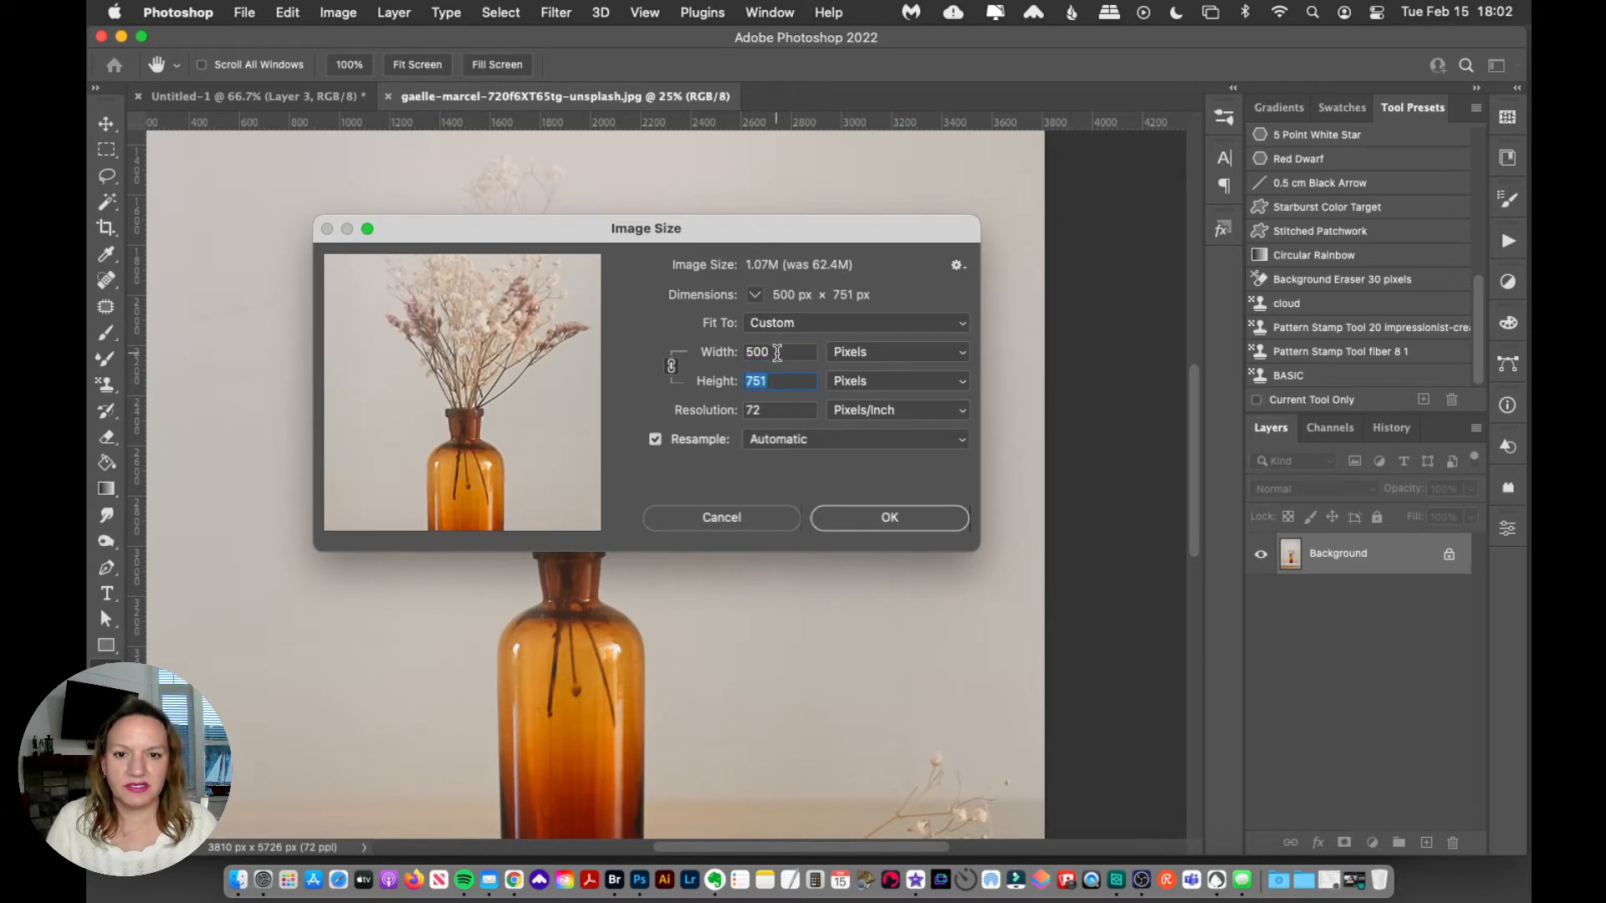
click(887, 517)
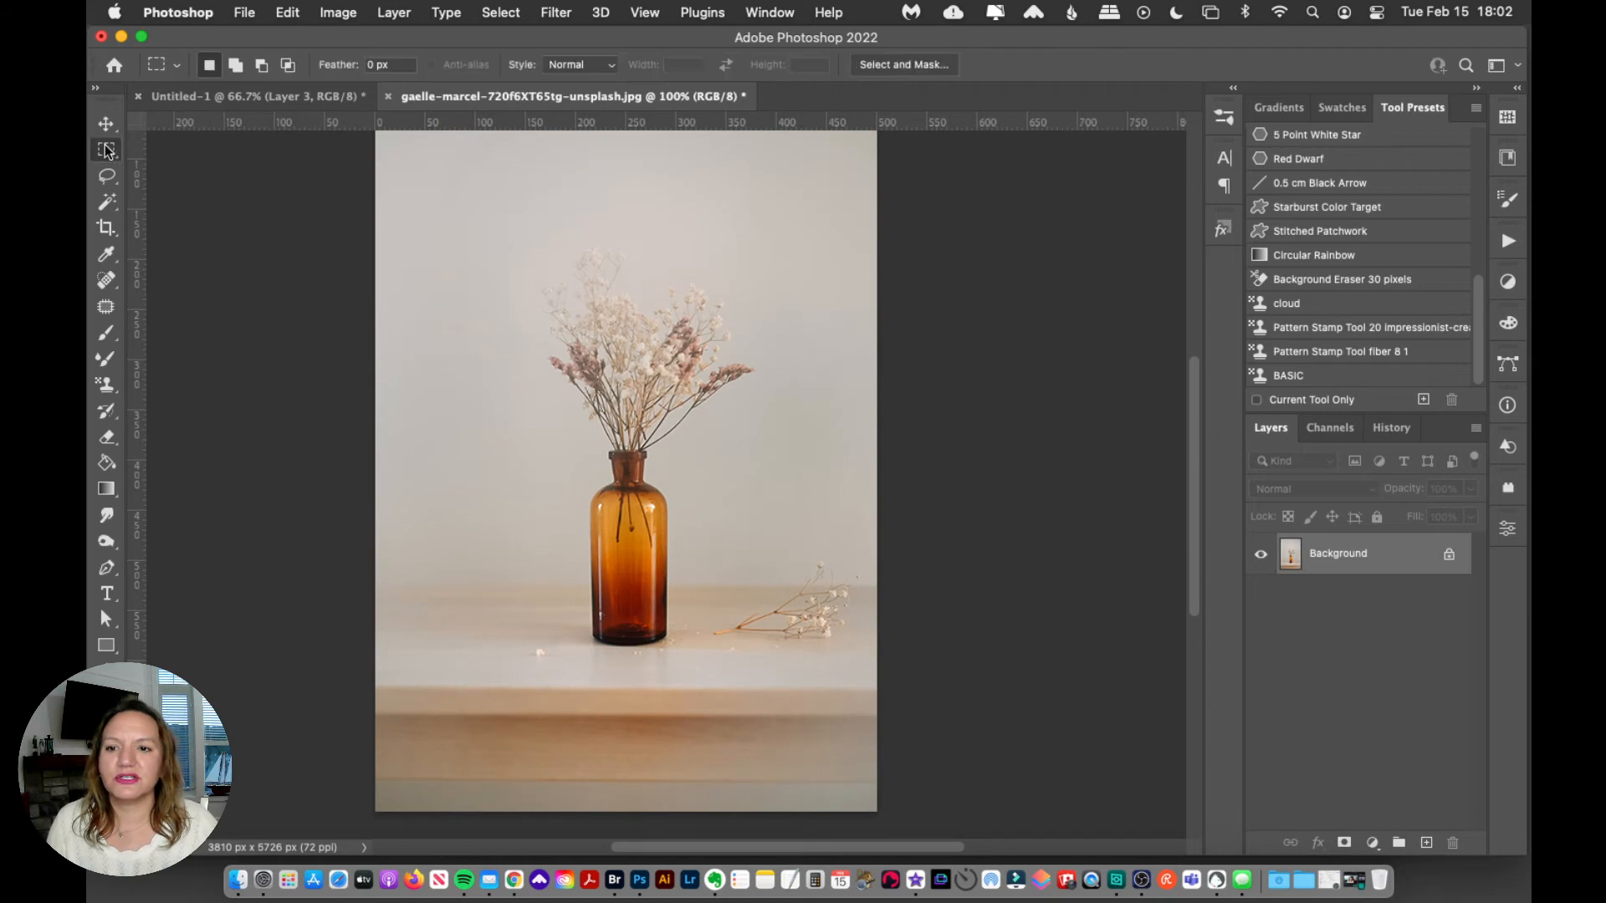
Select a rectangle around the dried flowers and define it as Pattern 1369
drag(570, 280, 594, 338)
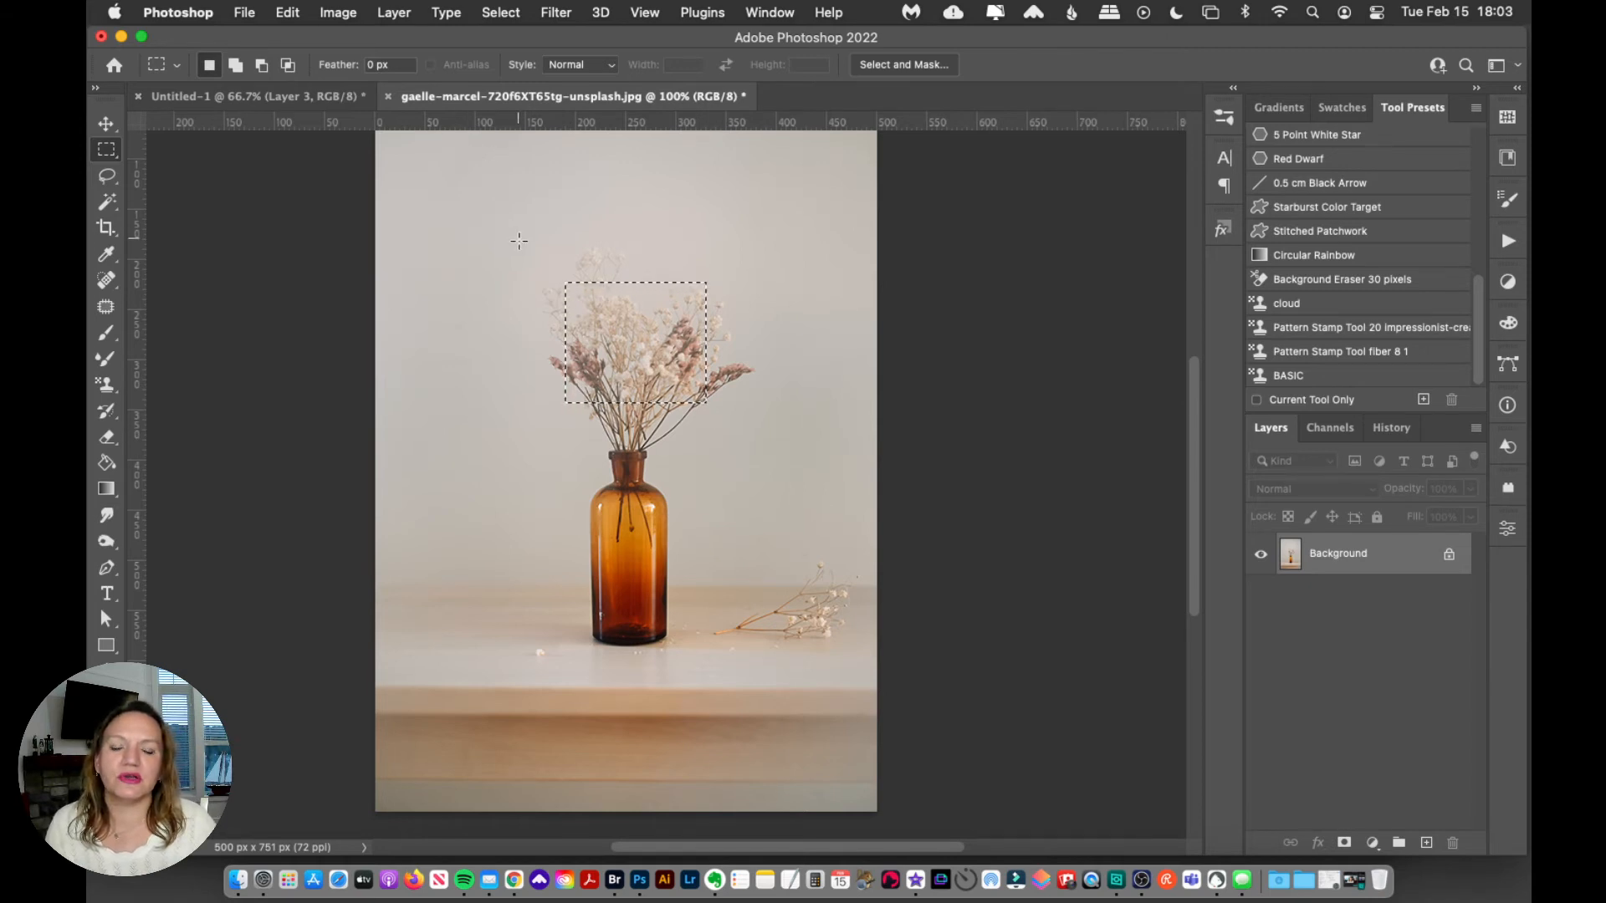
click(287, 13)
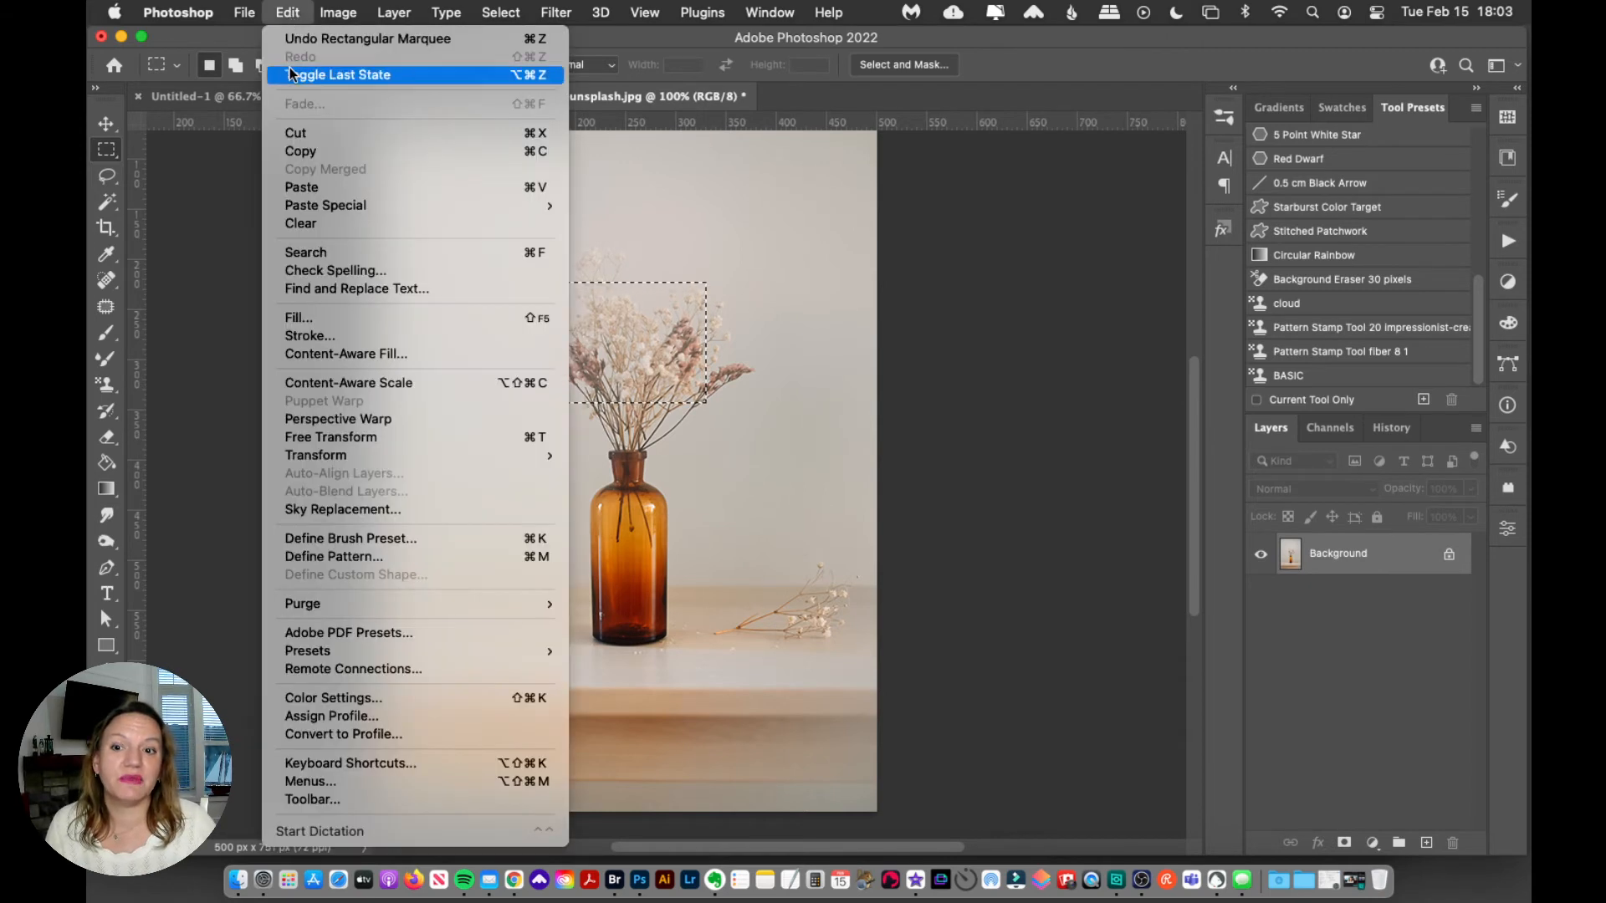
click(333, 557)
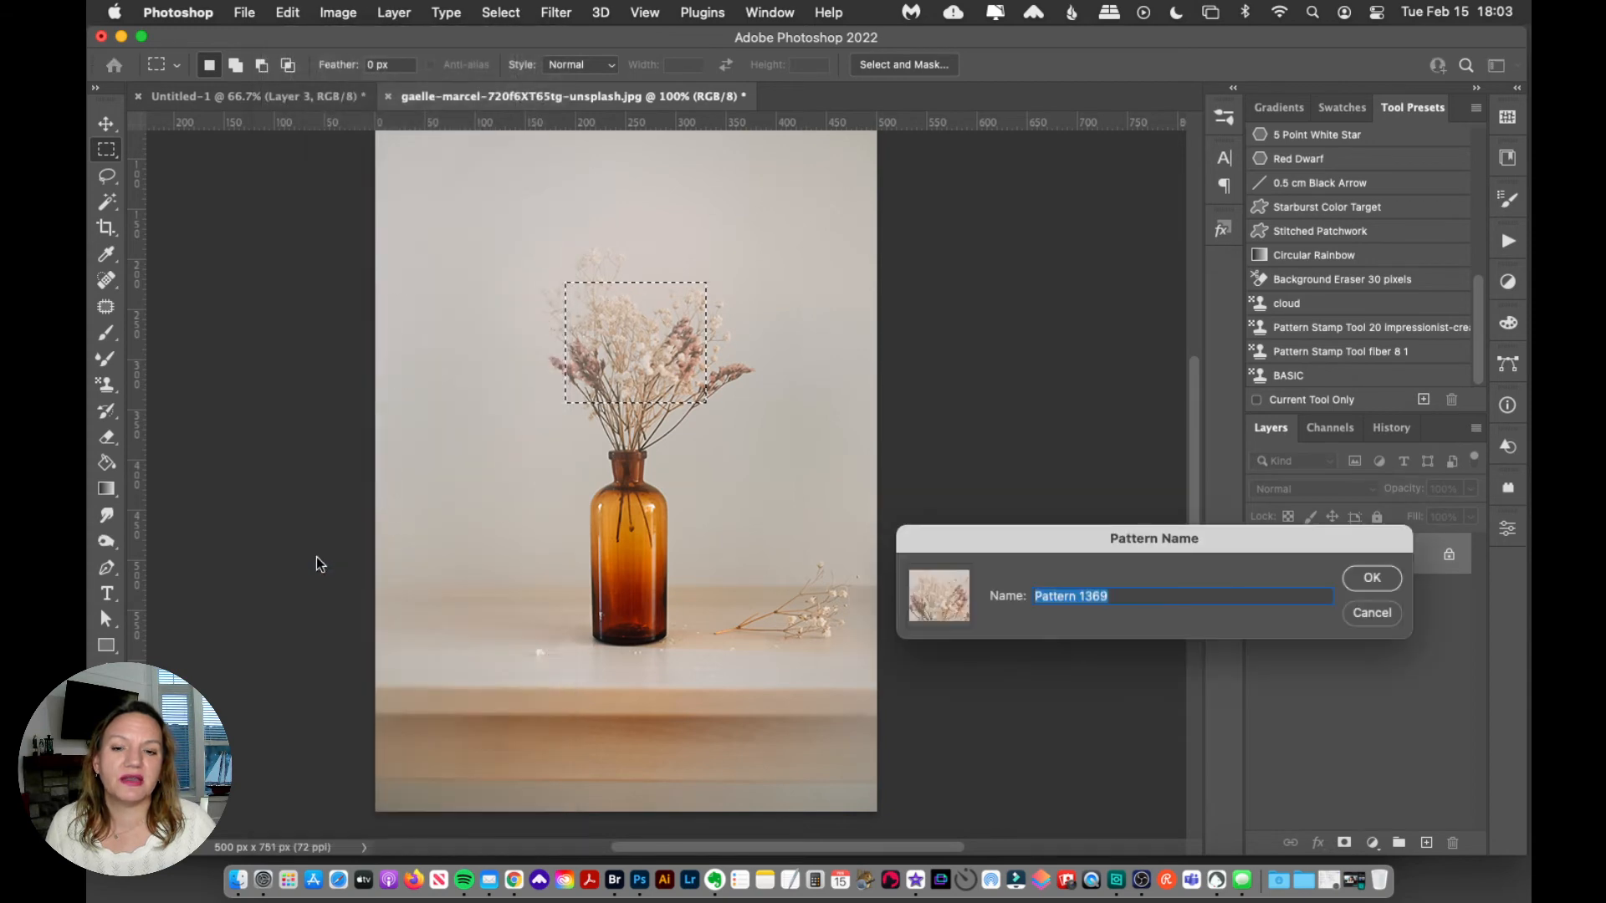
mouse_move(685, 292)
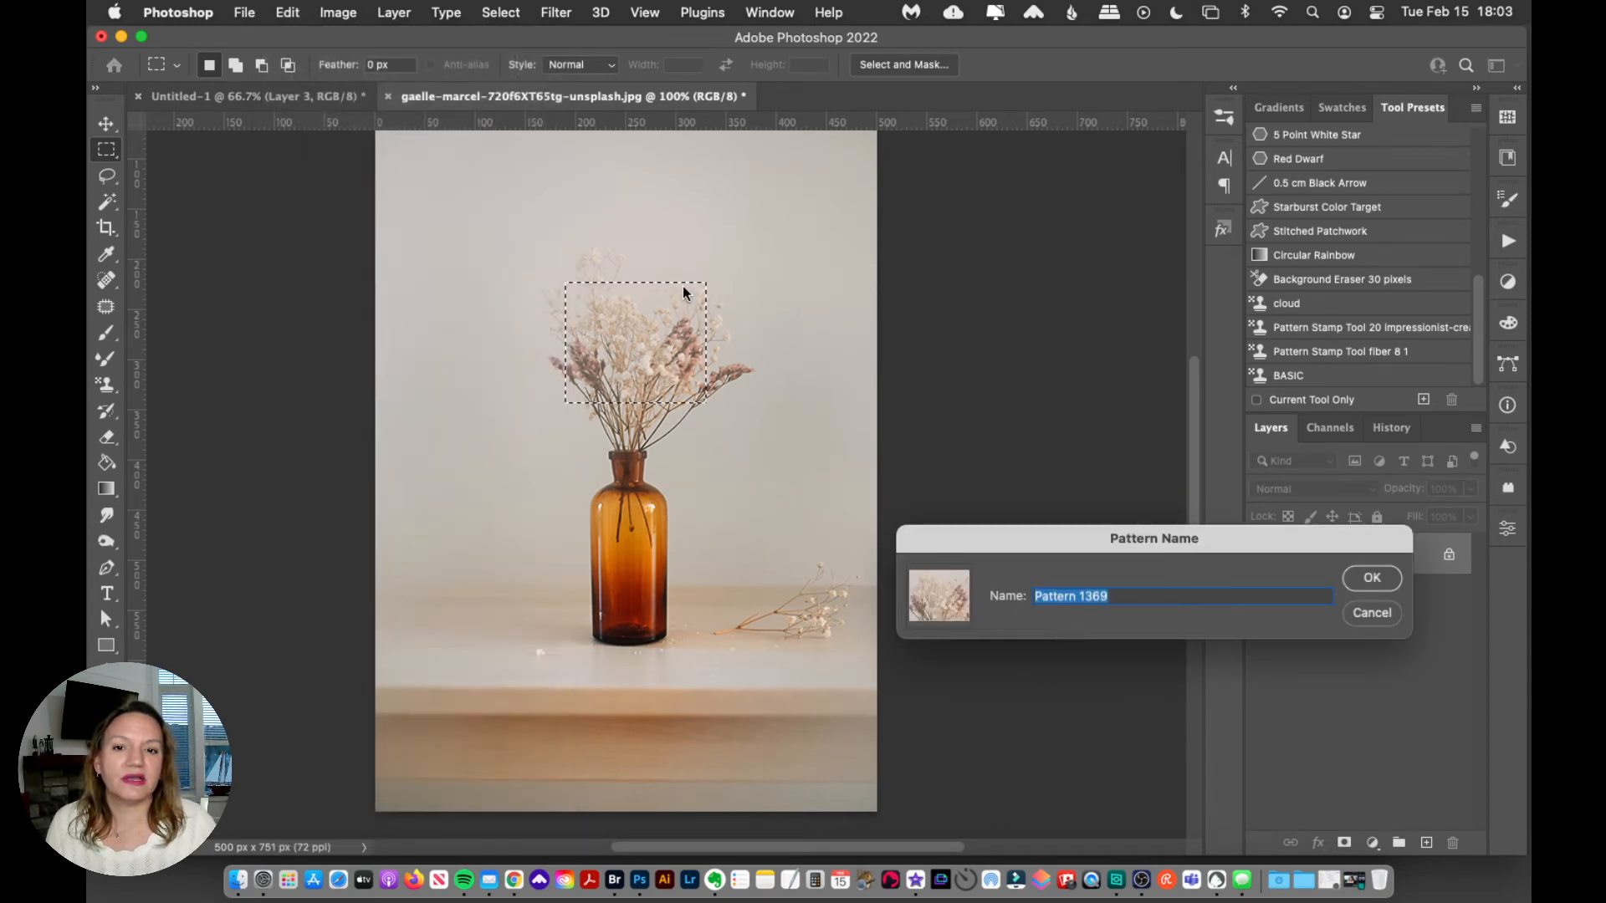
mouse_move(671, 298)
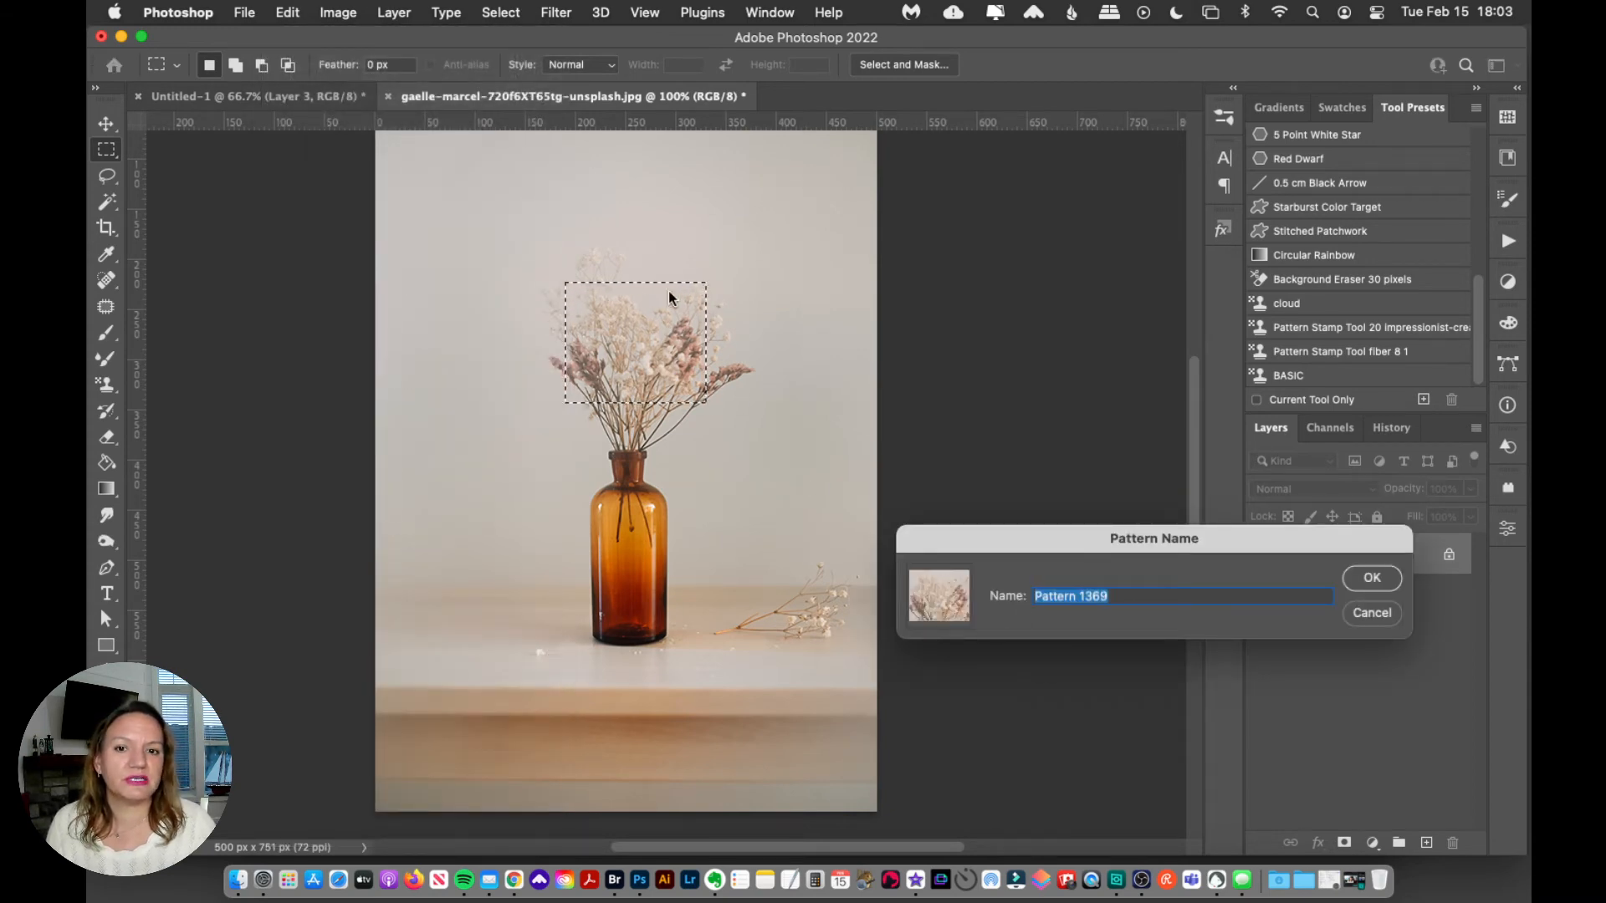
click(1370, 578)
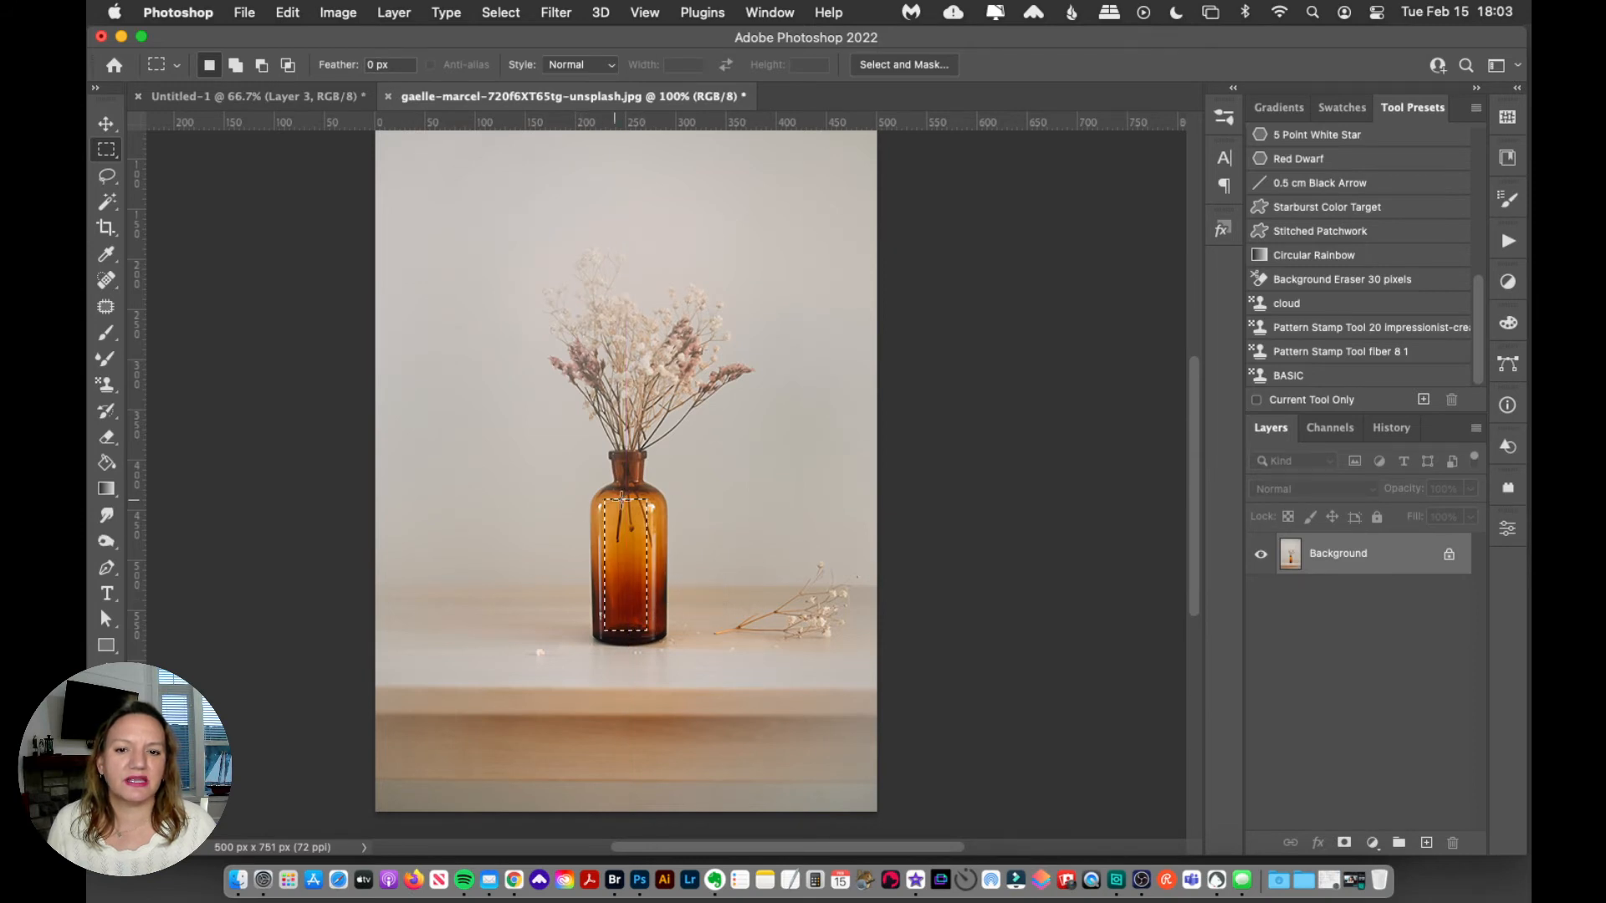
mouse_move(748, 584)
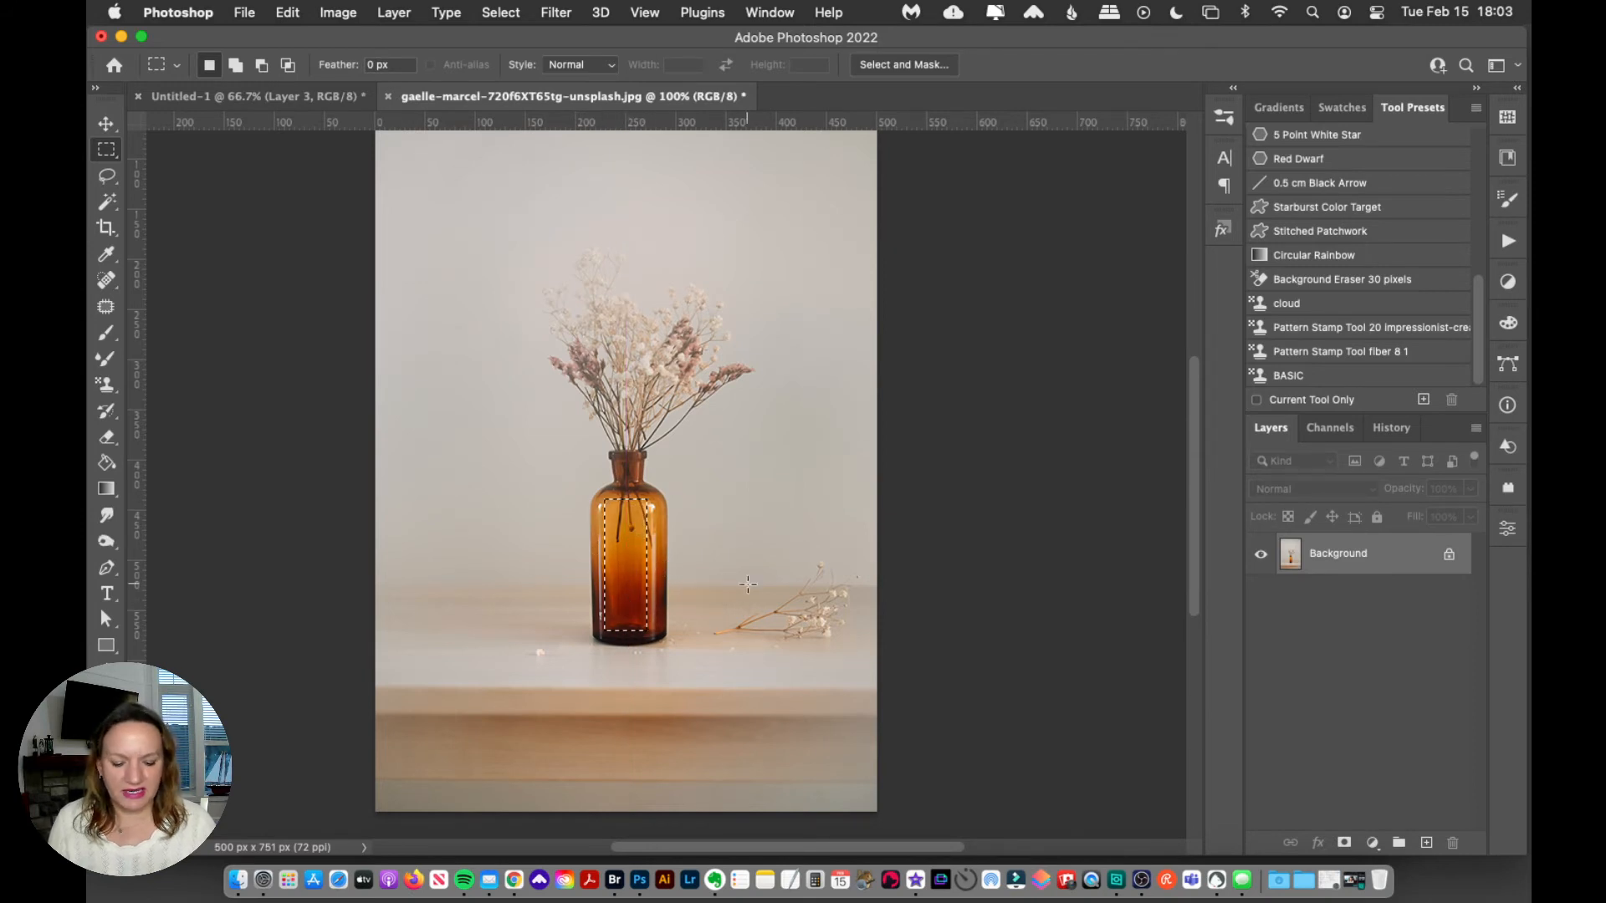
Define the marquee-selected amber vase body as a pattern, proposed name Pattern 1370
click(287, 13)
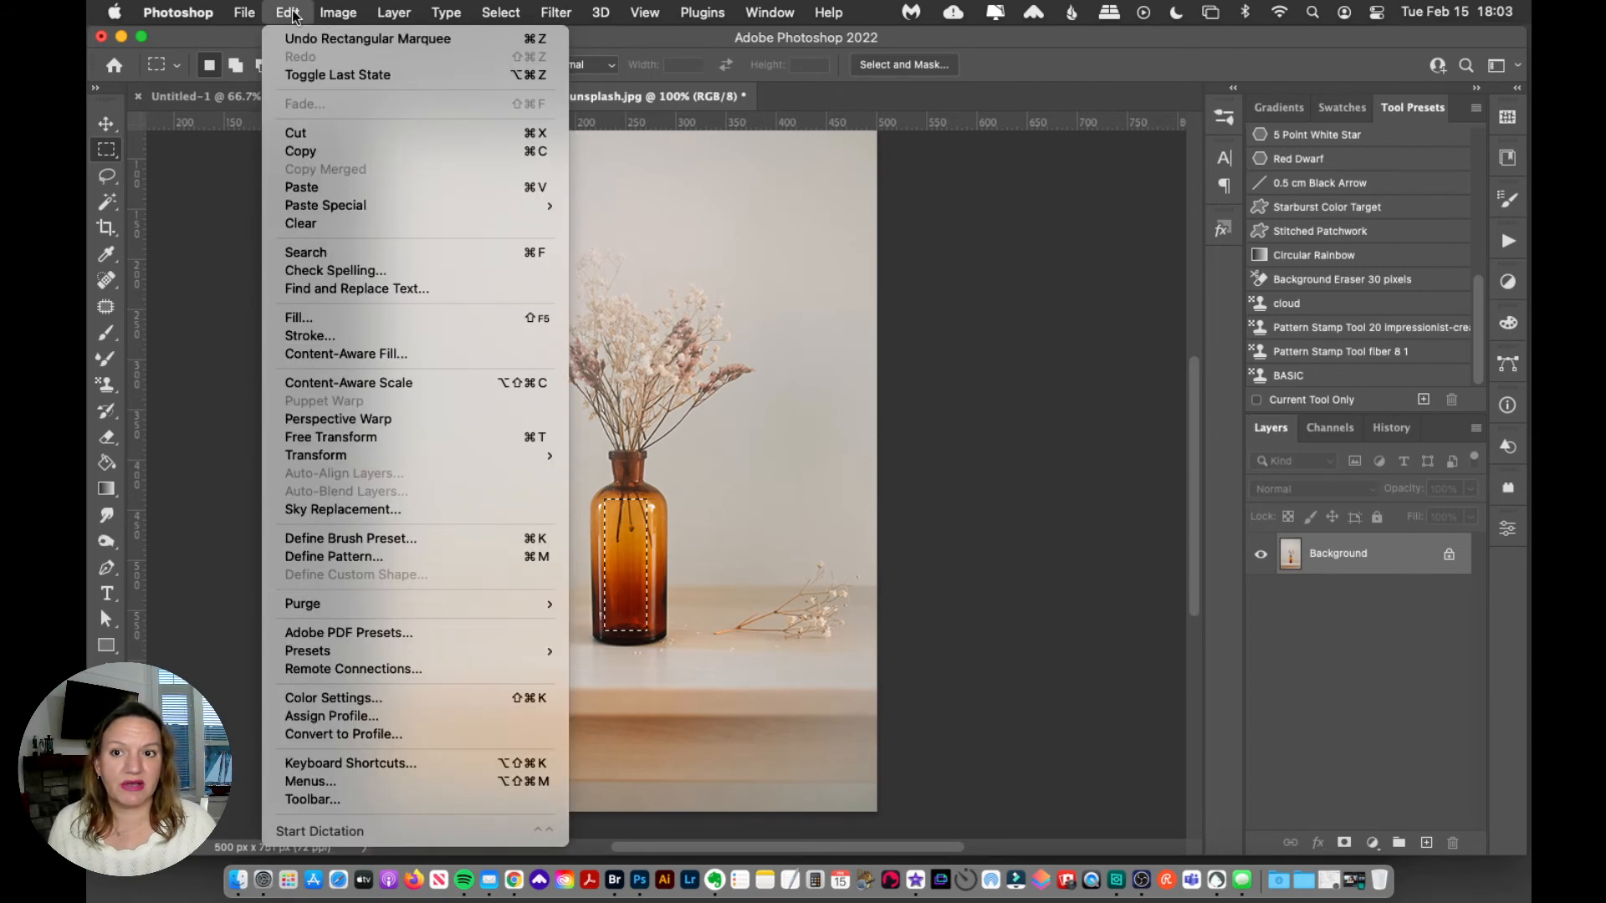
mouse_move(312, 562)
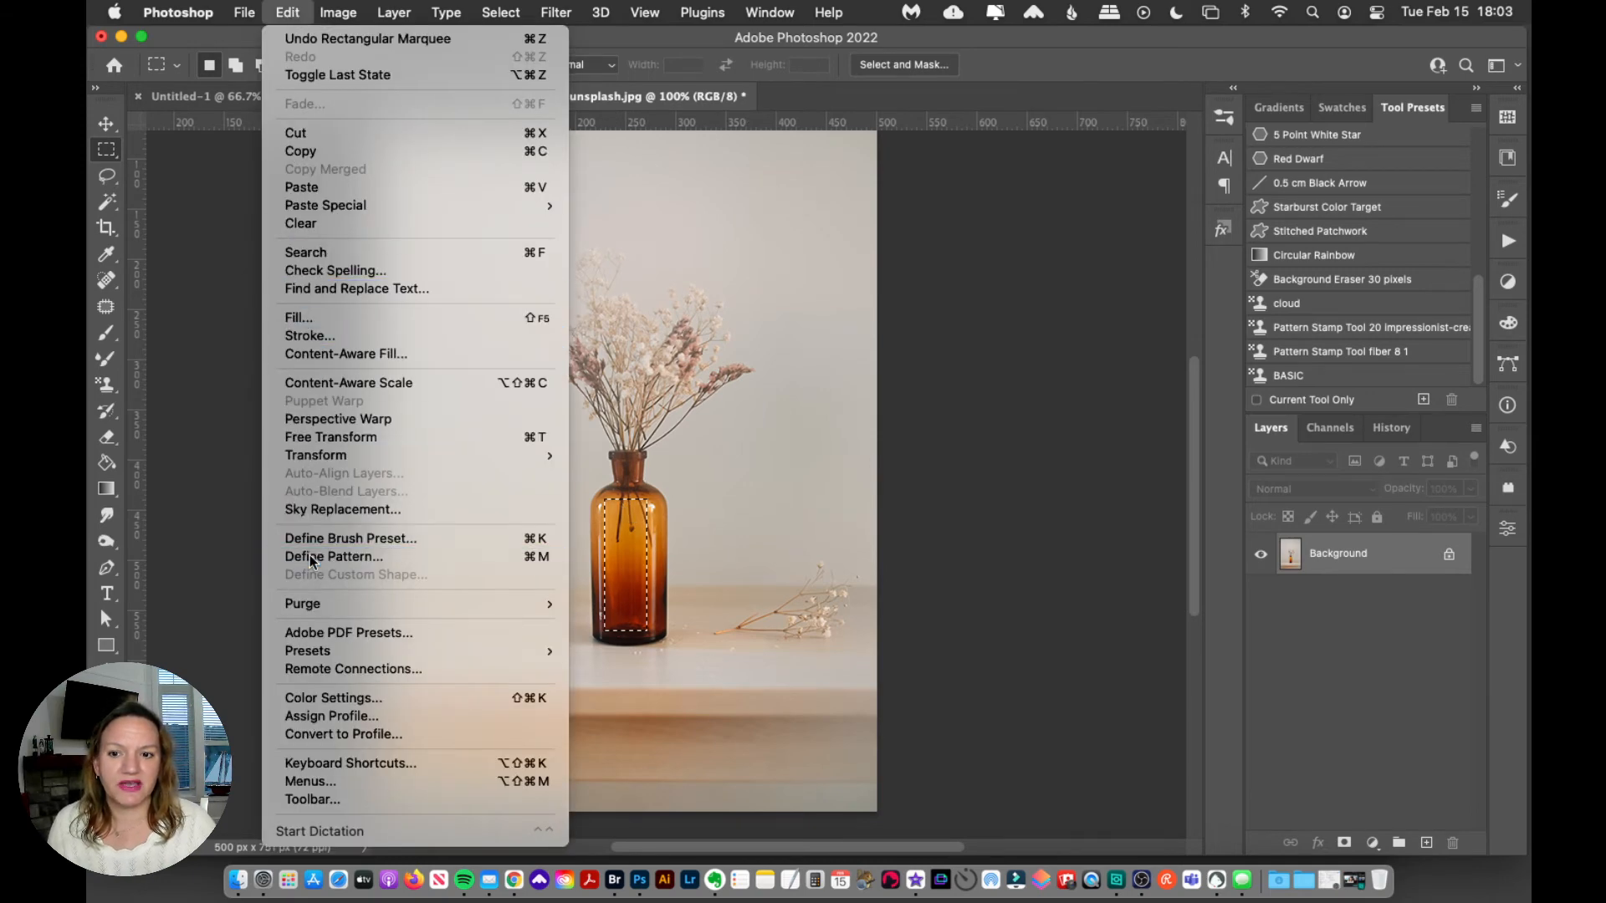
click(333, 556)
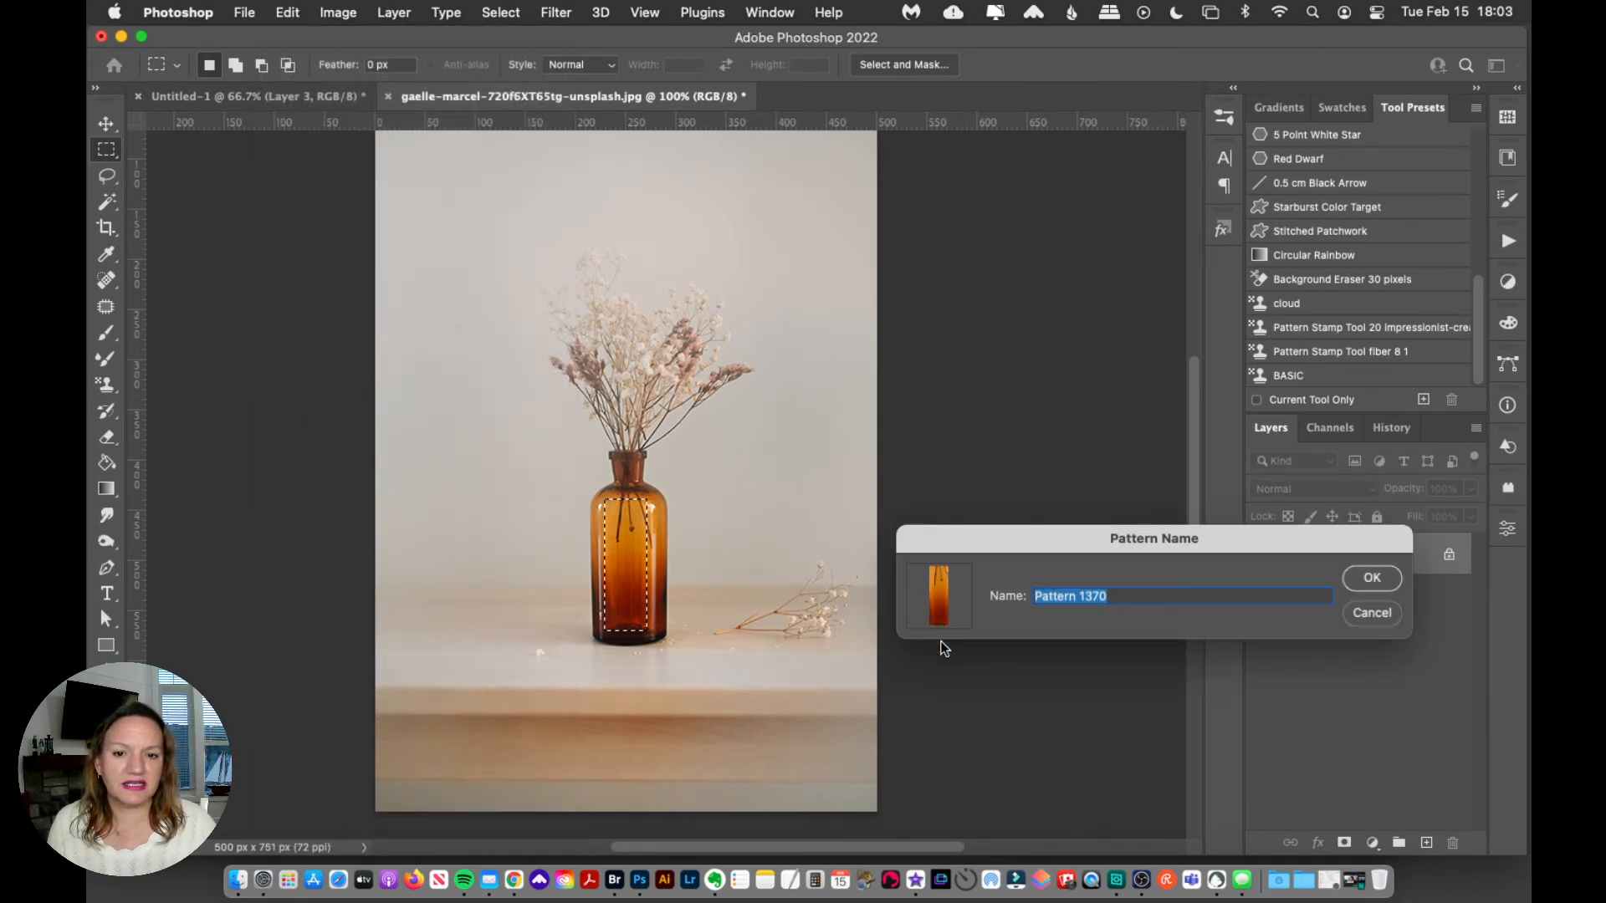
mouse_move(942, 625)
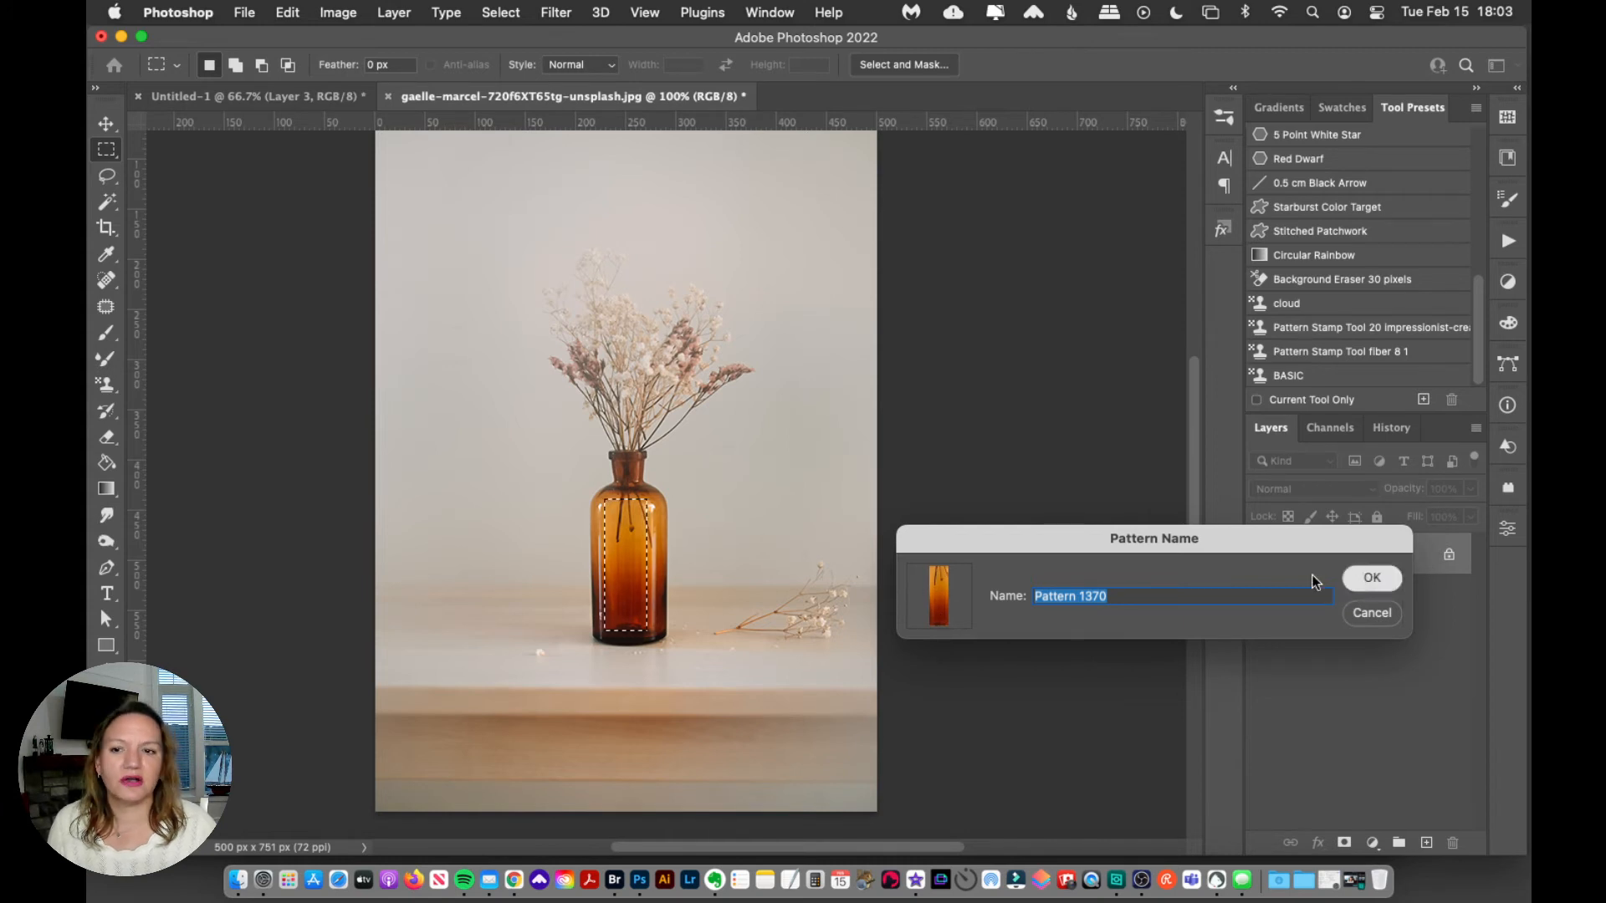
Save the vase pattern, tile the photo and Untitled-1 2-up vertically, and pick Pattern Stamp
click(770, 12)
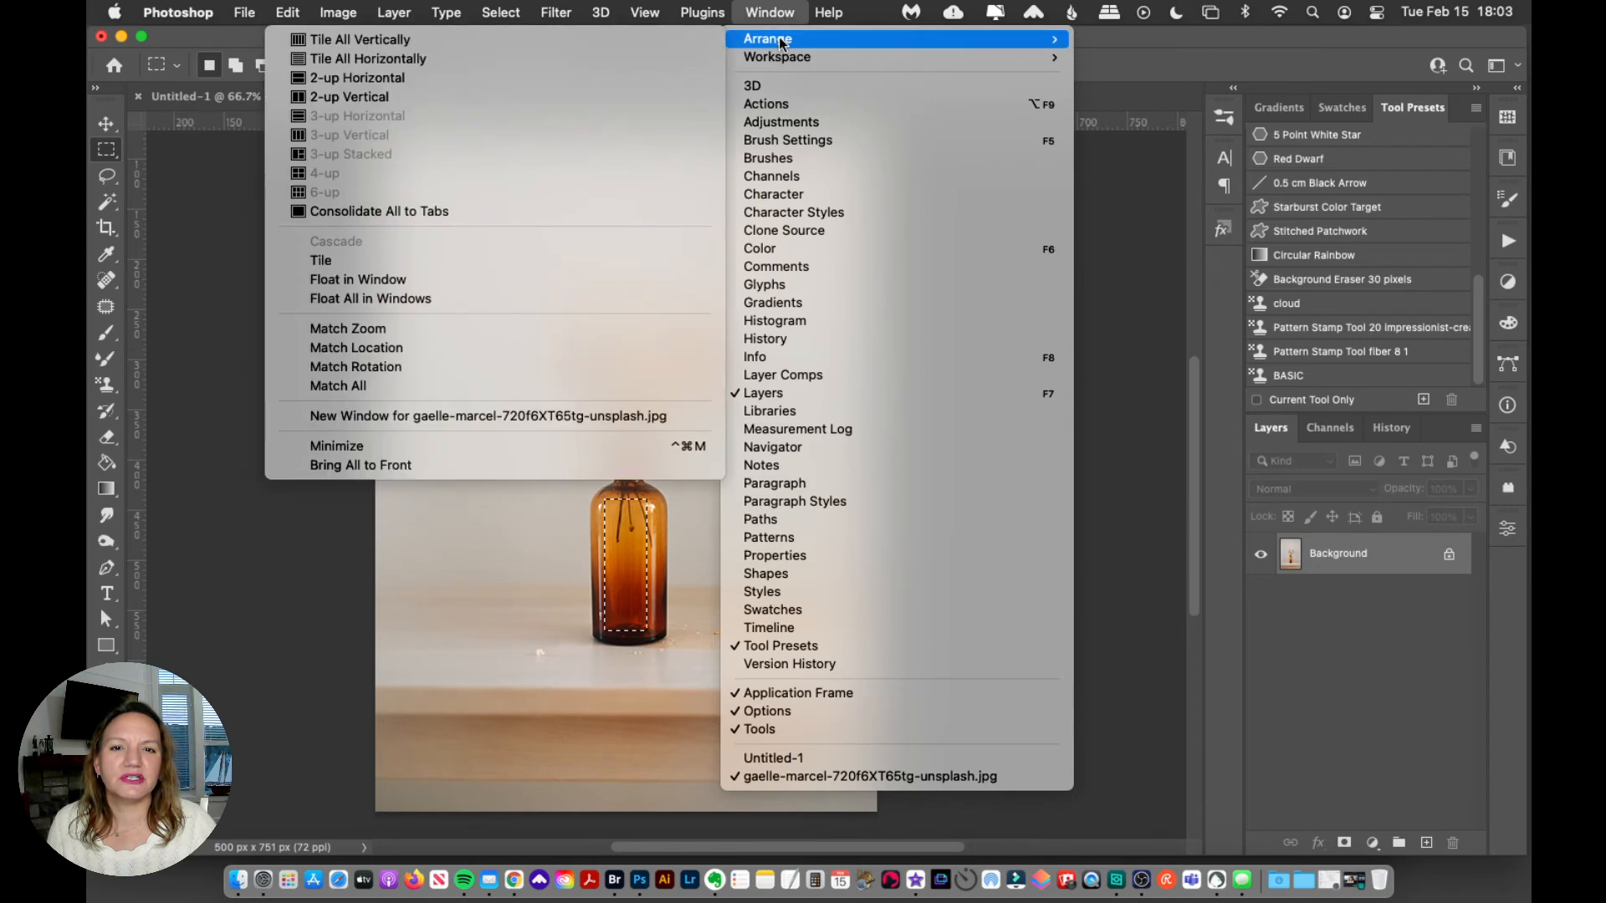
mouse_move(516, 96)
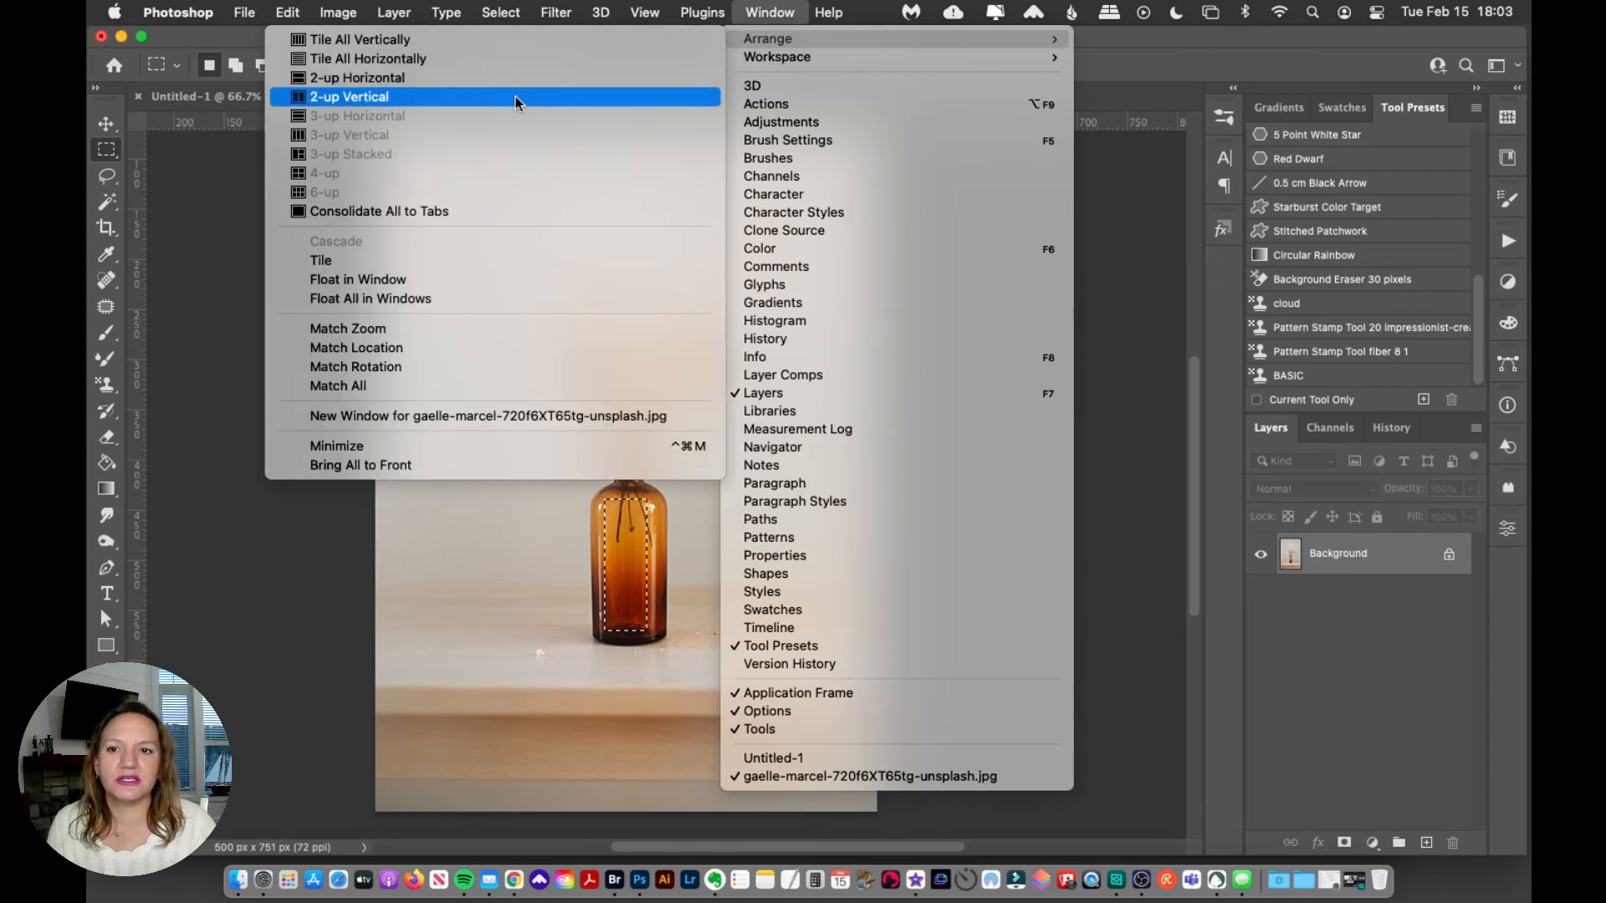
click(350, 96)
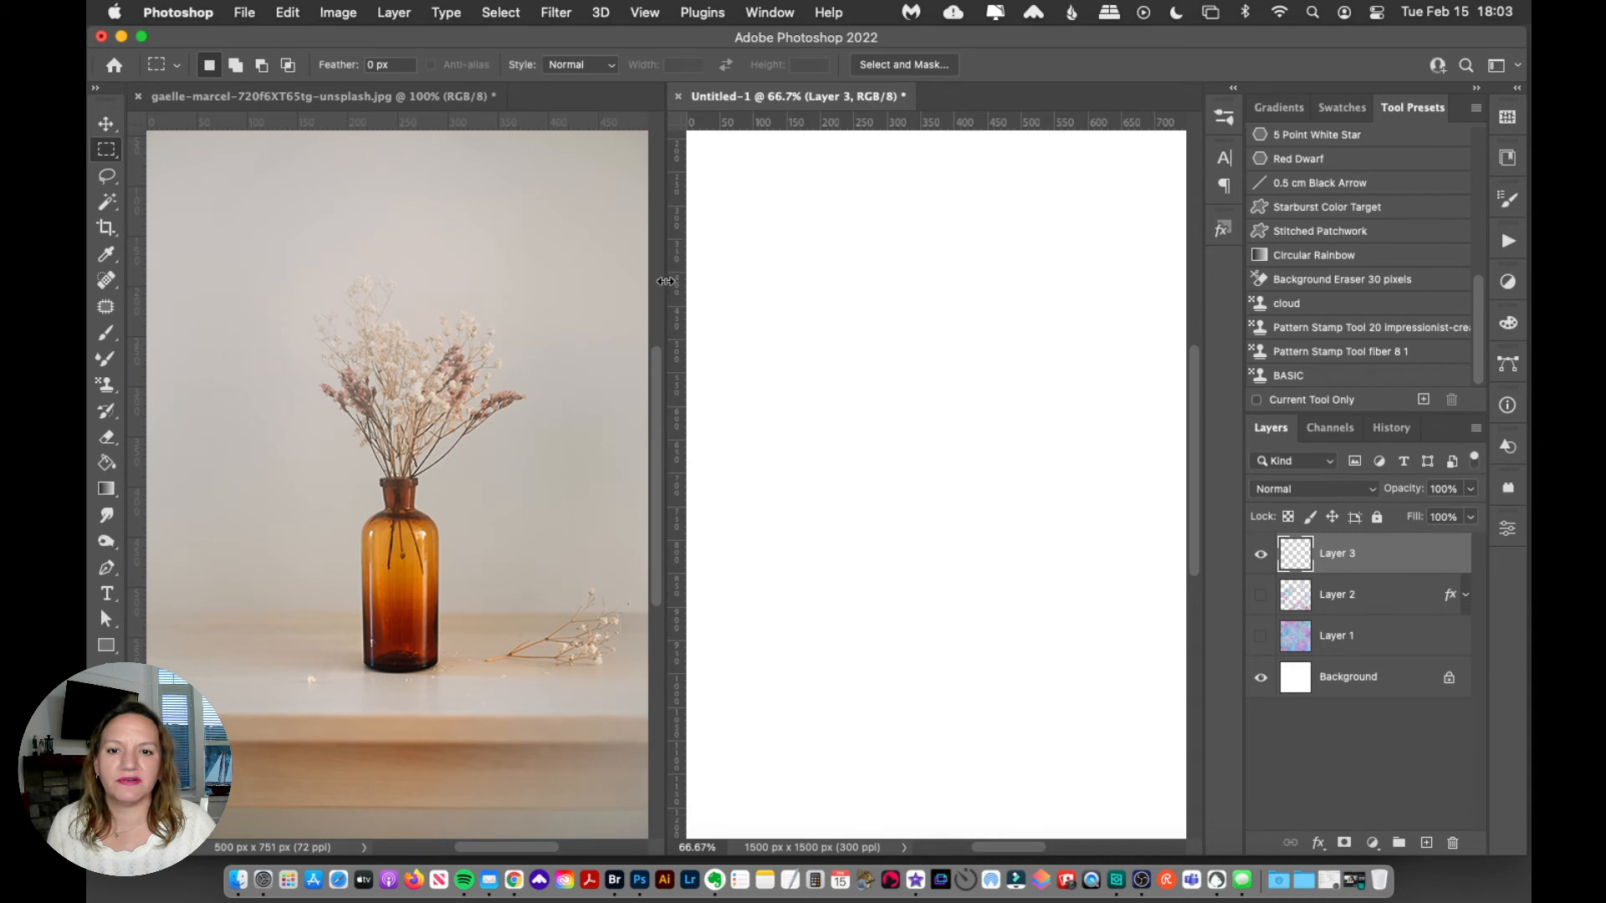
click(106, 384)
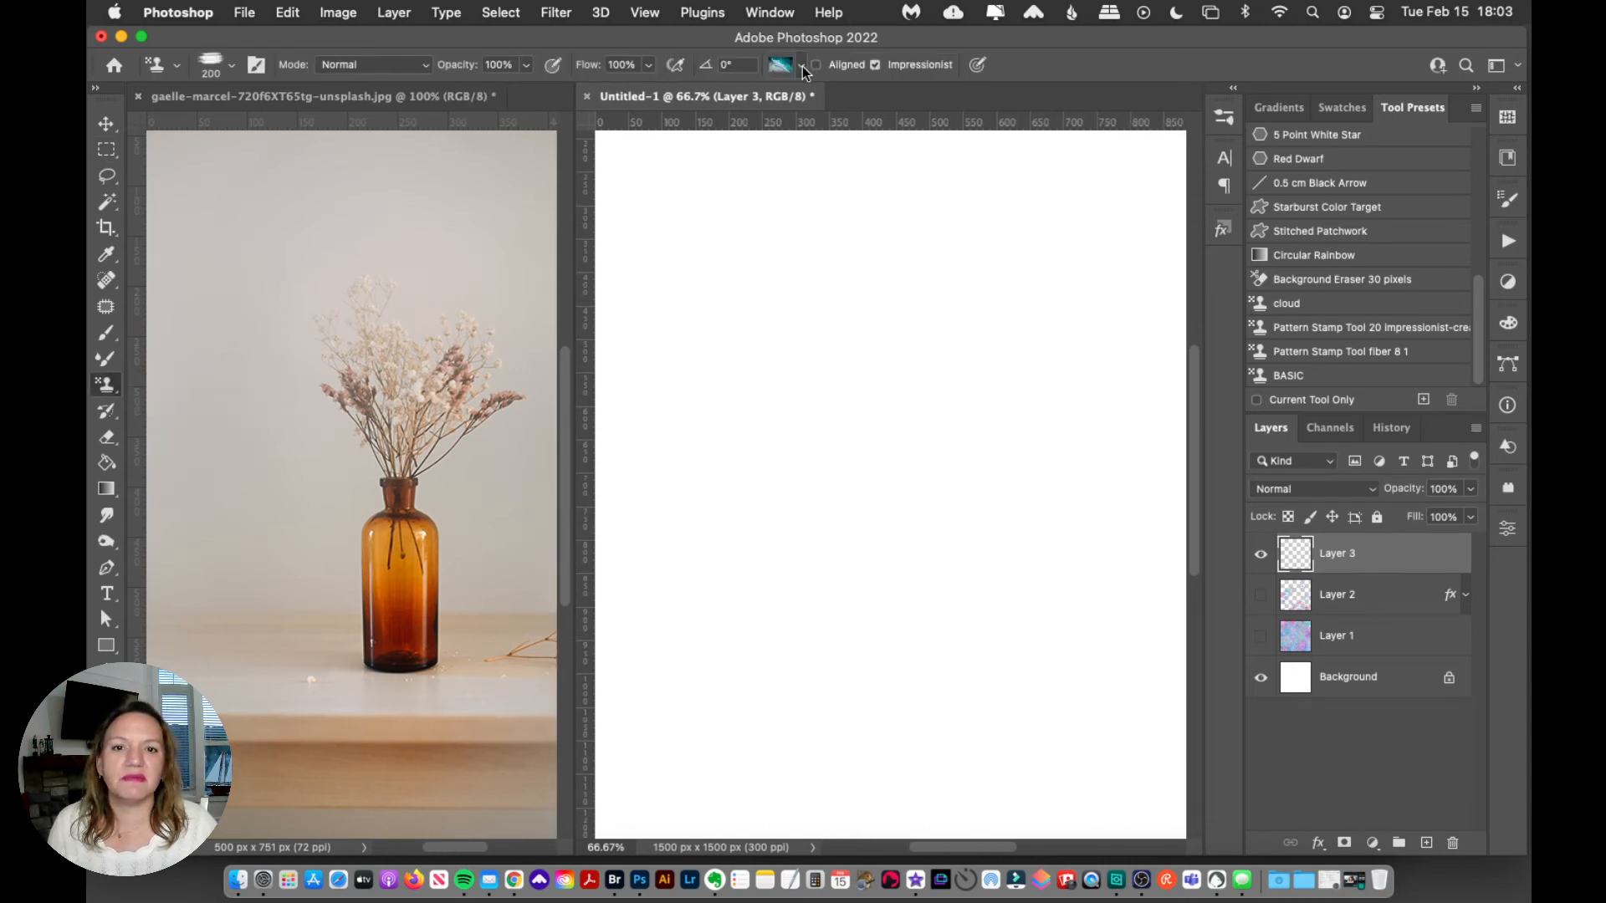
Select the dried-flower pattern and impressionist brush 5 at 157 px
click(780, 65)
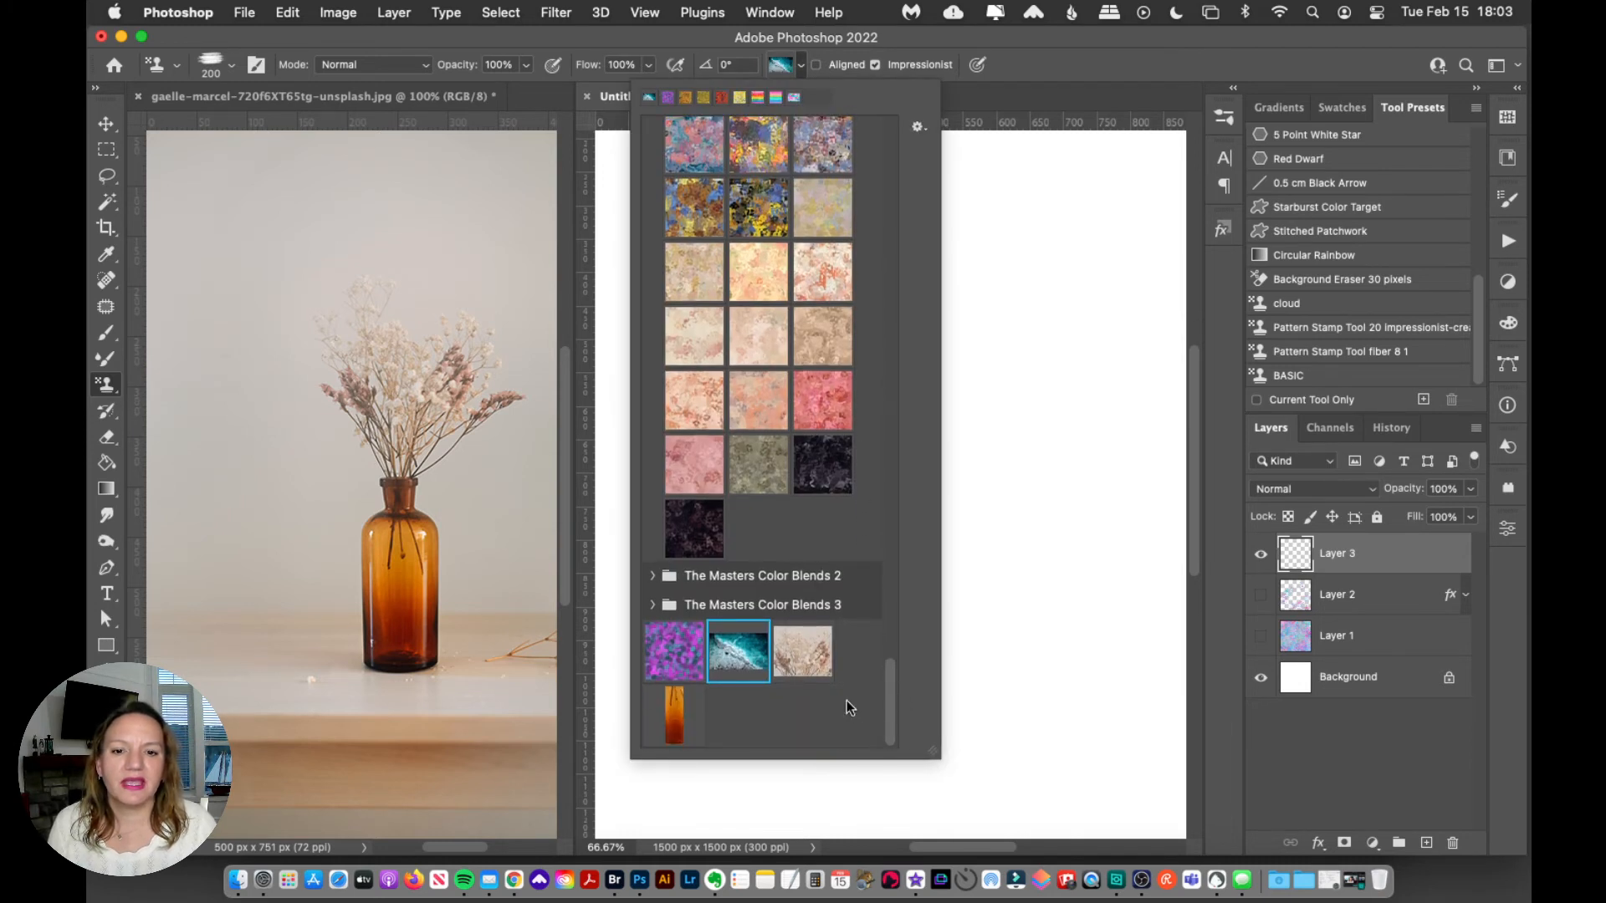
click(803, 651)
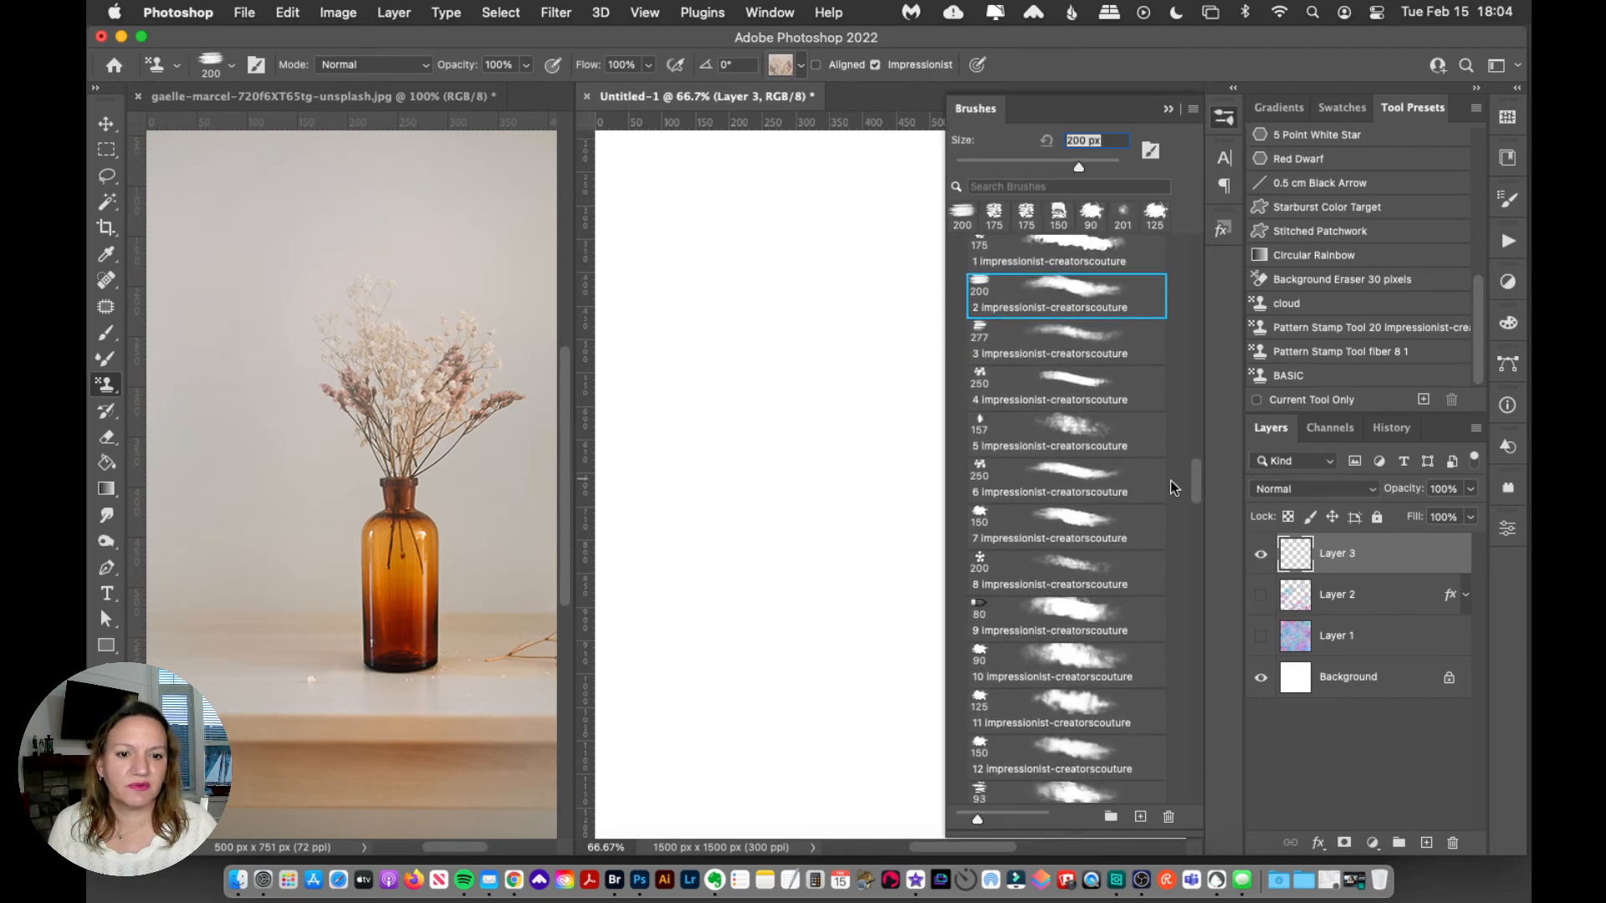
click(1065, 479)
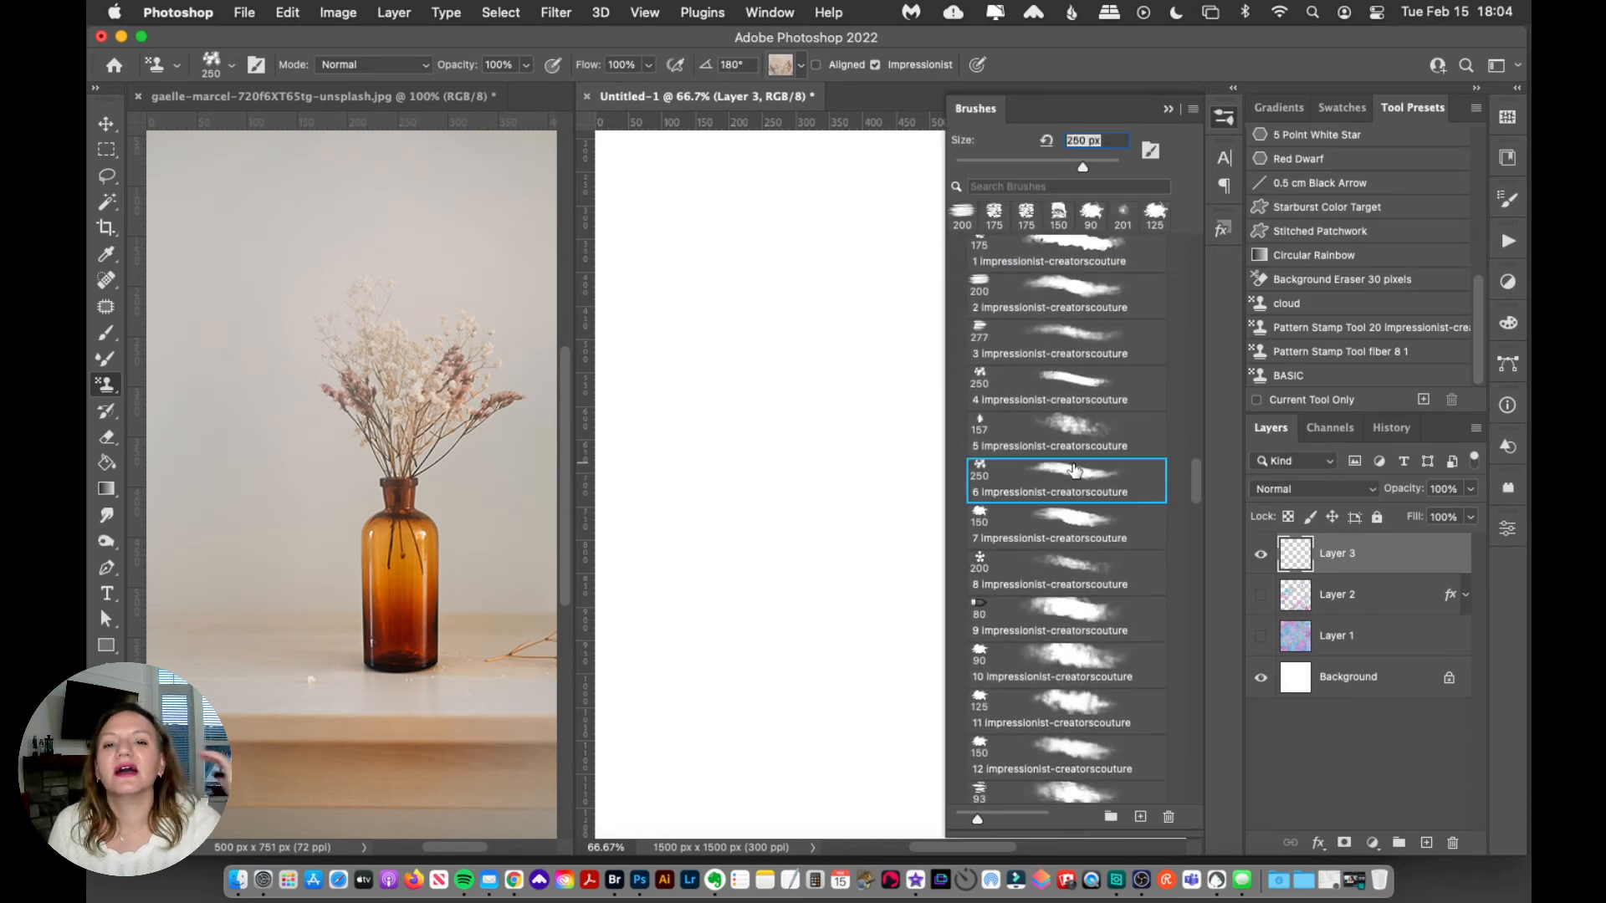
click(1048, 435)
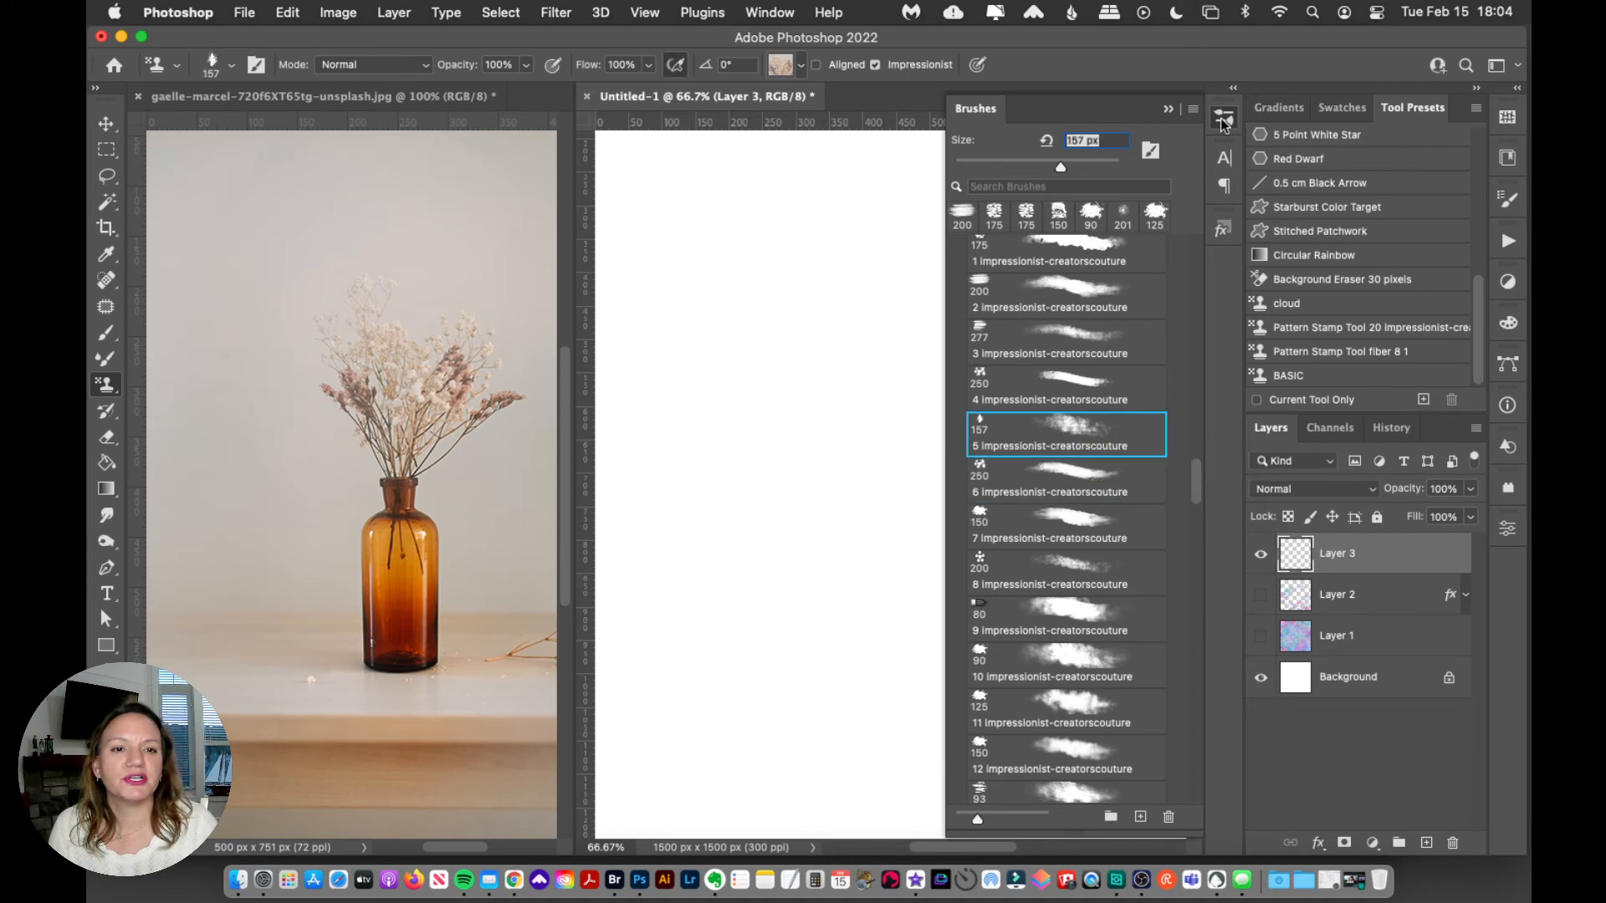
click(1222, 115)
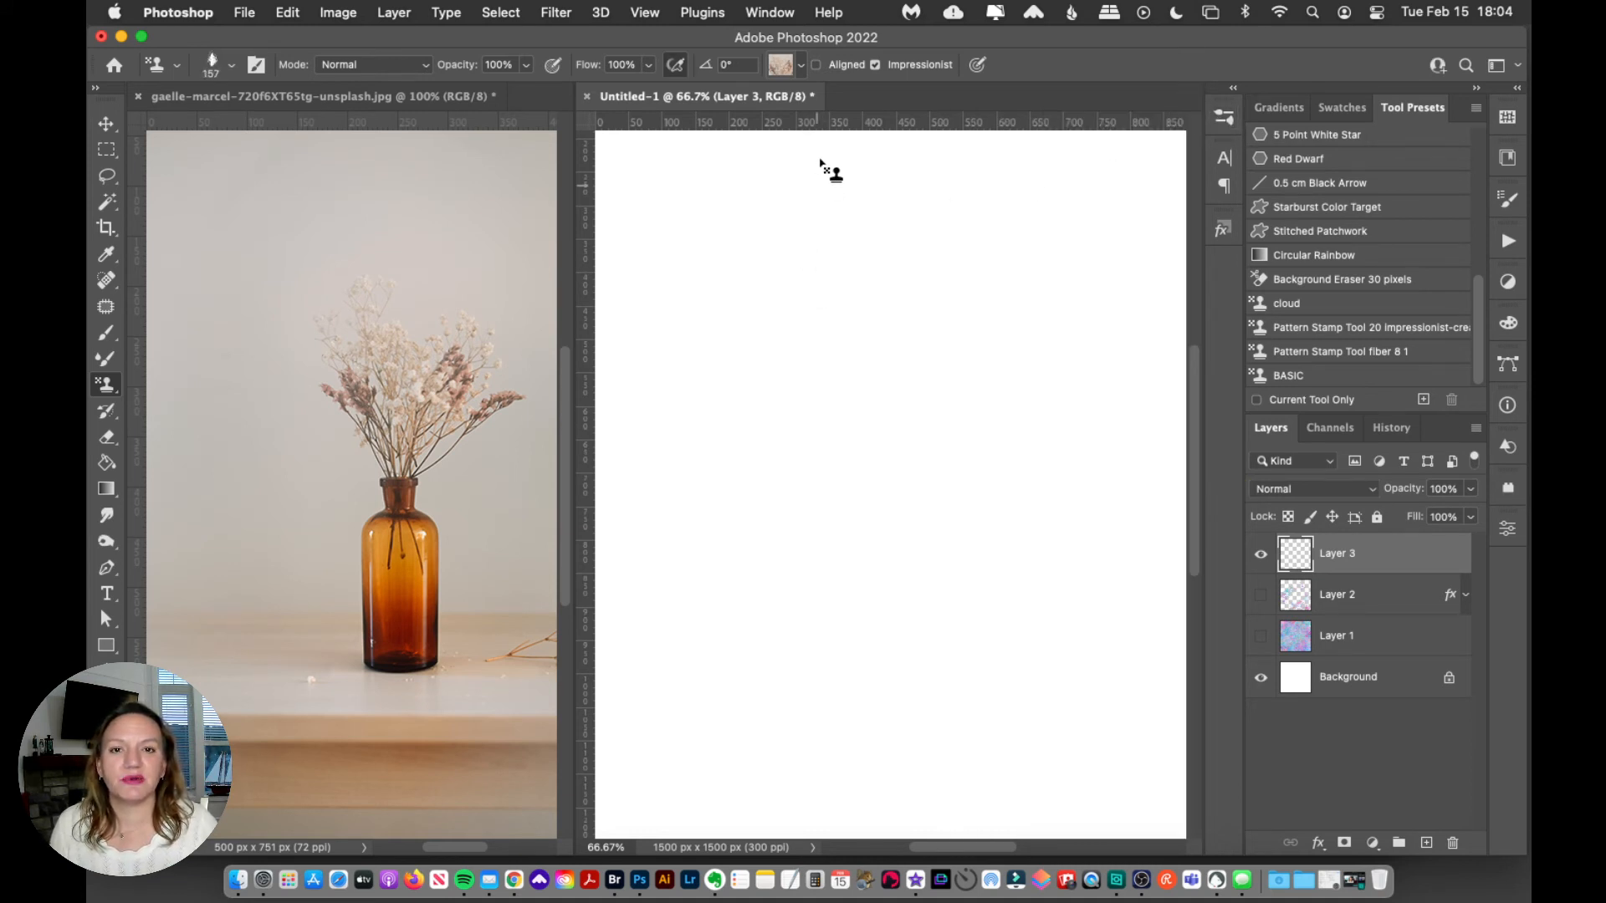
mouse_move(827, 234)
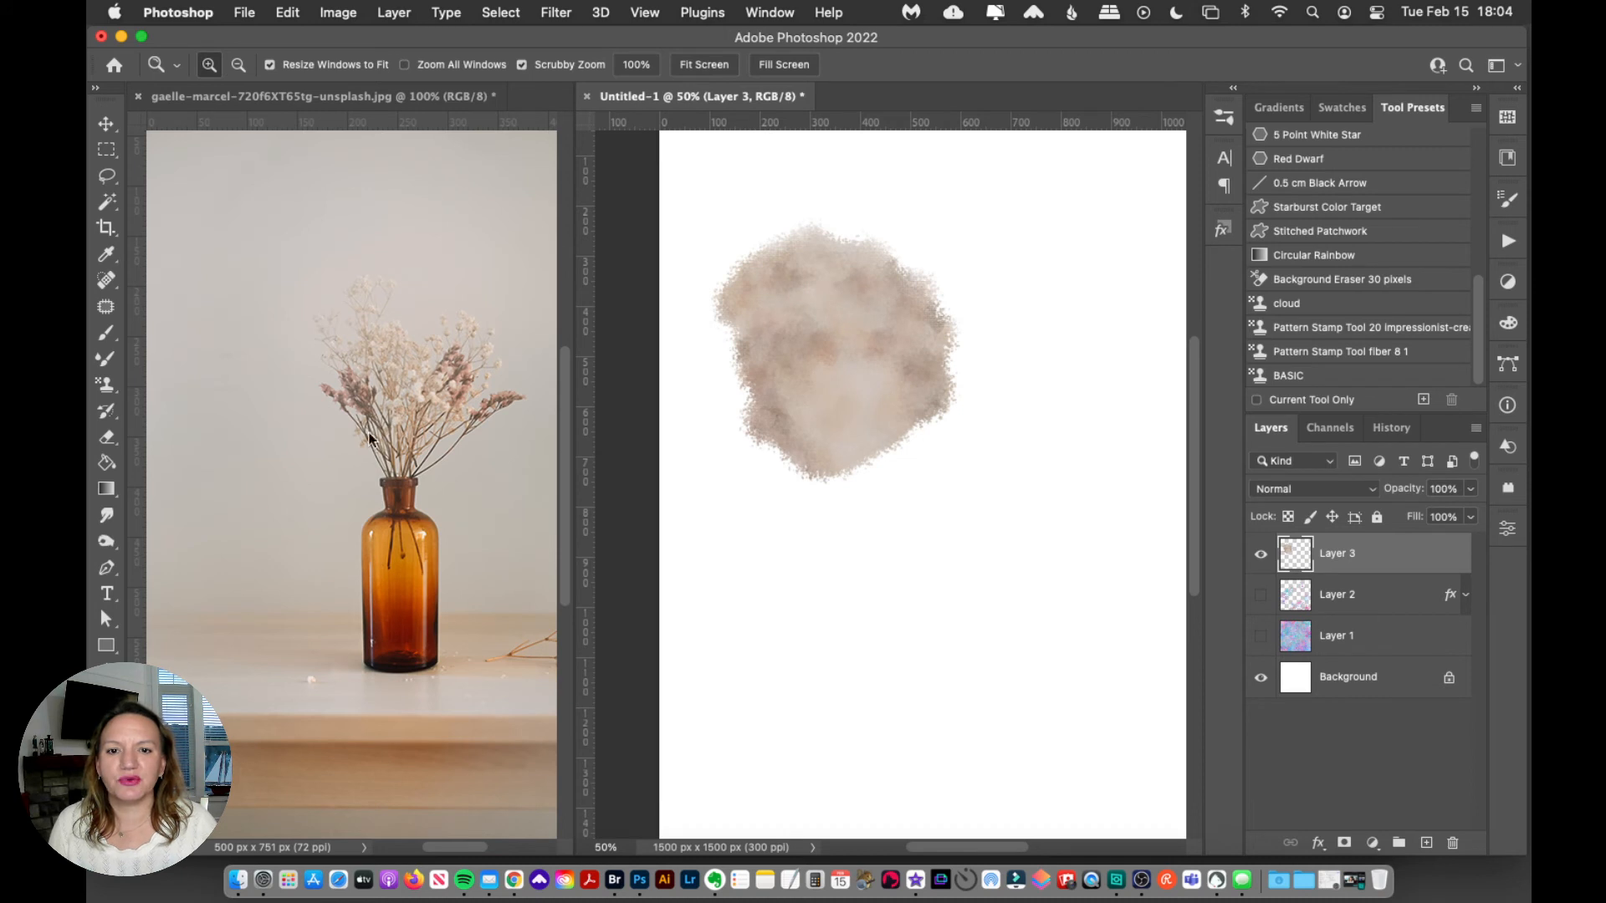
Paint beige flower-pattern strokes on Untitled-1, then load the amber vase pattern
click(106, 383)
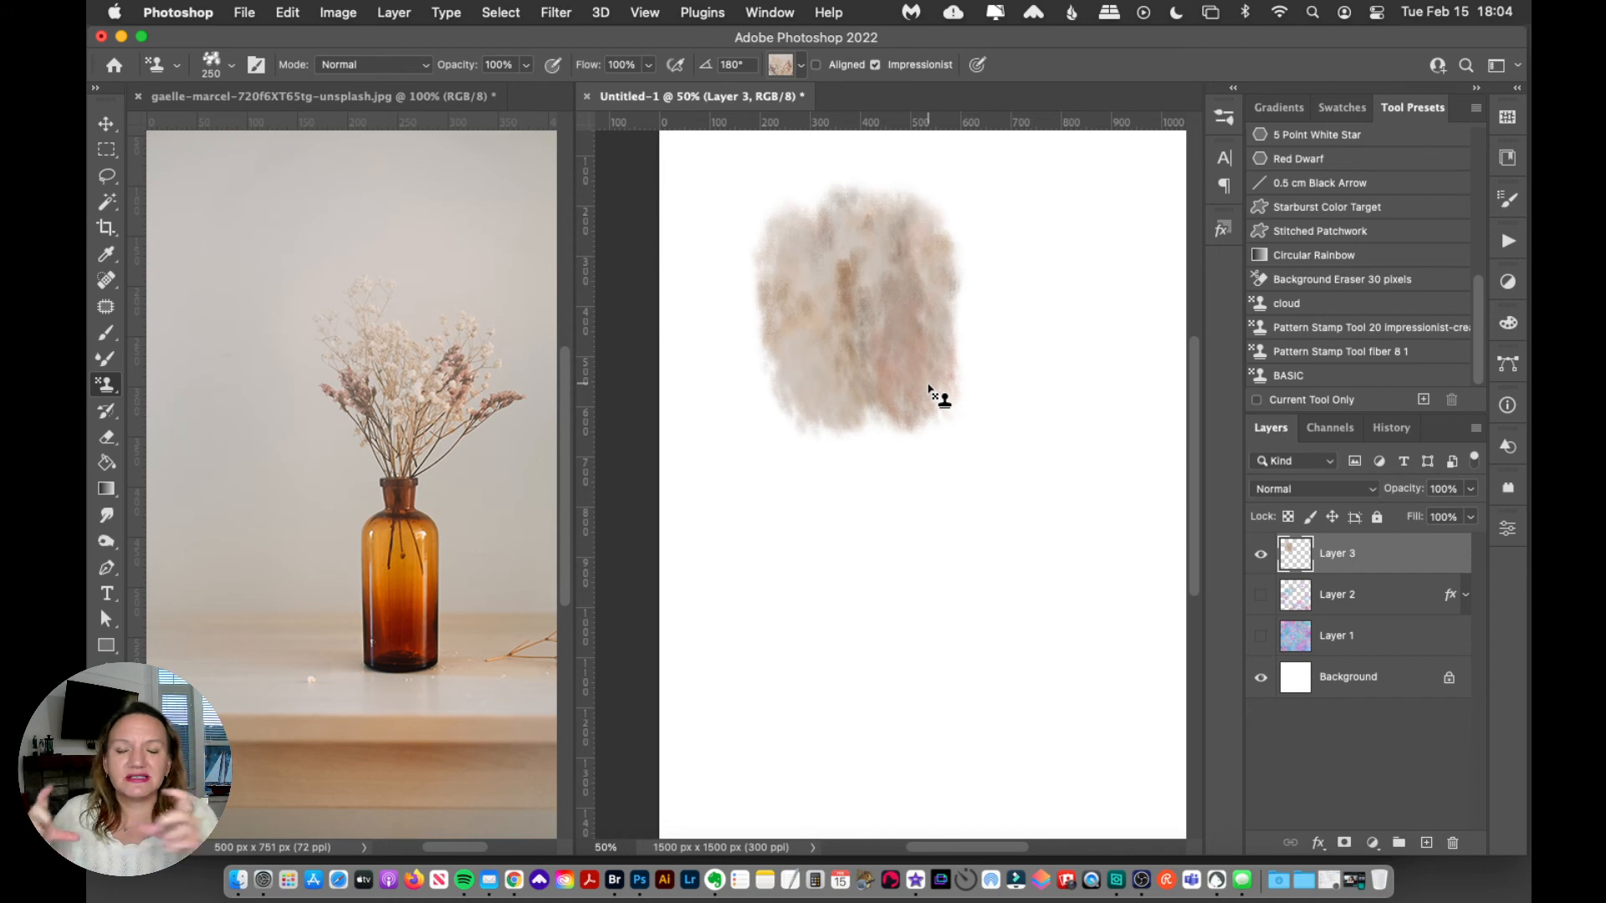
mouse_move(916, 343)
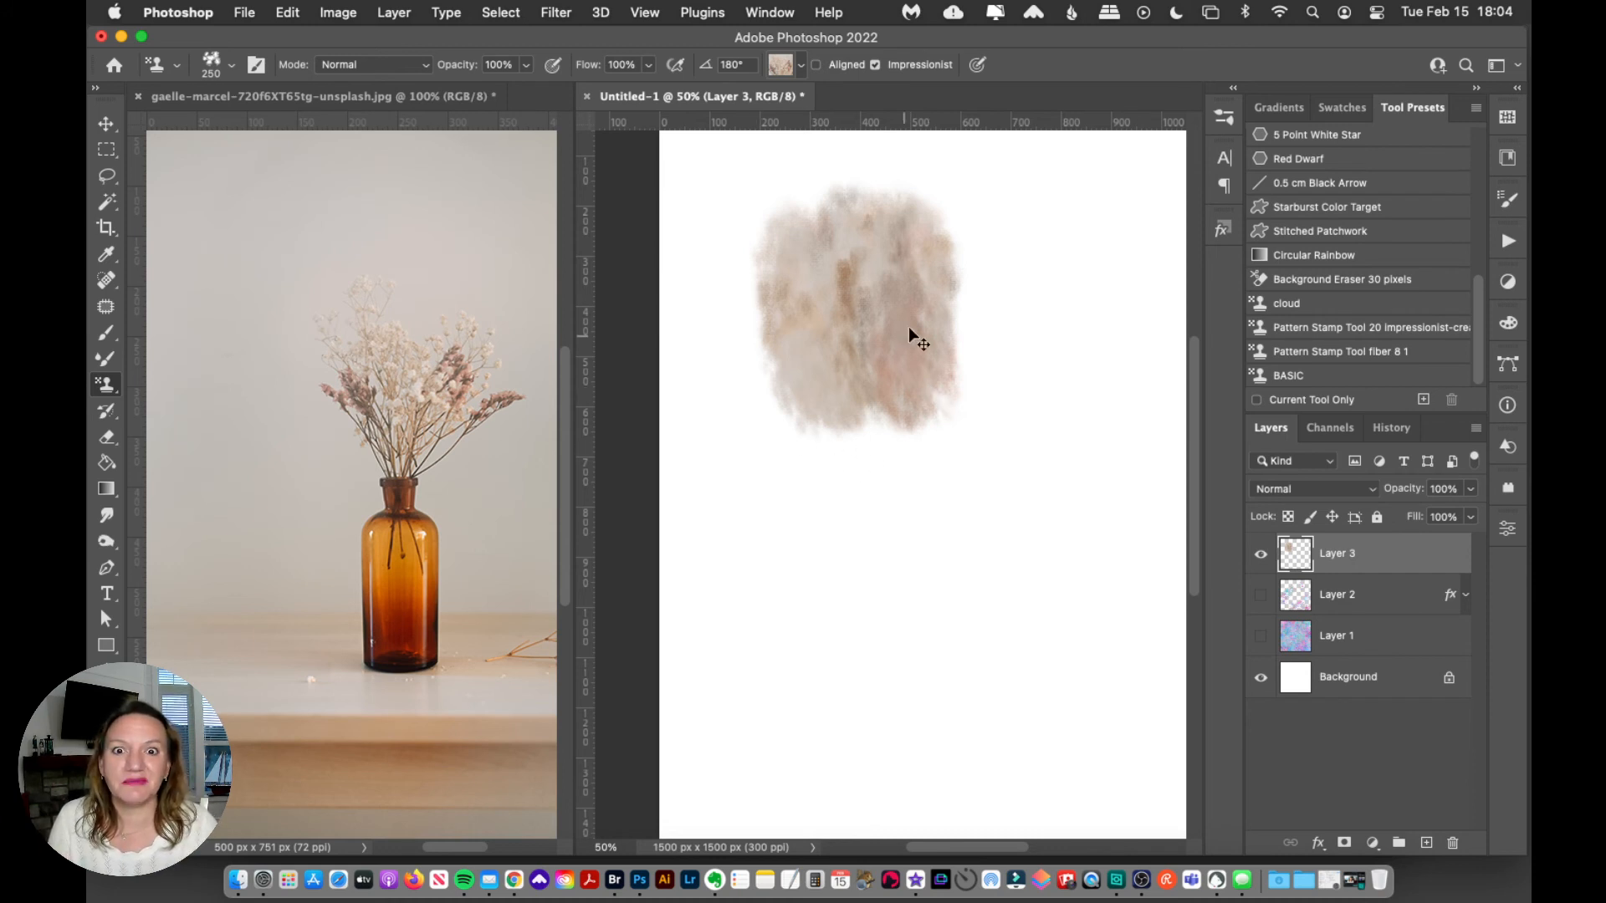
click(783, 64)
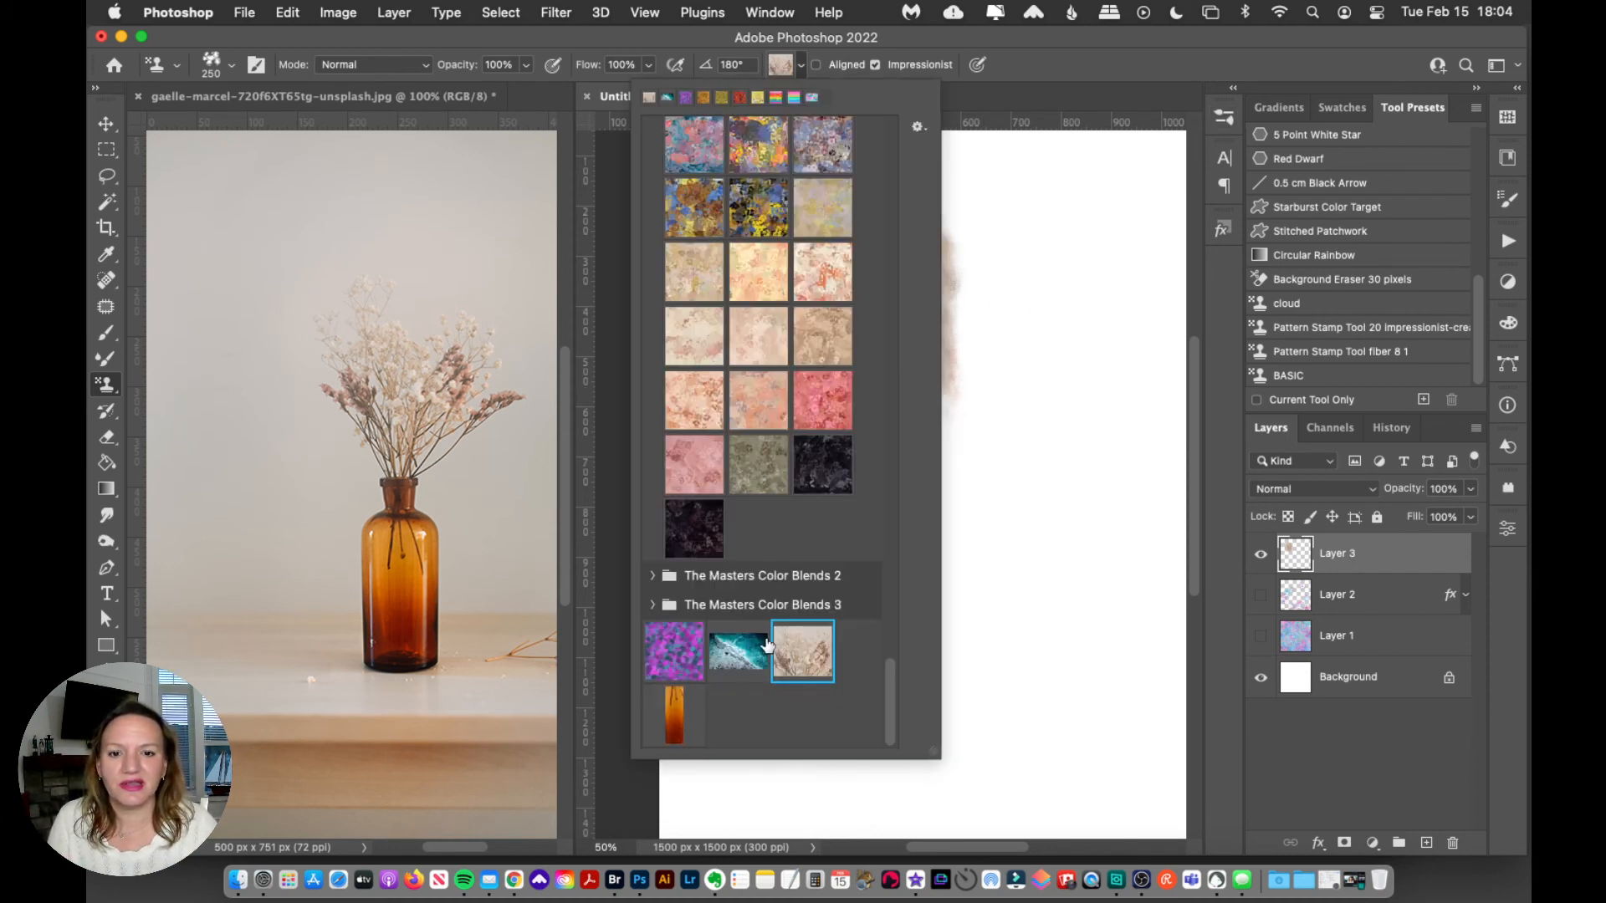
click(802, 651)
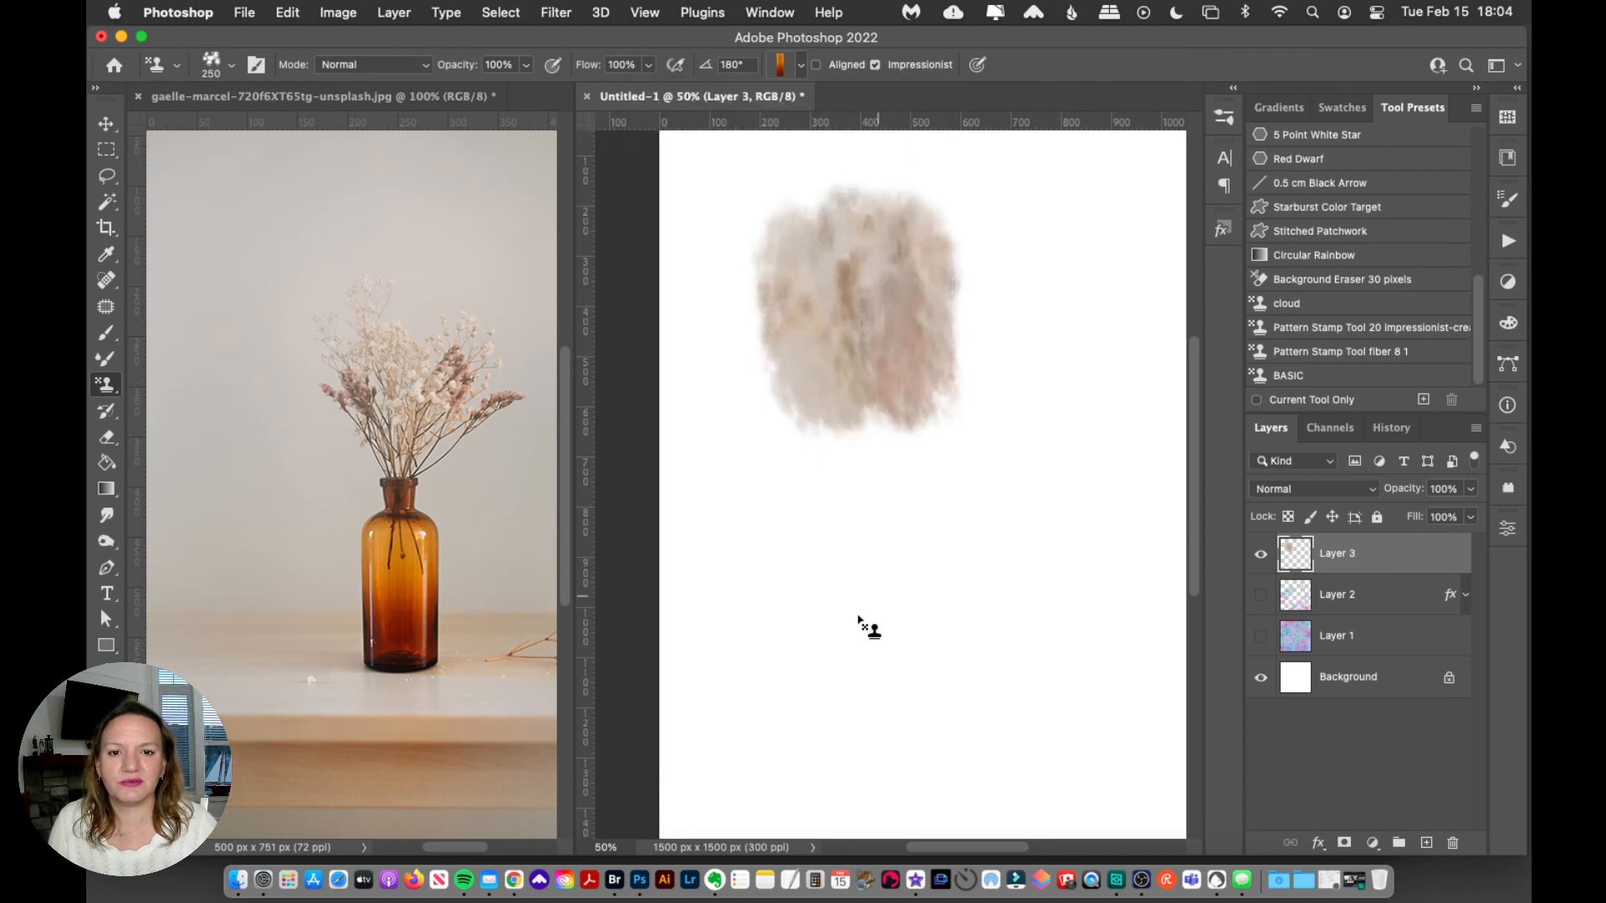